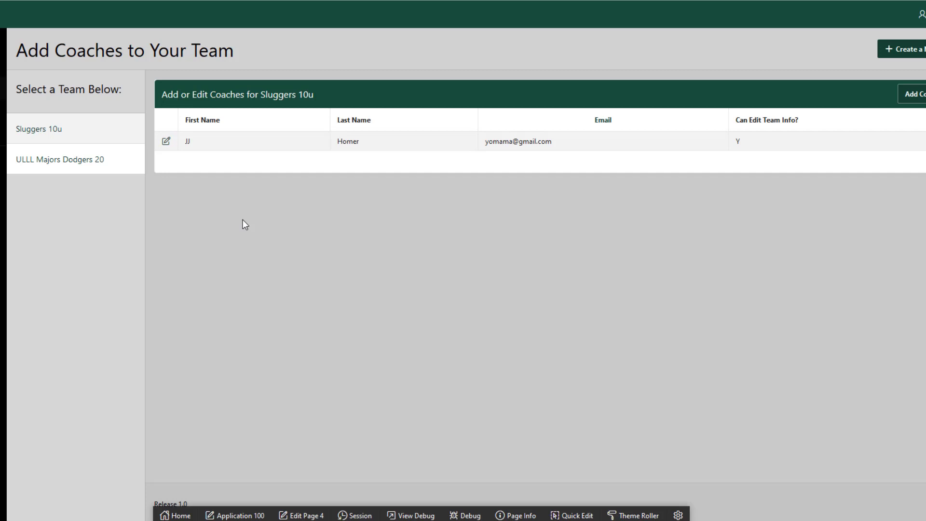
pyautogui.moveTo(231, 197)
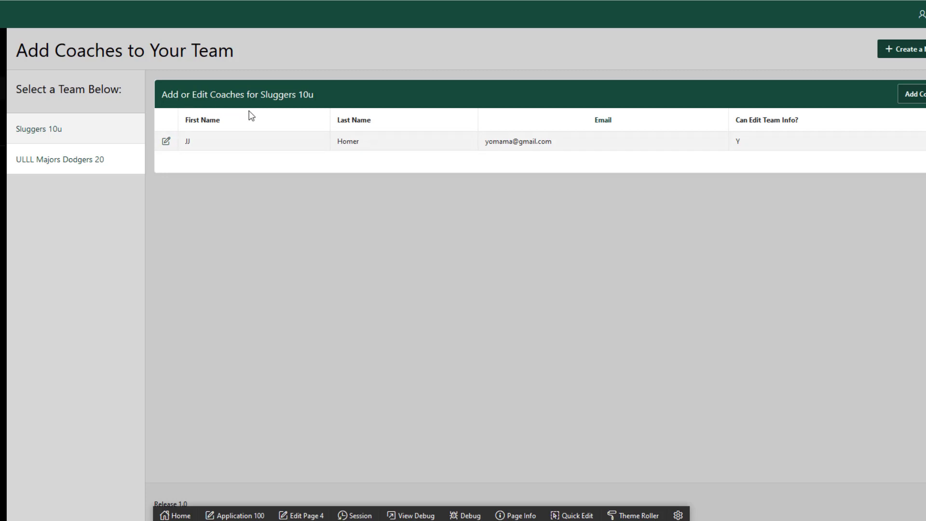
pyautogui.moveTo(319, 158)
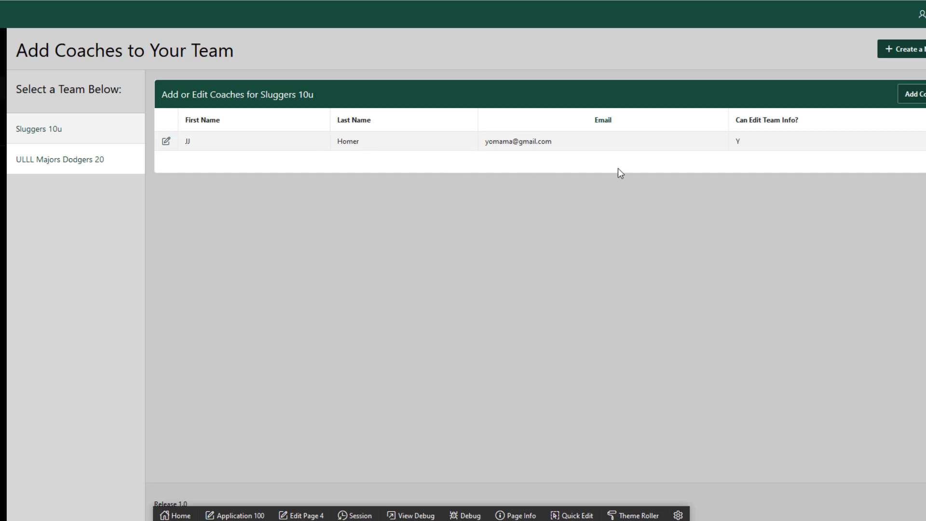
pyautogui.moveTo(281, 188)
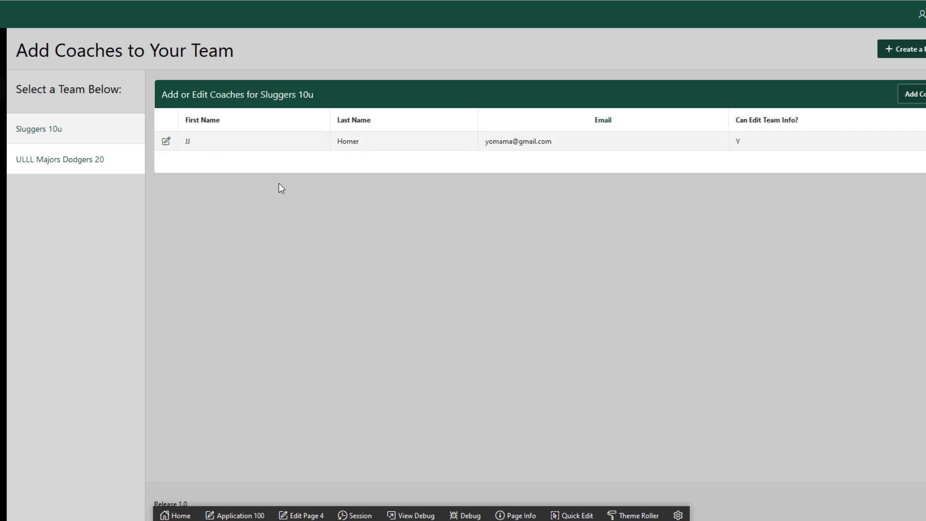
# - Open a coach's edit form to check it, then close the Coaches dialog
pyautogui.click(166, 141)
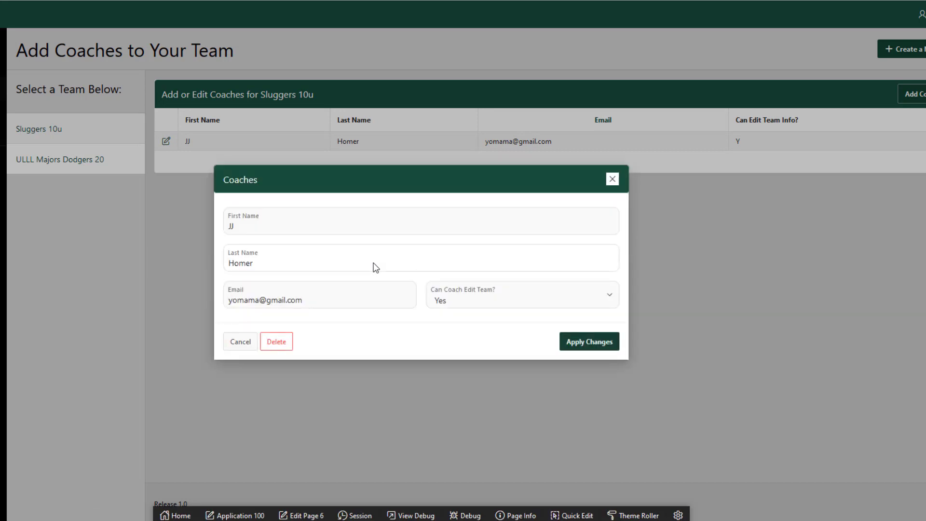
pyautogui.moveTo(612, 179)
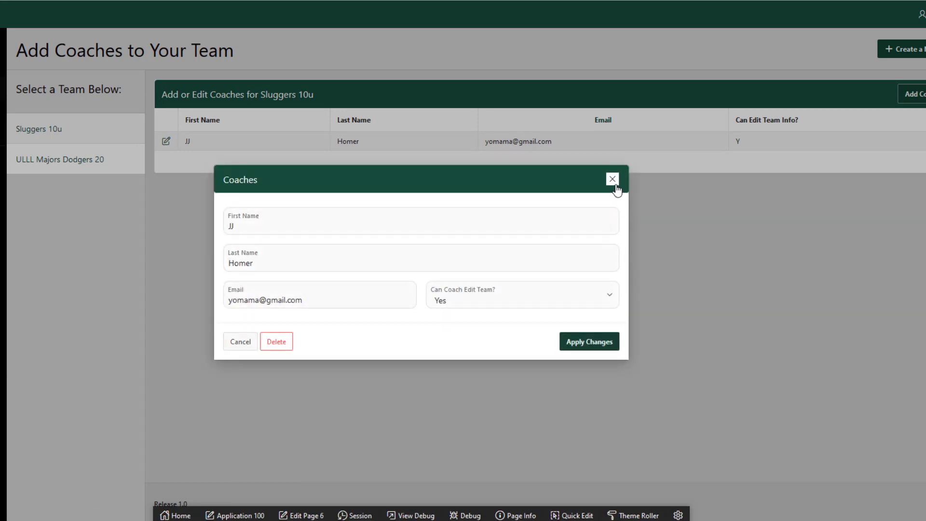
pyautogui.click(612, 179)
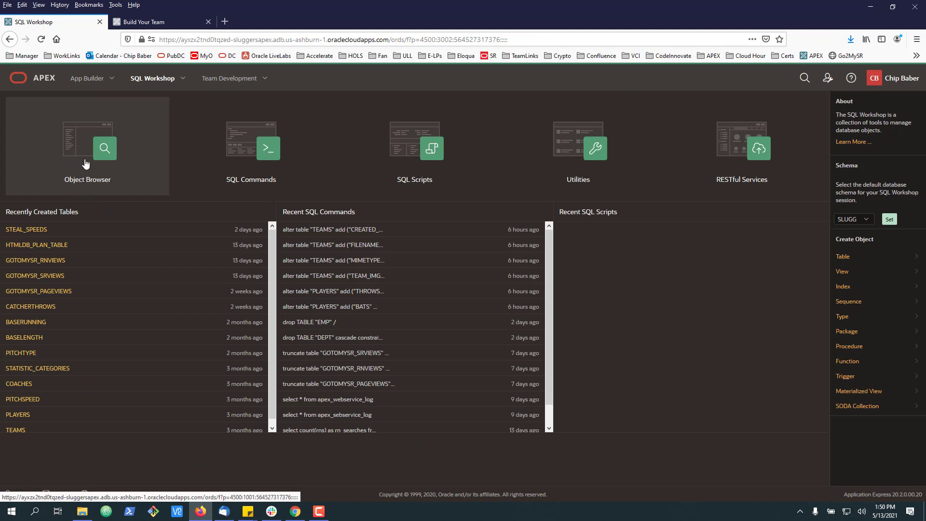
# - Open Object Browser and view the COACHES table's columns, types and primary key
pyautogui.click(87, 147)
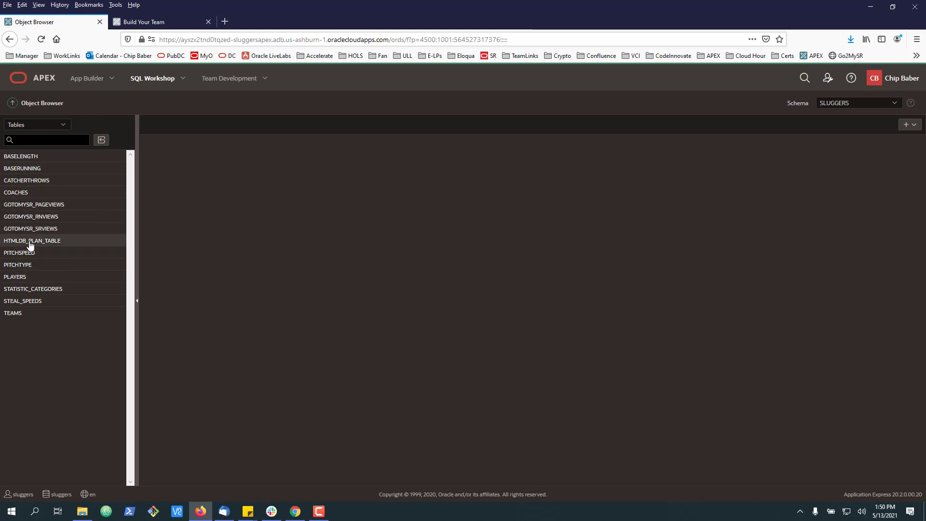
pyautogui.click(16, 192)
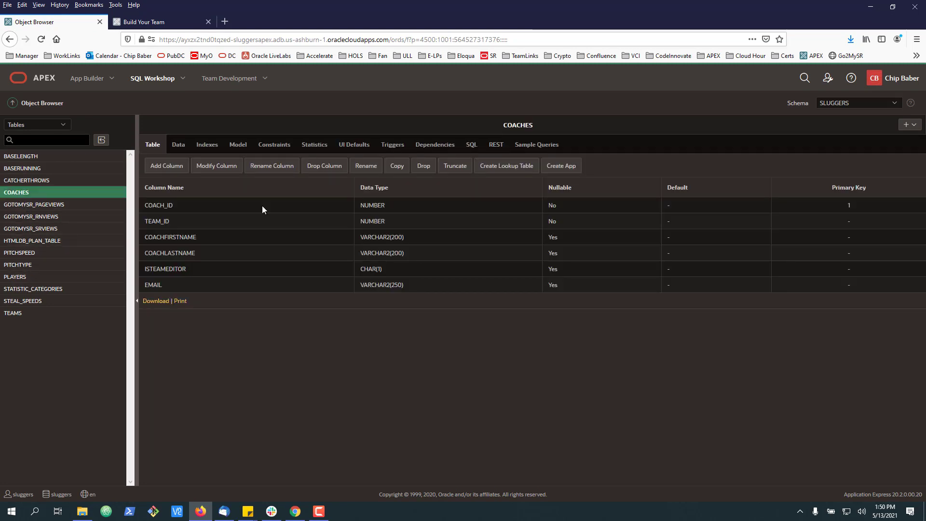
pyautogui.moveTo(249, 294)
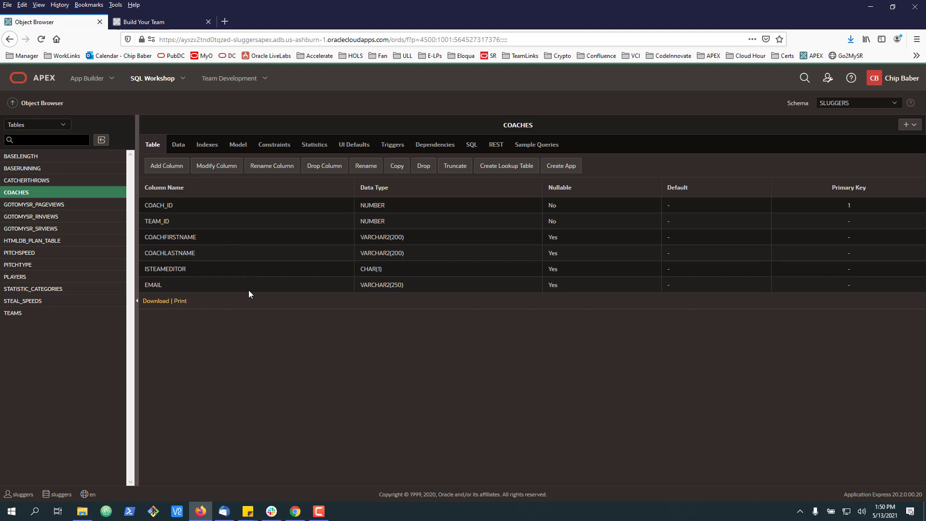
# - Add a coach_picture column of type BLOB to COACHES
pyautogui.click(166, 166)
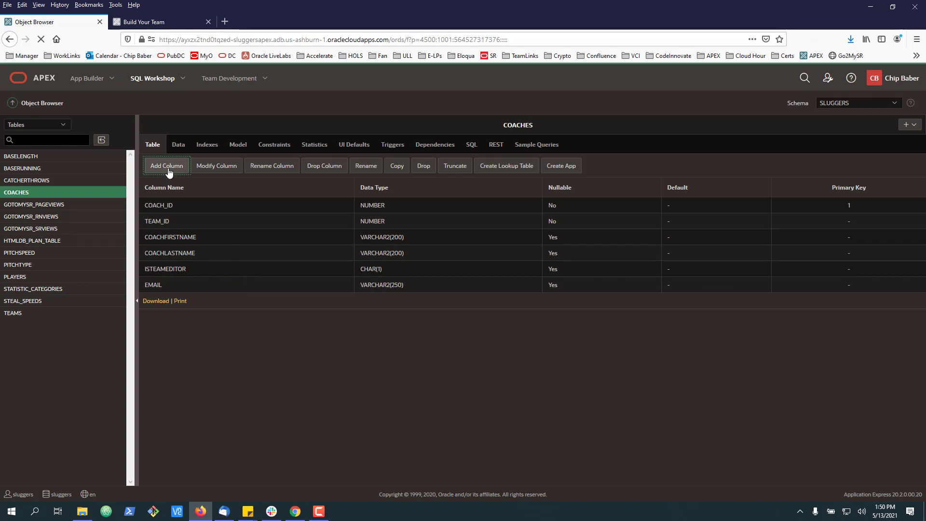
pyautogui.click(167, 165)
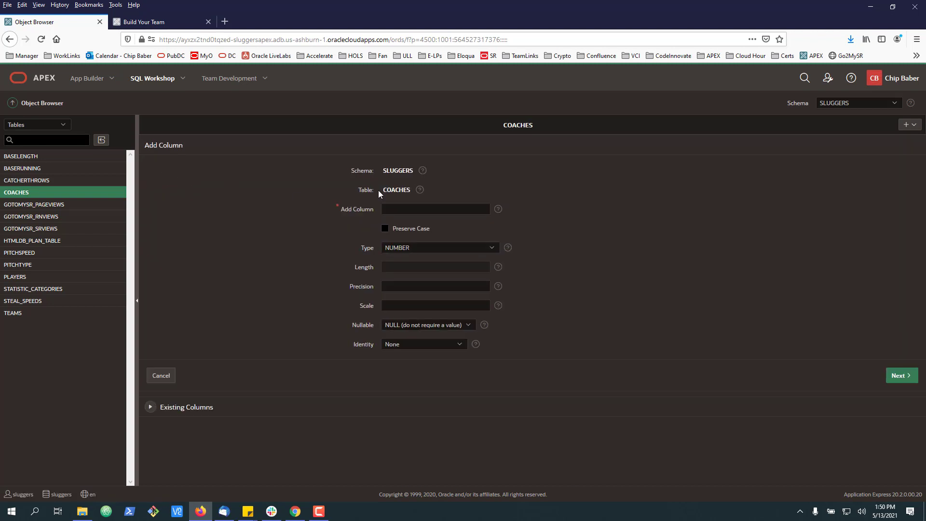
pyautogui.write('coach')
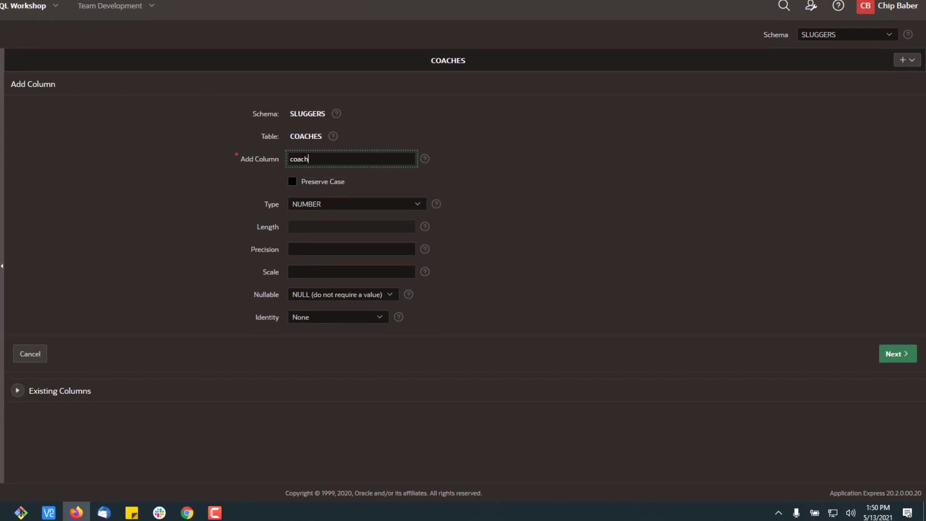
pyautogui.write('_picture')
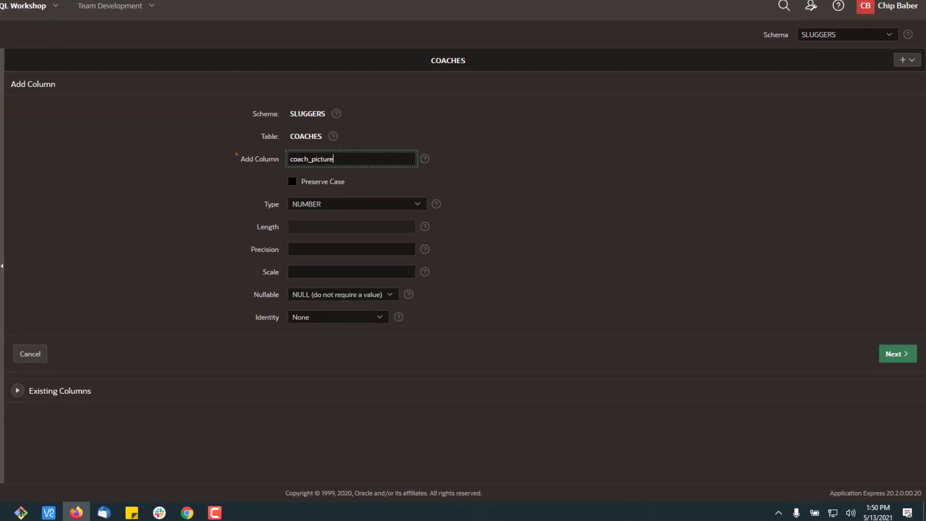
pyautogui.click(356, 204)
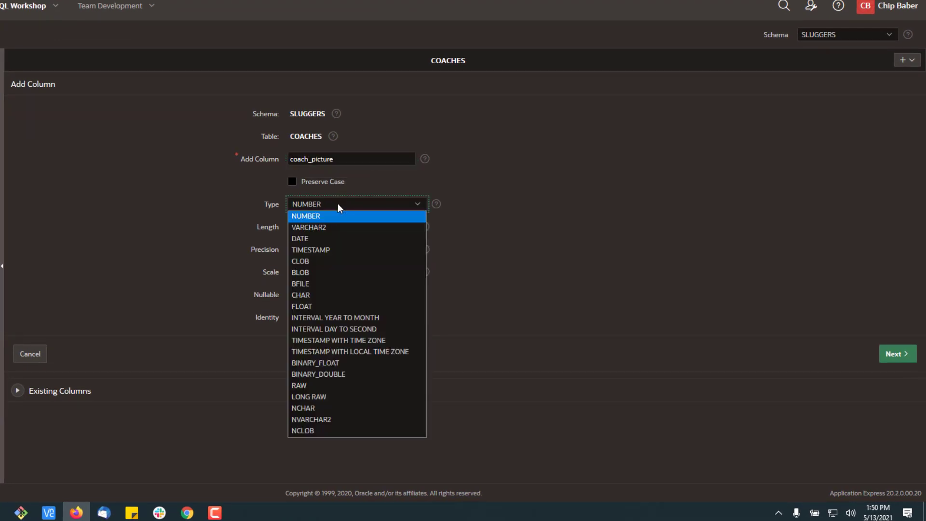
pyautogui.click(300, 272)
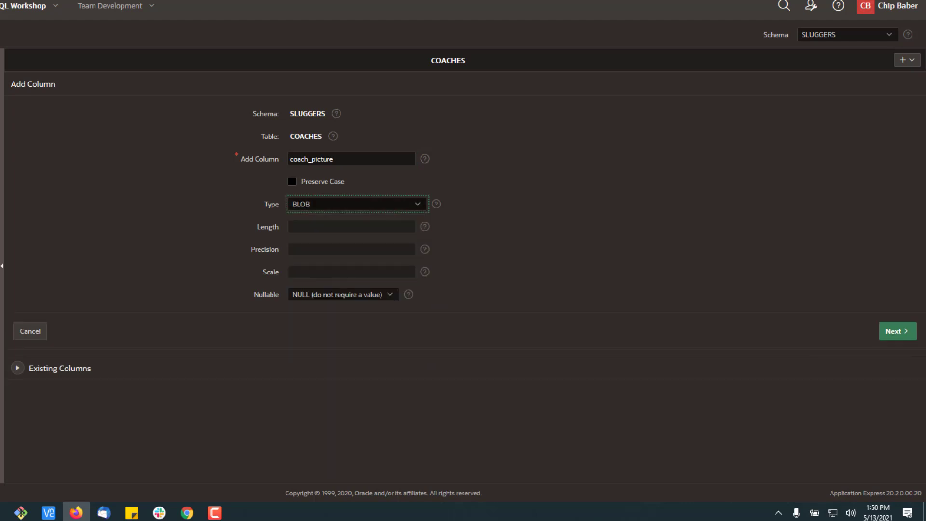
pyautogui.click(897, 331)
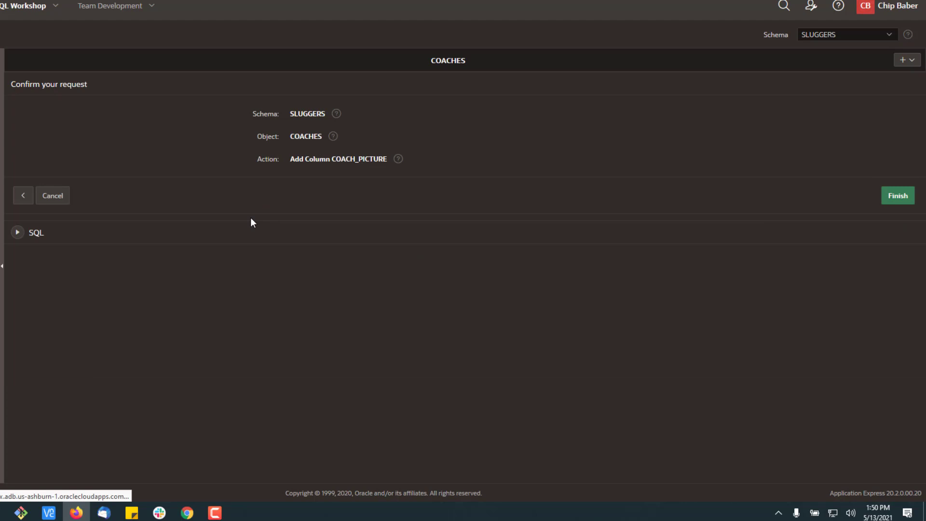
pyautogui.click(897, 195)
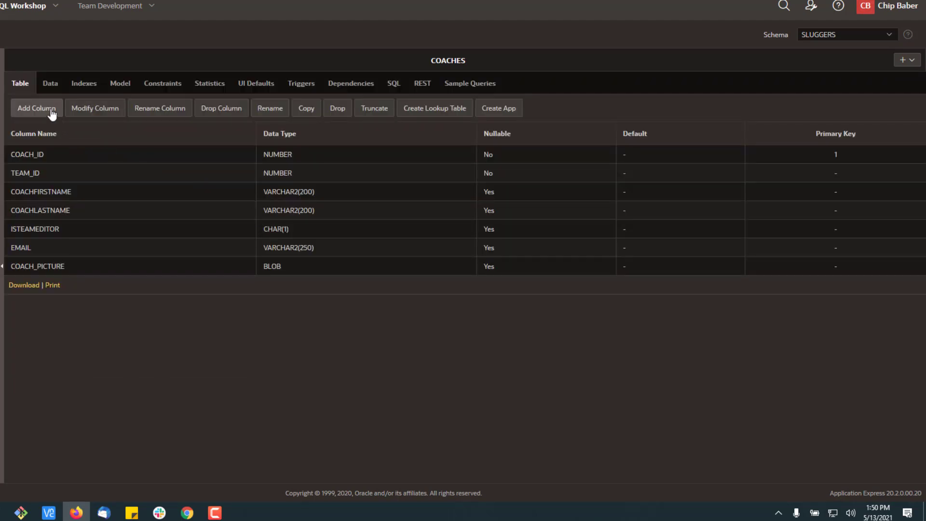
# - Add a mimetype column as VARCHAR2 with length 50
pyautogui.click(36, 108)
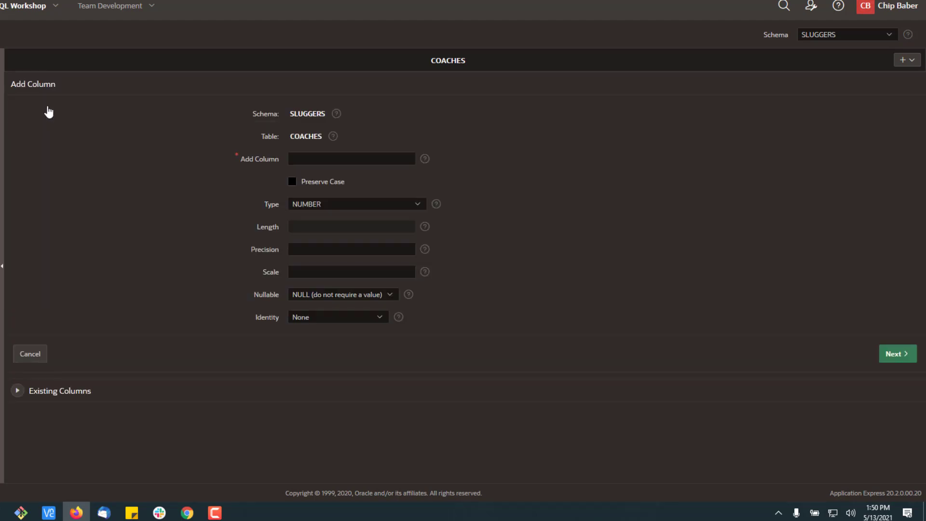
pyautogui.click(352, 159)
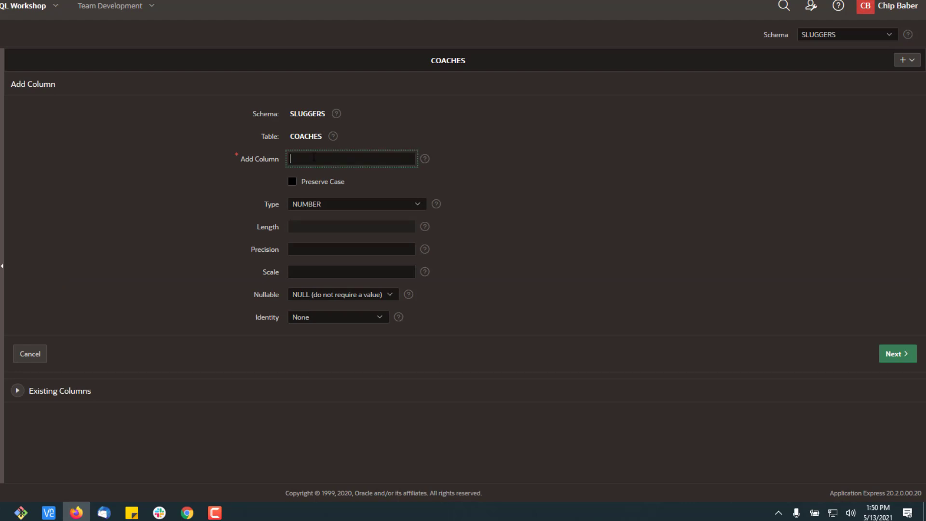
pyautogui.write('MIME')
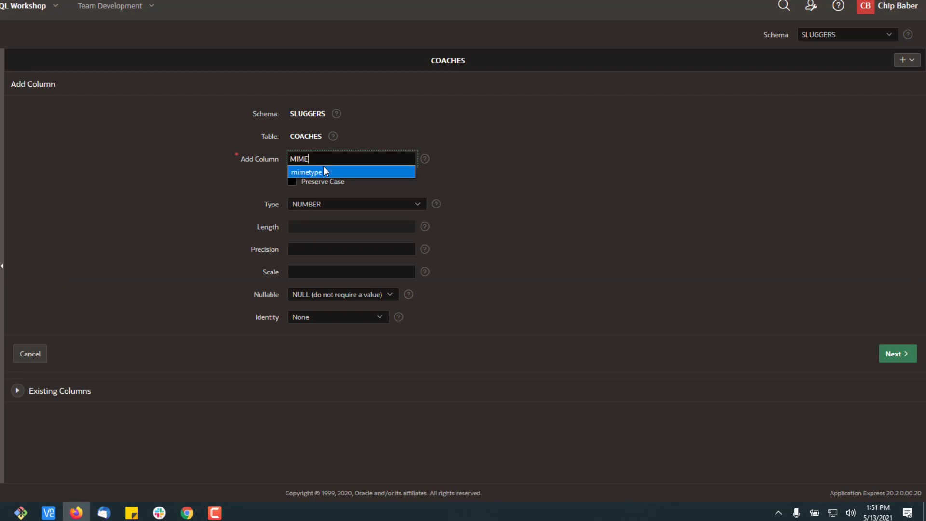
pyautogui.click(356, 203)
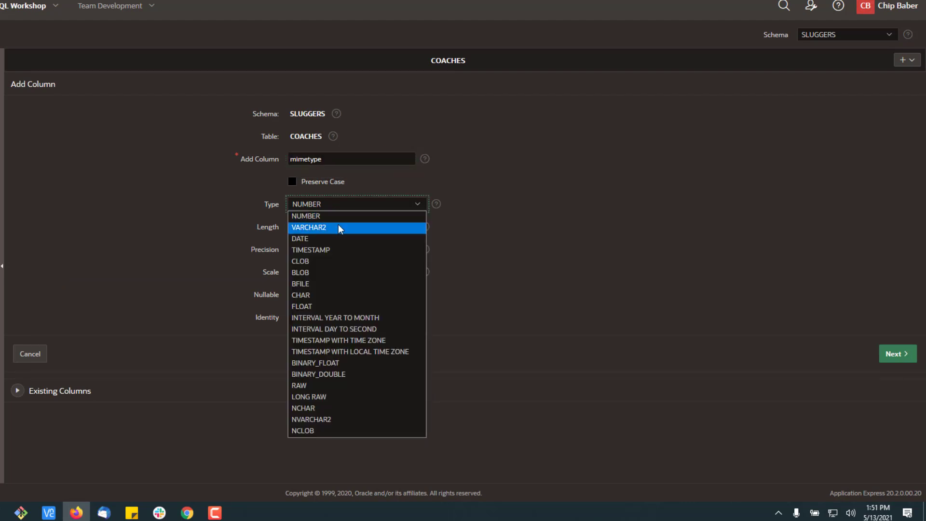
pyautogui.click(309, 227)
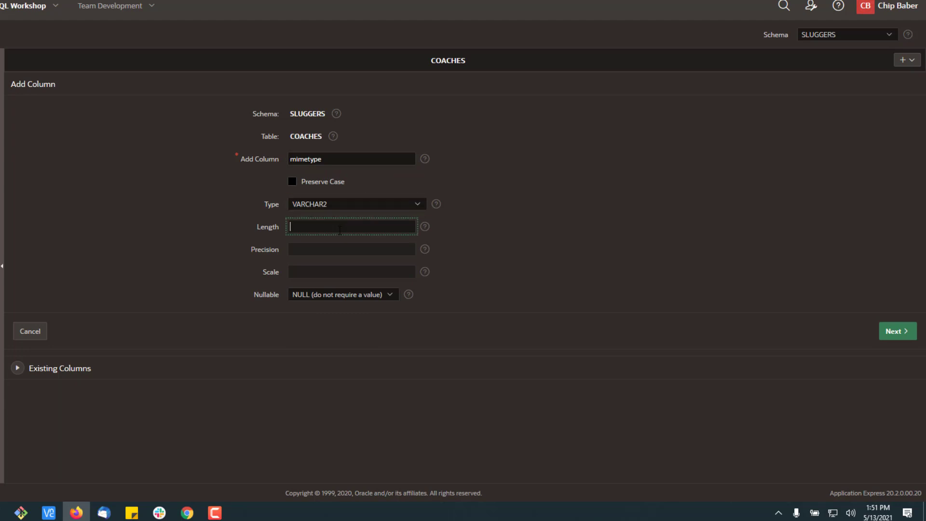
pyautogui.write('5')
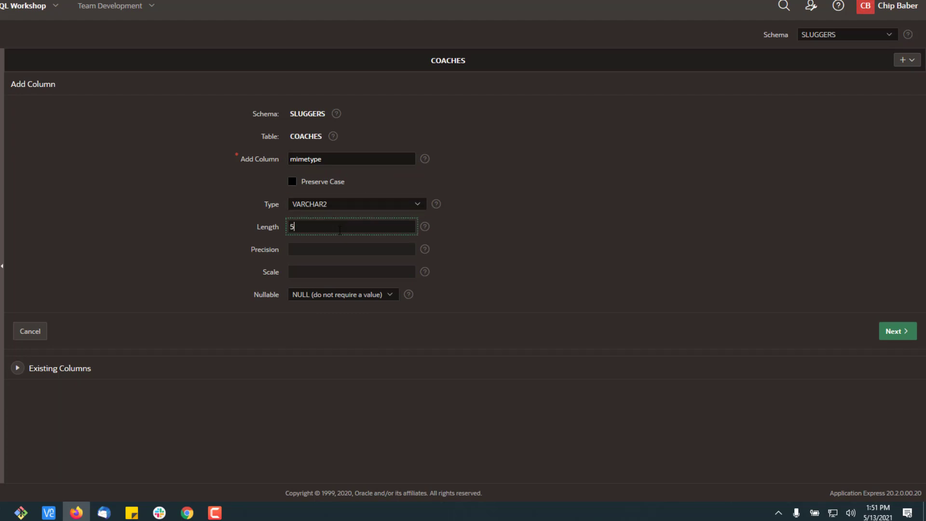
pyautogui.write('0')
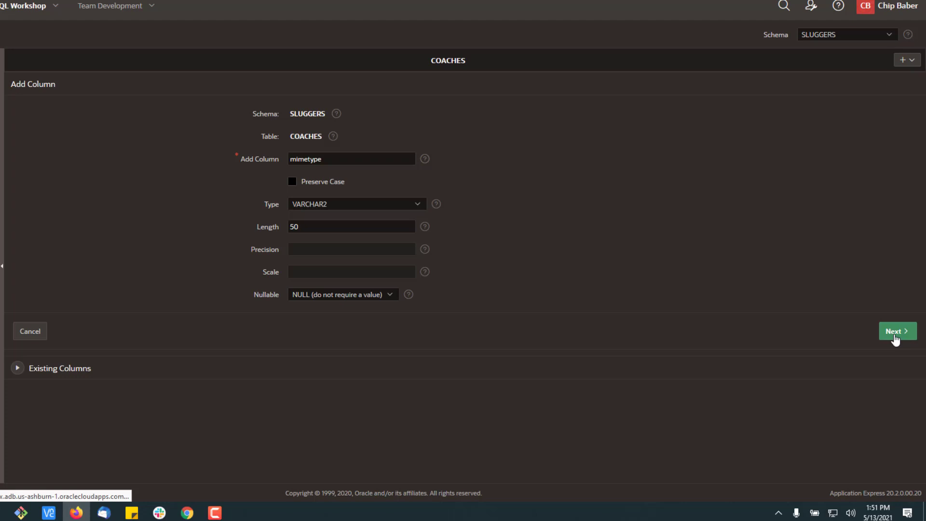
pyautogui.click(897, 331)
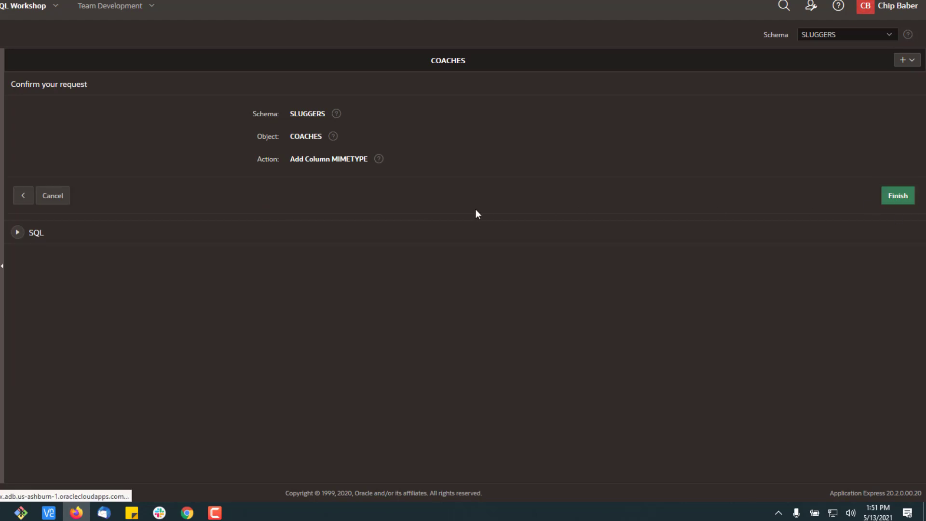
pyautogui.click(897, 195)
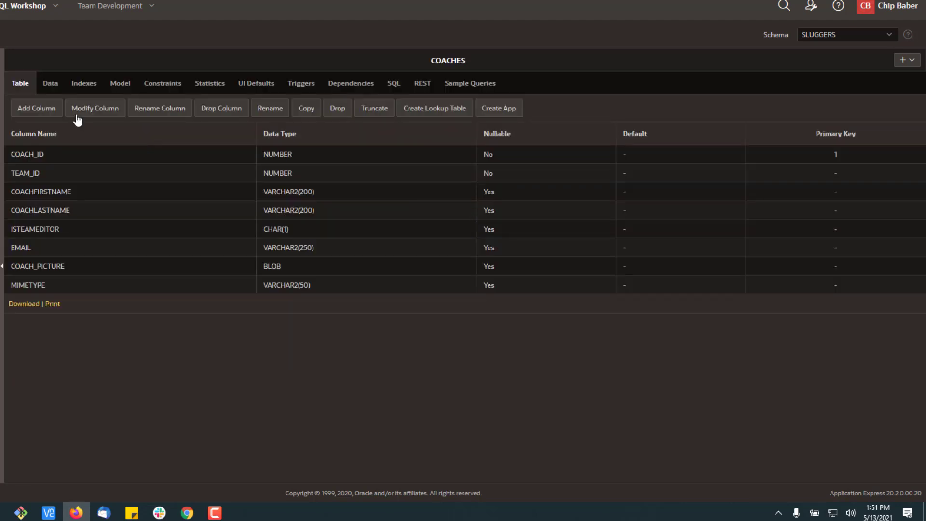
# - Add a filename column as VARCHAR2 with length 200
pyautogui.click(37, 108)
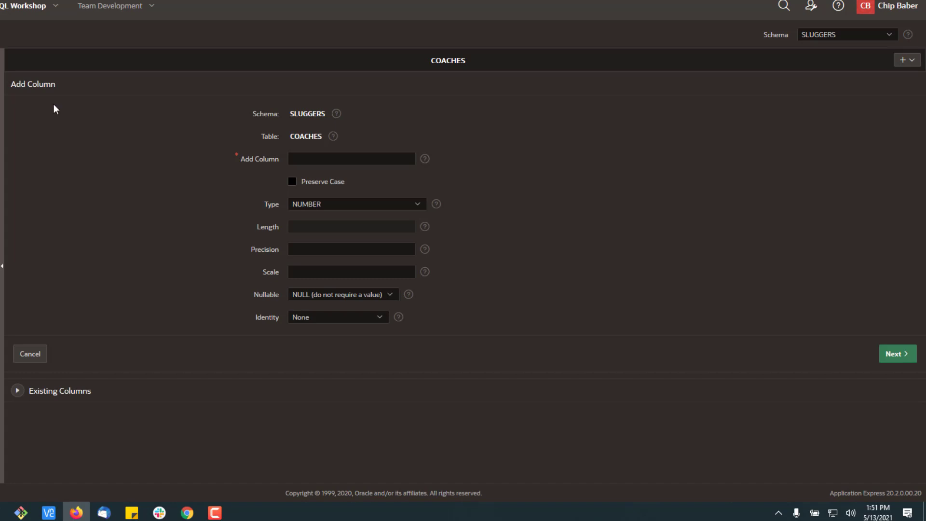
pyautogui.write('filename')
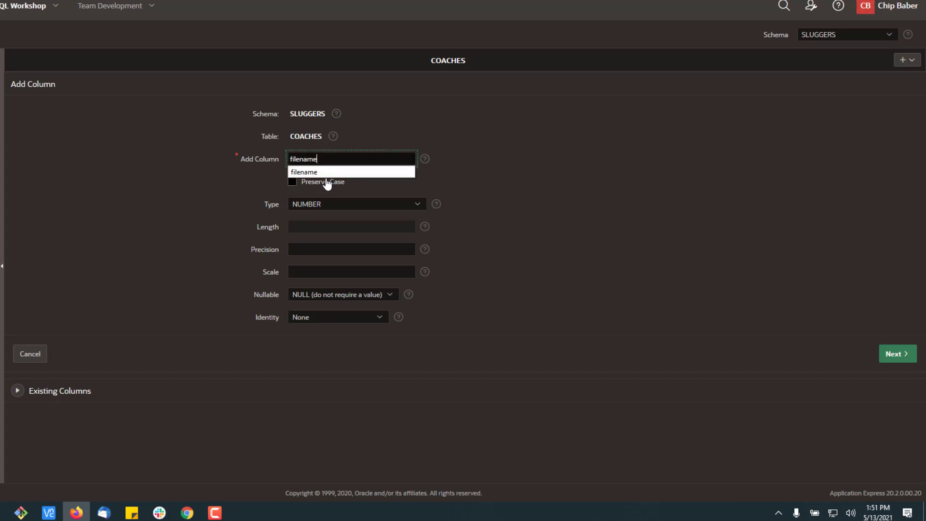
pyautogui.click(356, 203)
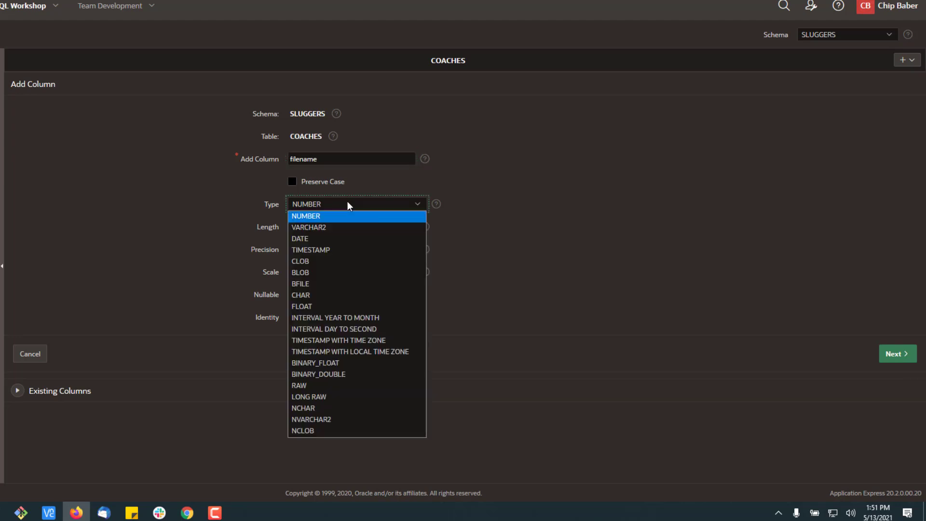
pyautogui.click(309, 227)
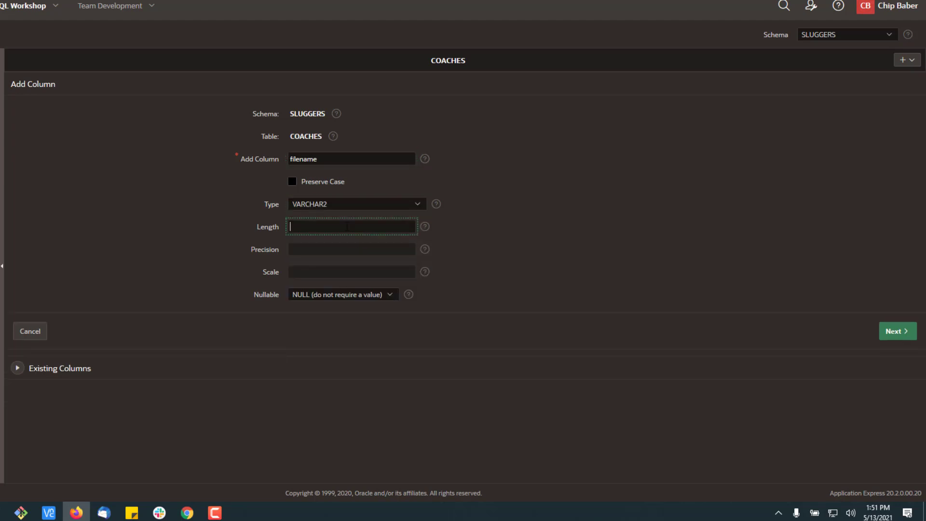
pyautogui.write('200')
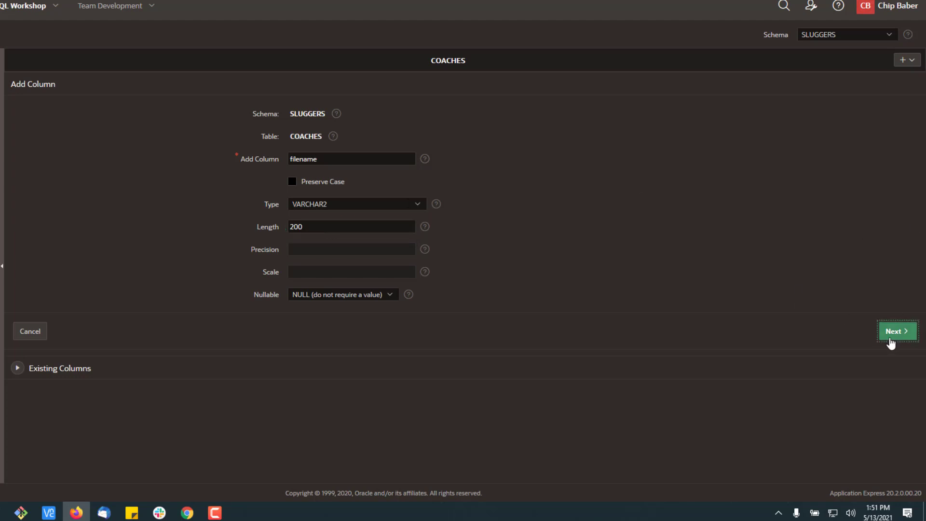
pyautogui.click(897, 331)
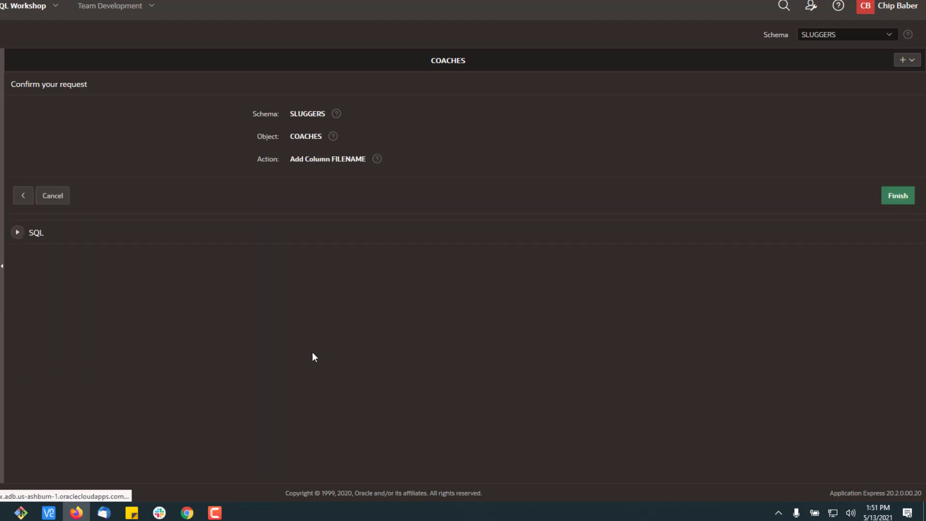
pyautogui.click(898, 195)
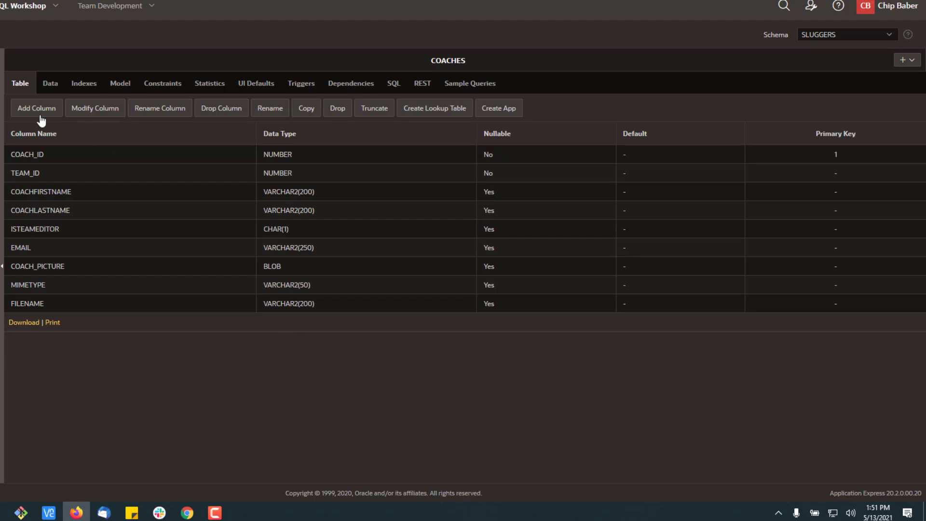
# - Add a created_date column of type DATE to COACHES
pyautogui.click(36, 108)
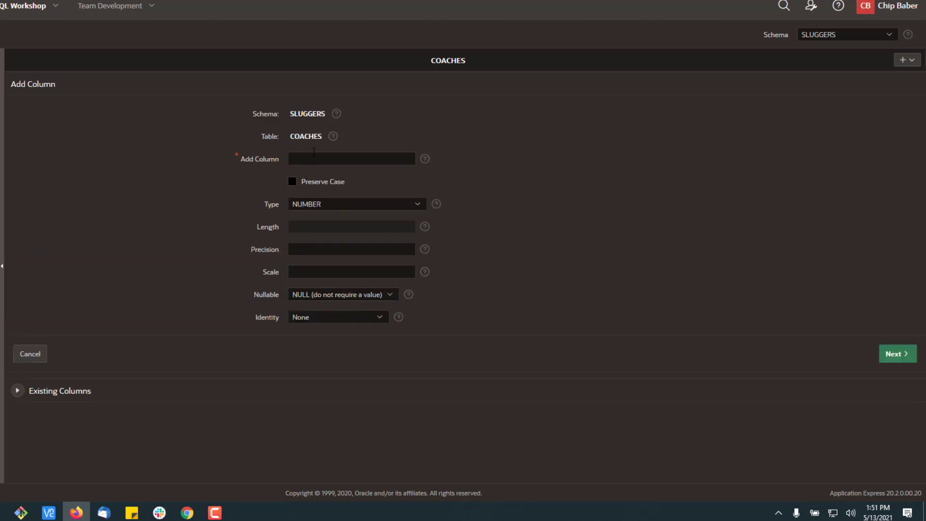
pyautogui.click(356, 203)
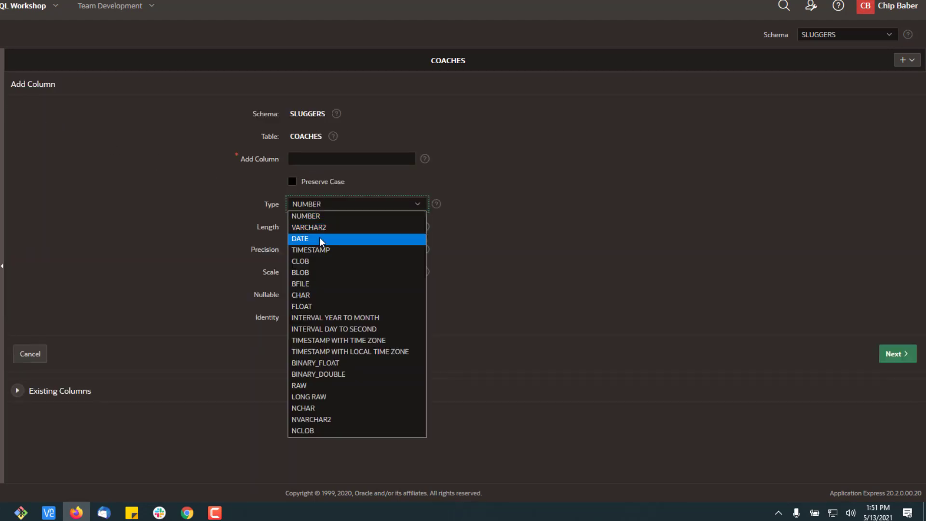
pyautogui.click(299, 239)
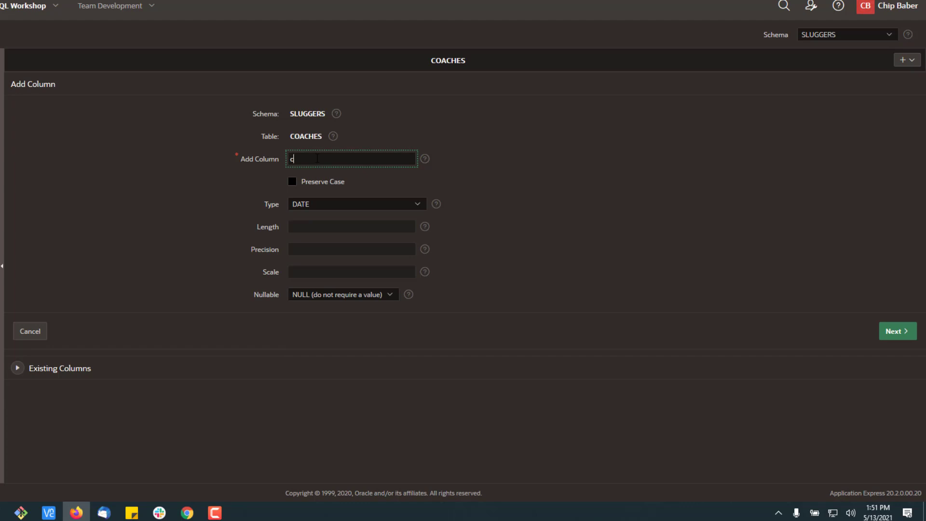
pyautogui.write('reated_')
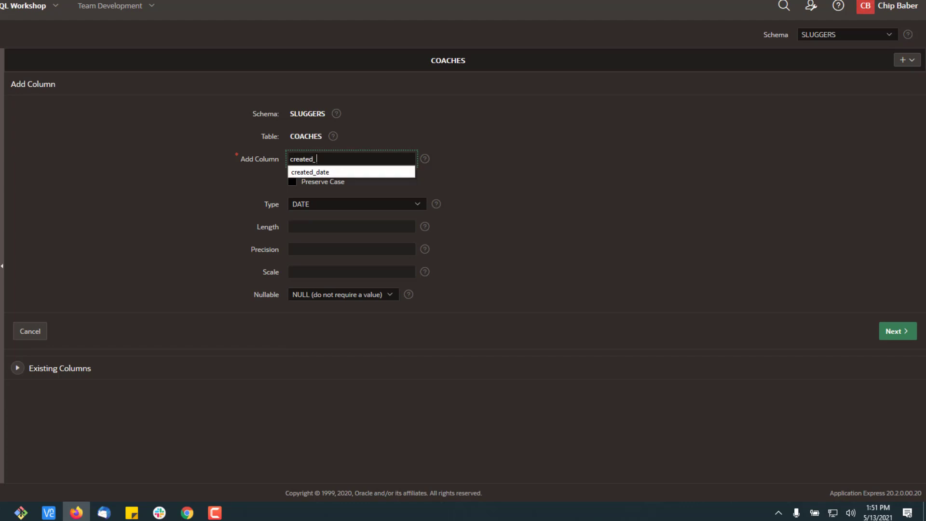
pyautogui.click(310, 172)
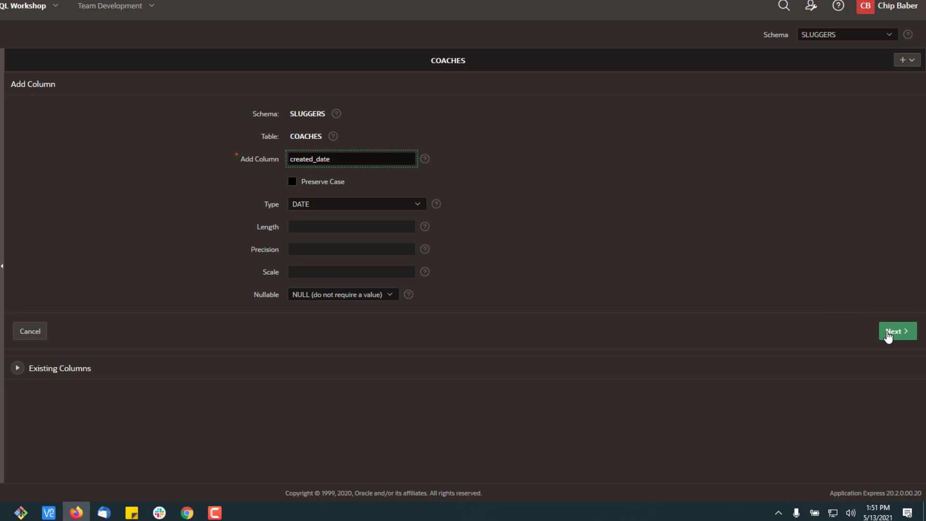
pyautogui.click(898, 331)
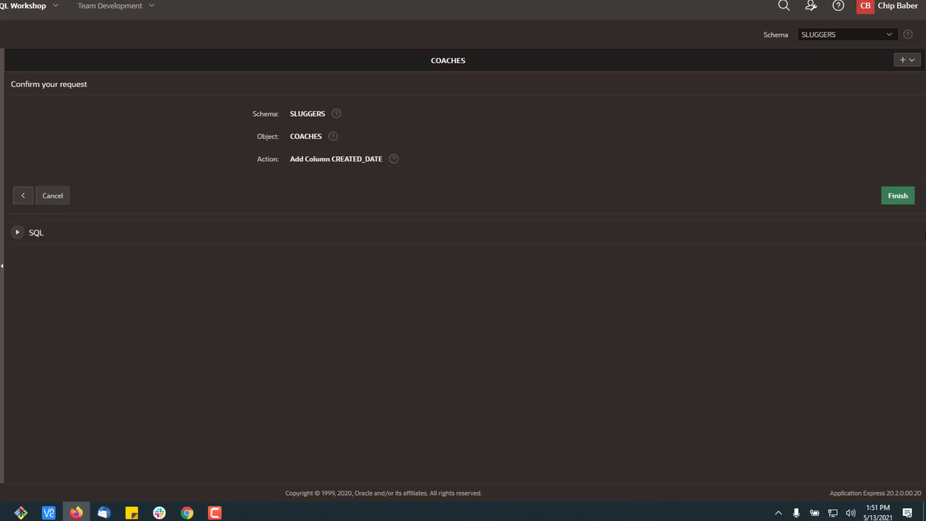
pyautogui.click(897, 194)
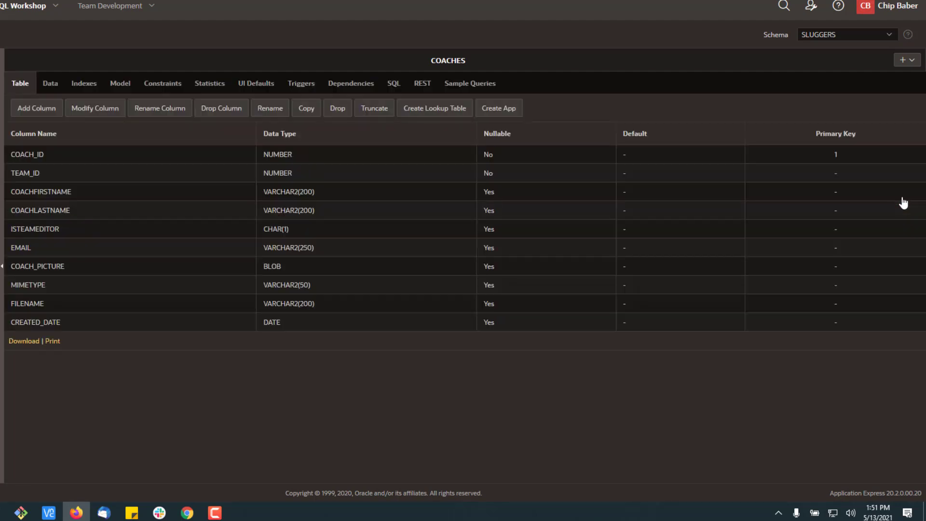
pyautogui.moveTo(297, 381)
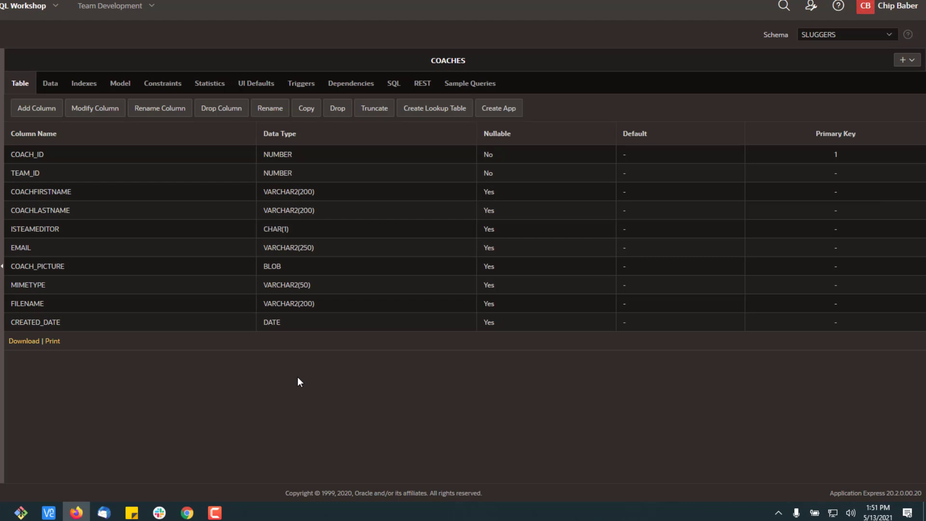
pyautogui.moveTo(290, 344)
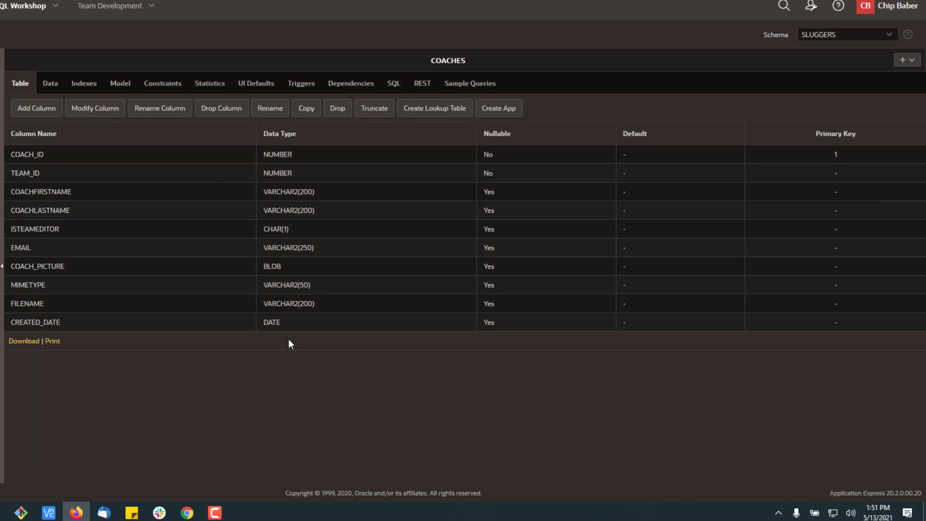
pyautogui.moveTo(308, 335)
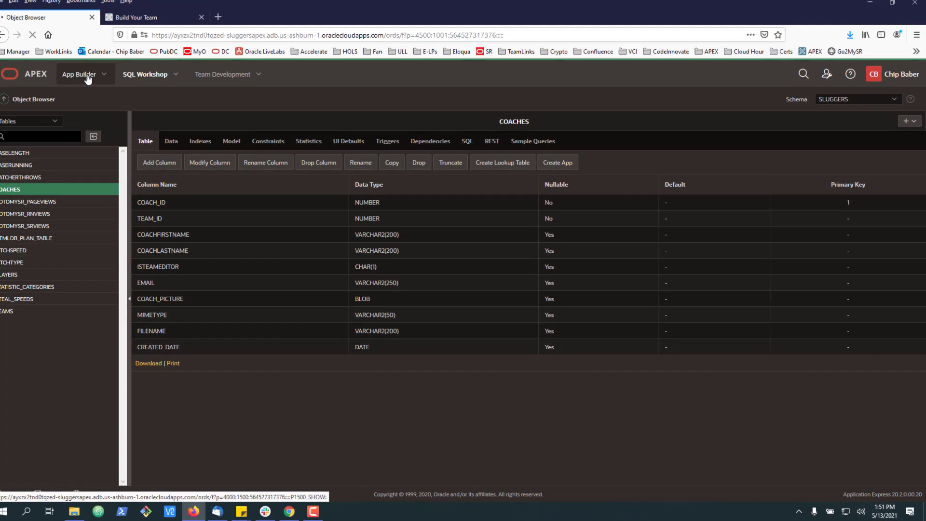
pyautogui.click(78, 74)
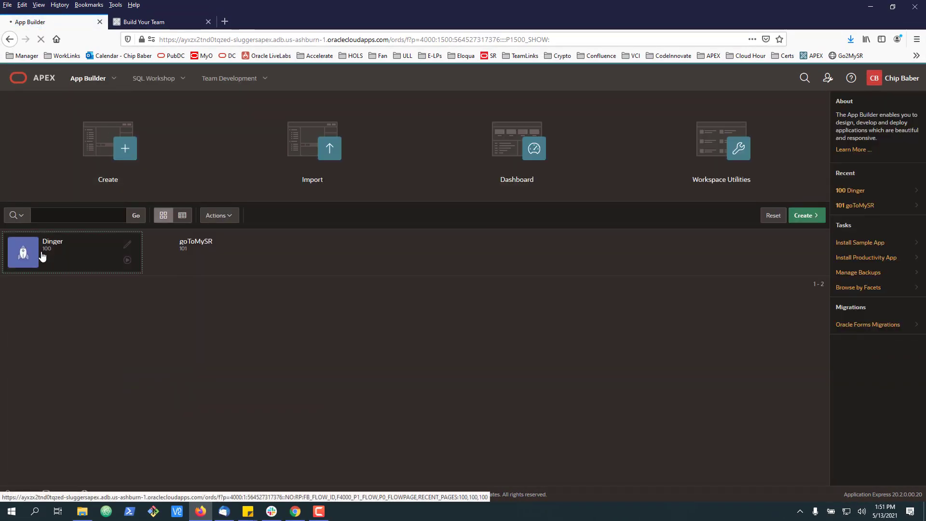
pyautogui.click(23, 252)
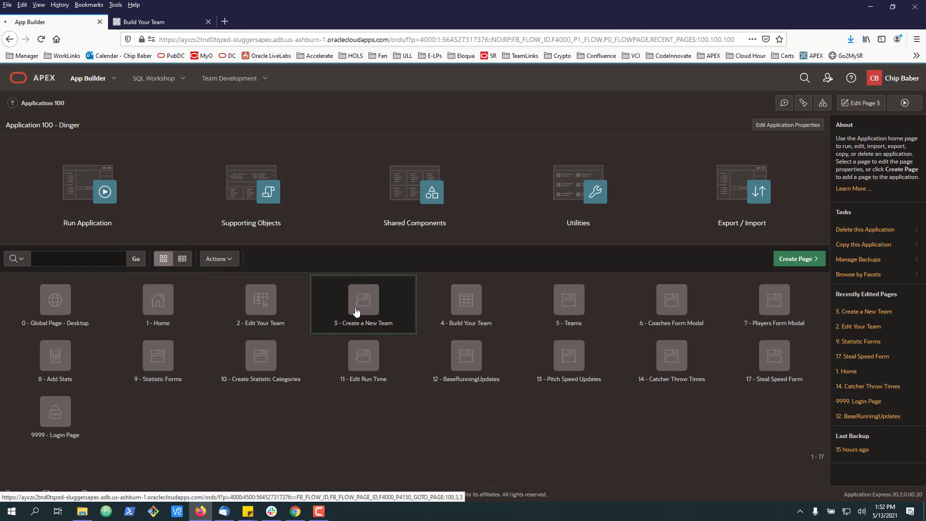
pyautogui.doubleClick(363, 301)
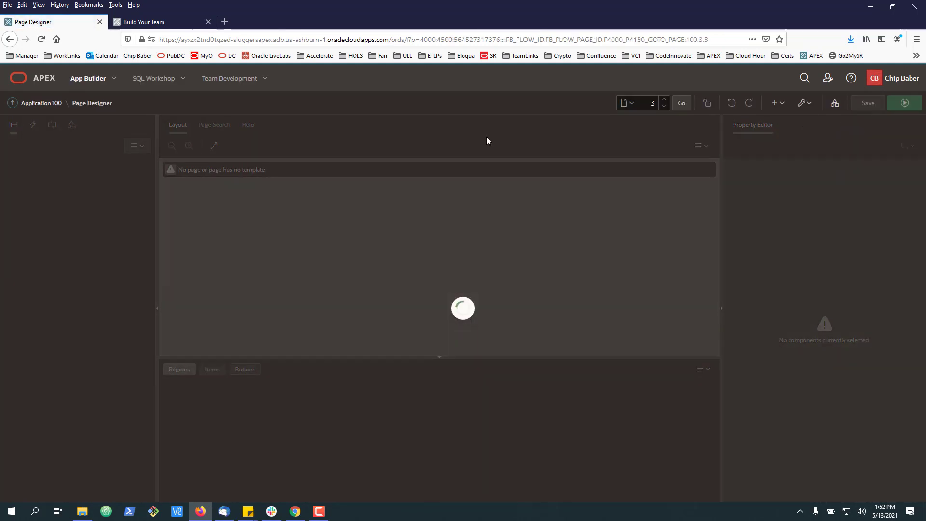
pyautogui.click(145, 22)
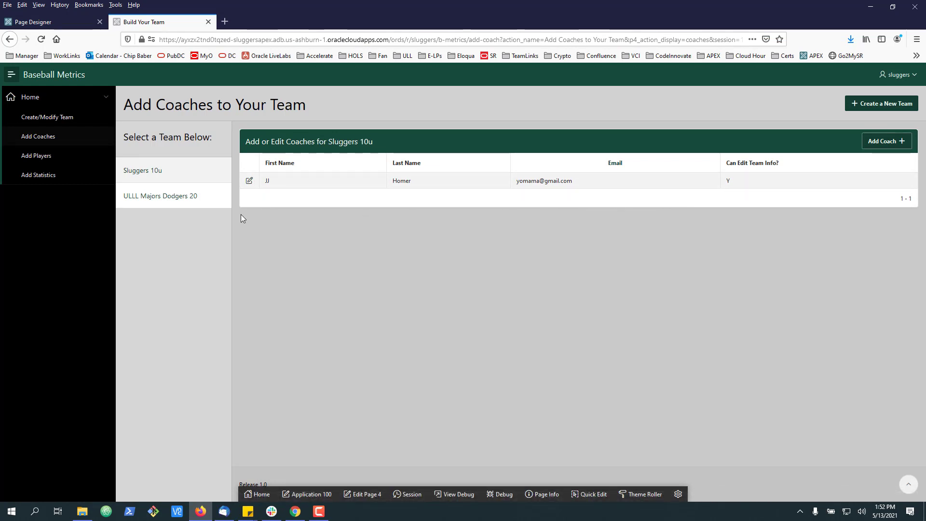
pyautogui.click(249, 180)
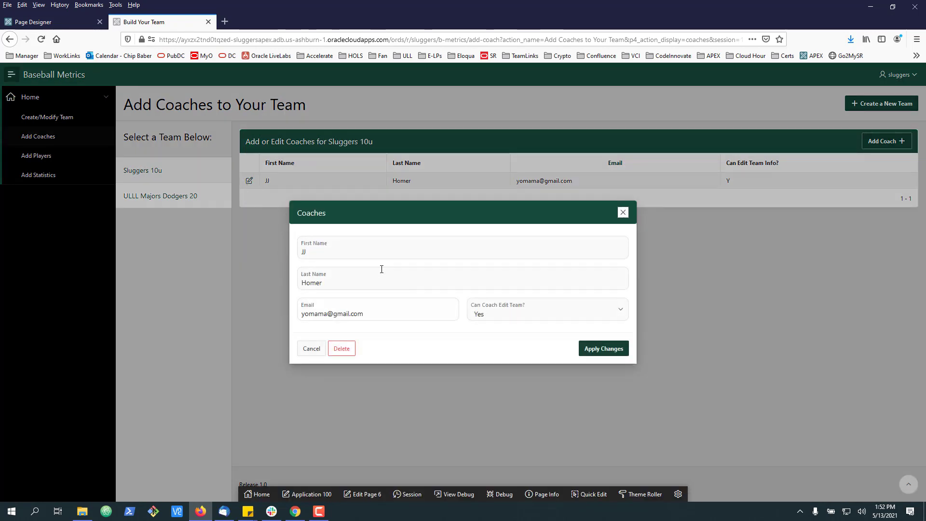
pyautogui.moveTo(397, 310)
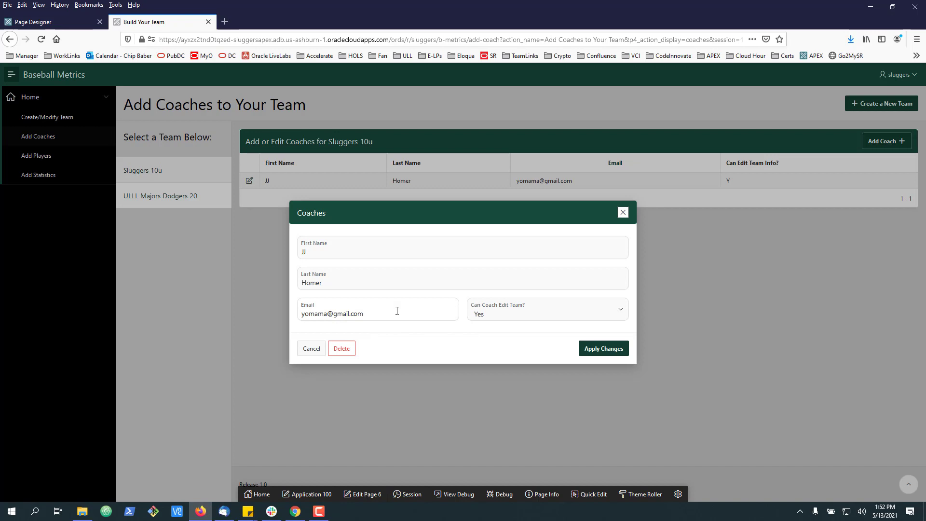
pyautogui.moveTo(370, 496)
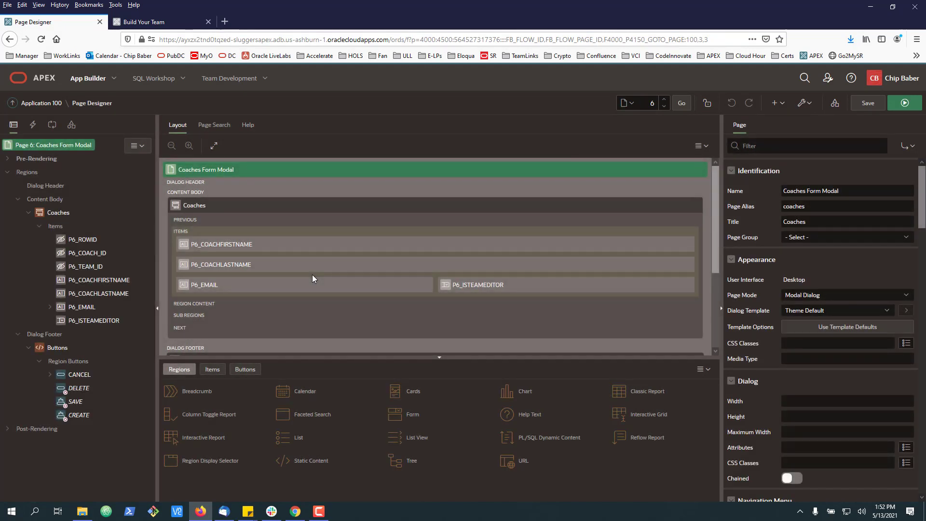
# - Synchronize Columns on the Coaches region in the Rendering tree
pyautogui.click(59, 212)
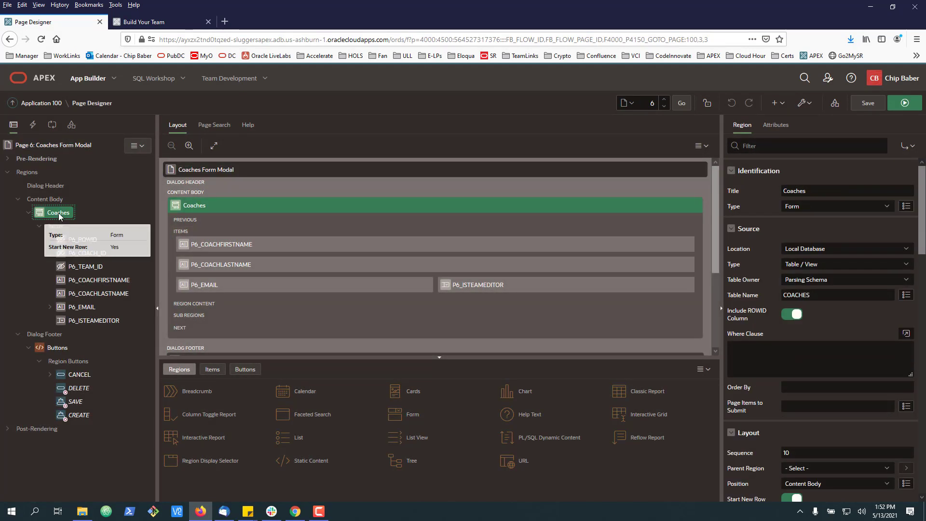
pyautogui.moveTo(306, 220)
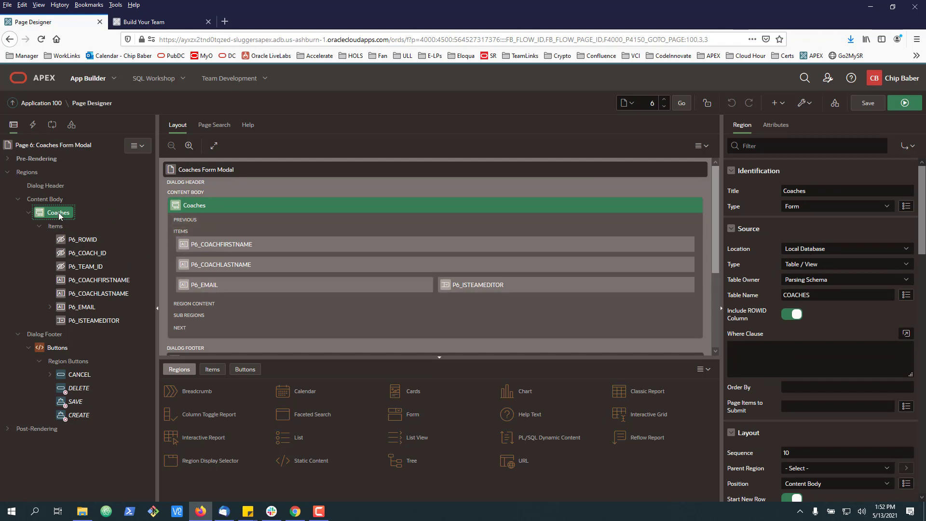
pyautogui.rightClick(57, 212)
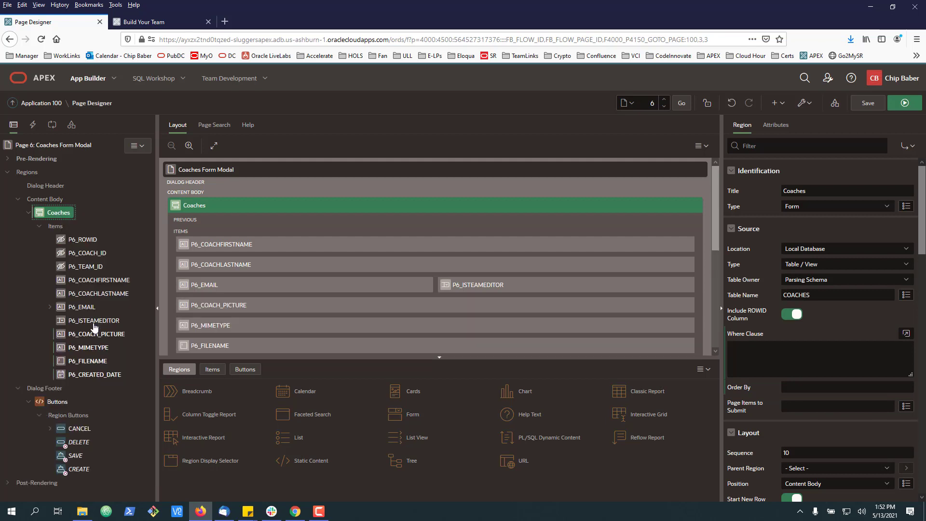
pyautogui.moveTo(93, 320)
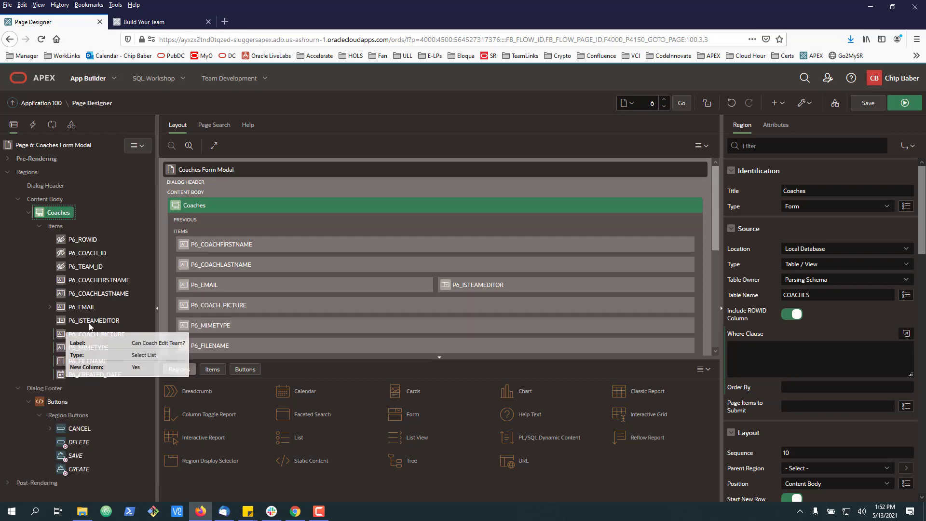
pyautogui.moveTo(93, 360)
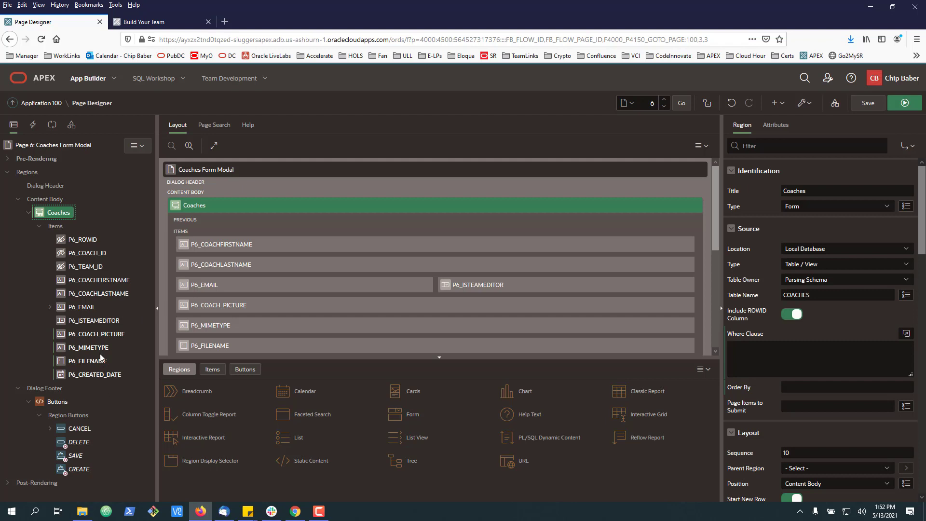
# - Set the MIMETYPE, FILENAME and CREATED_DATE items' Type to Hidden
pyautogui.click(210, 324)
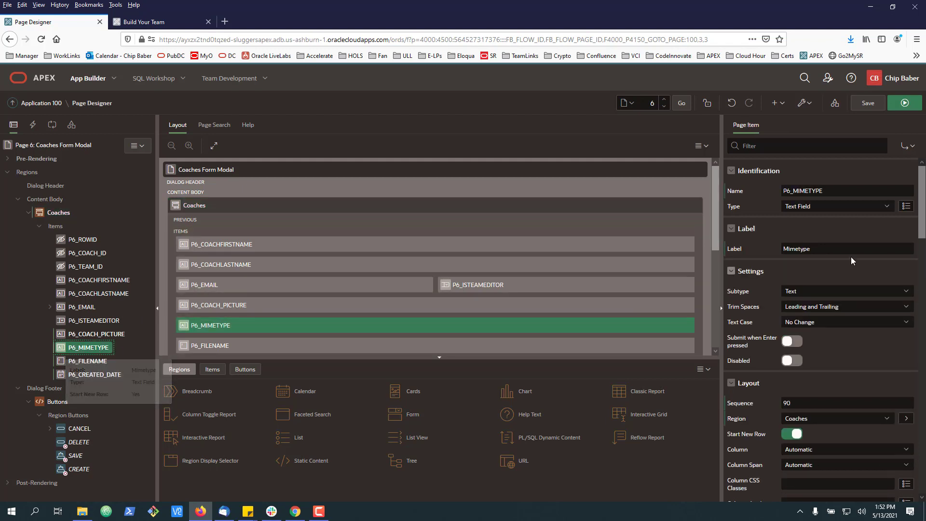
pyautogui.click(833, 205)
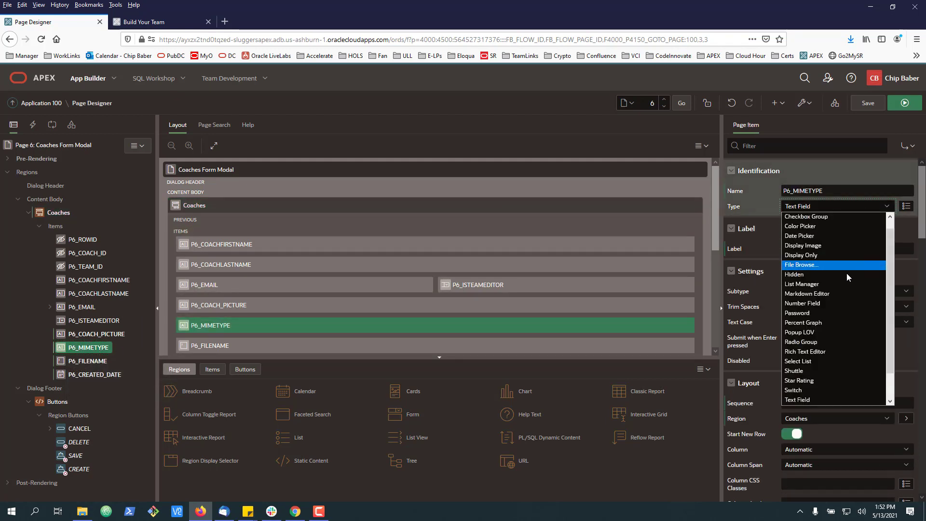
pyautogui.click(89, 361)
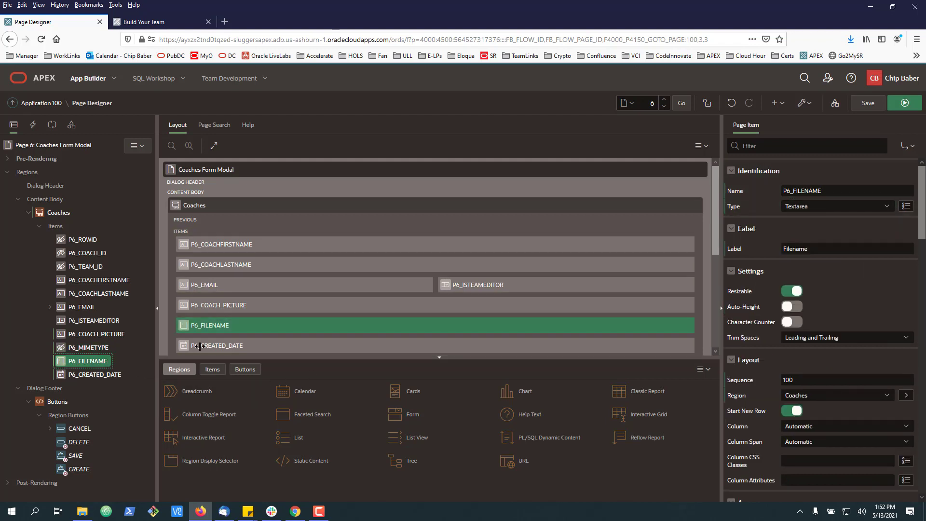
pyautogui.click(836, 206)
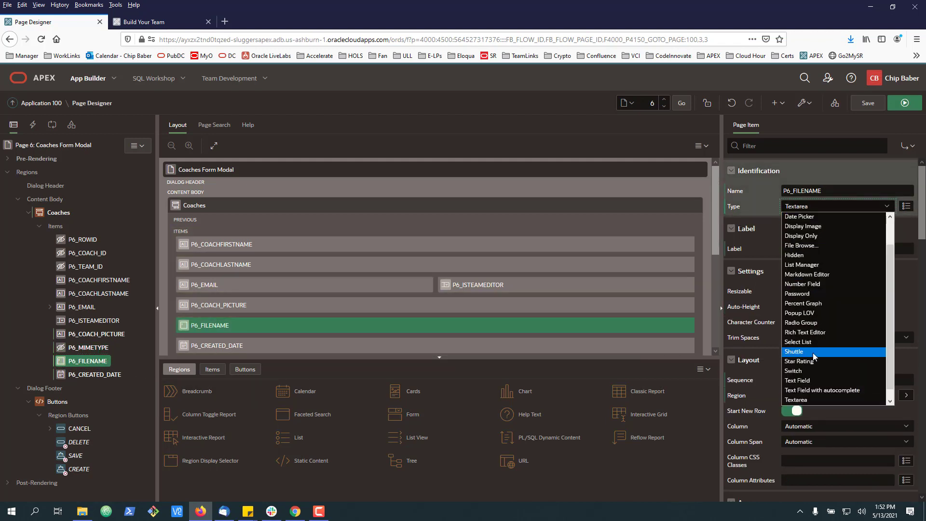
pyautogui.click(794, 255)
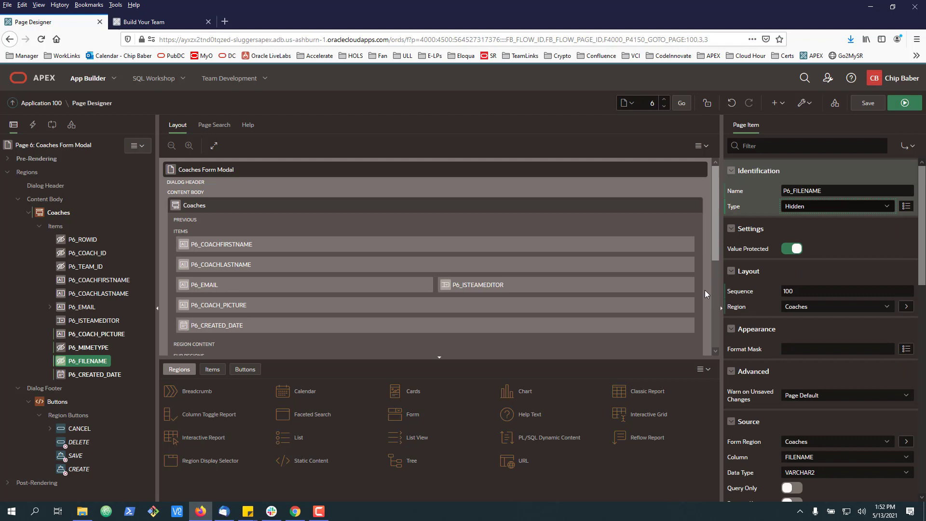
pyautogui.click(216, 324)
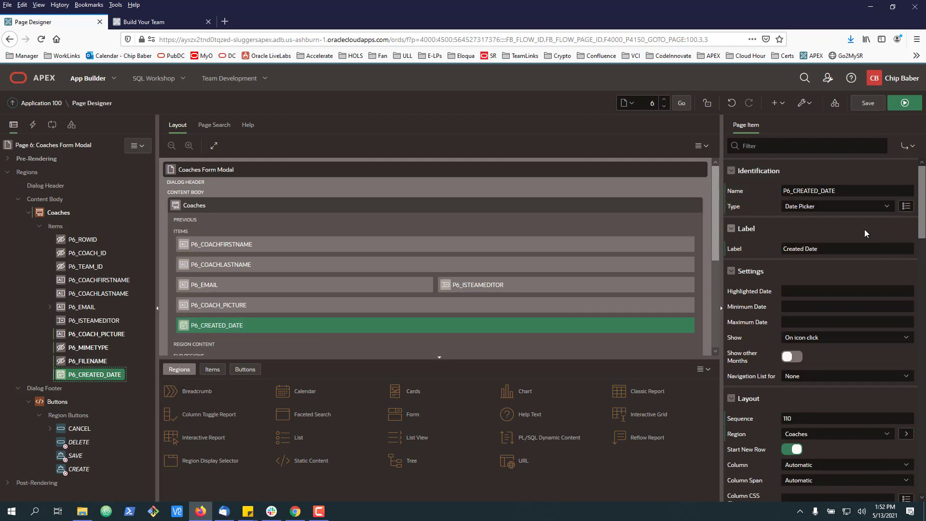
pyautogui.click(836, 206)
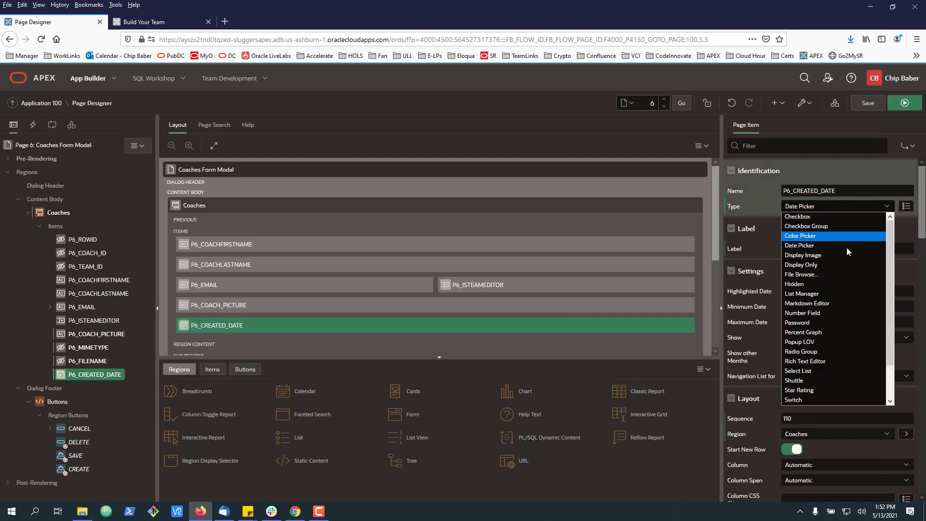
pyautogui.click(794, 284)
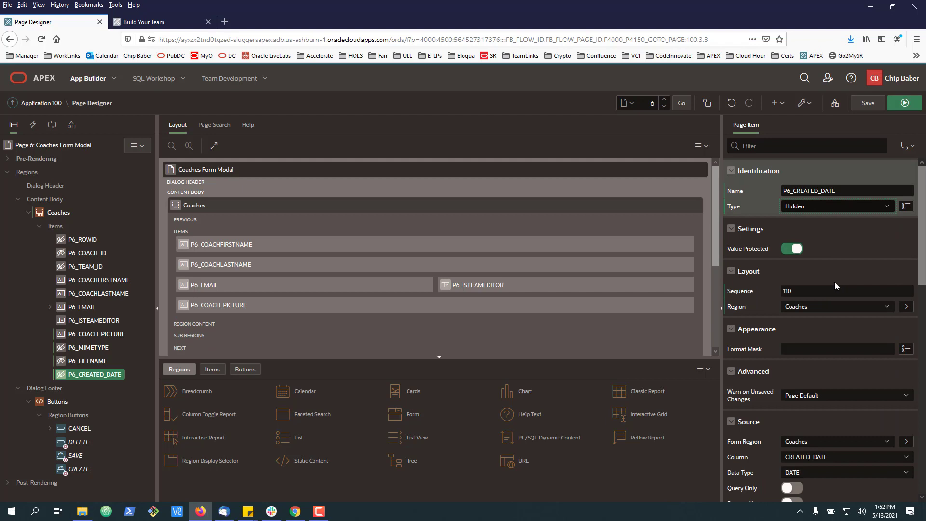
pyautogui.moveTo(104, 339)
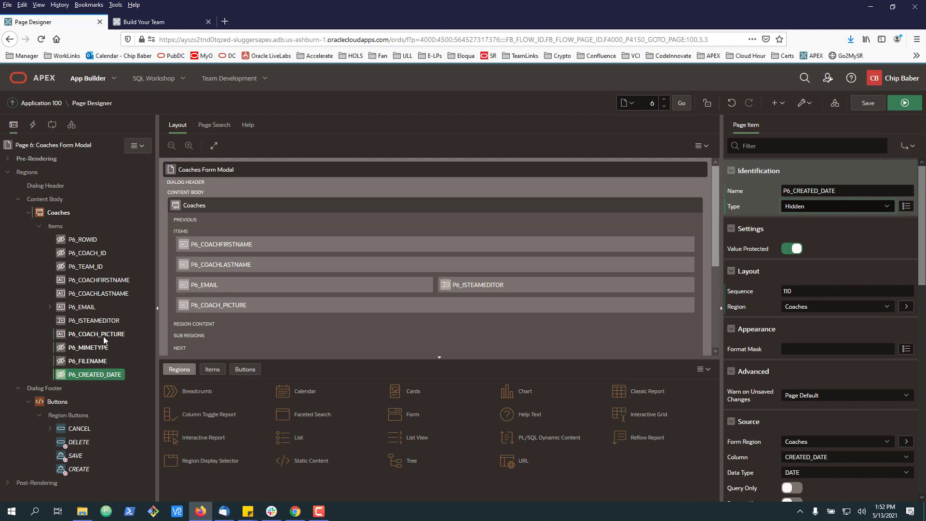
pyautogui.click(97, 334)
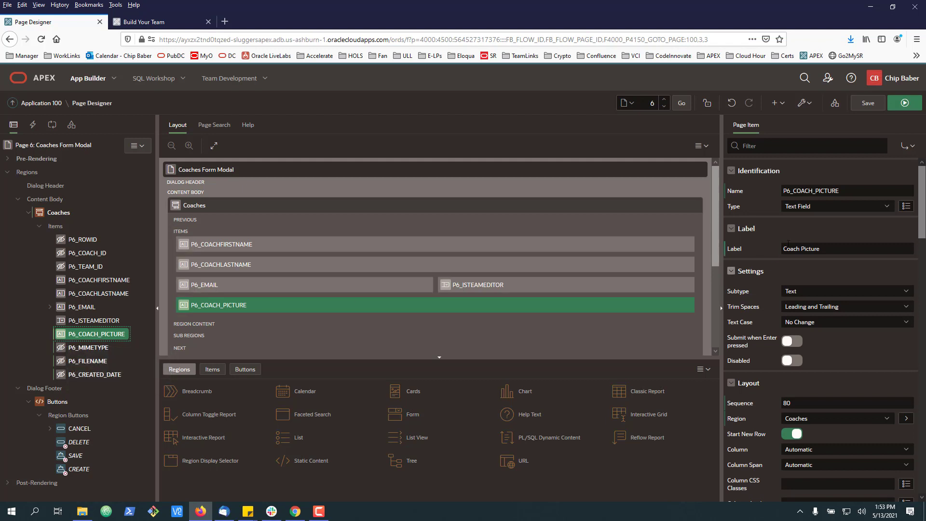
# - Make P6_COACH_PICTURE a File Browse item stored in a BLOB column
pyautogui.click(833, 206)
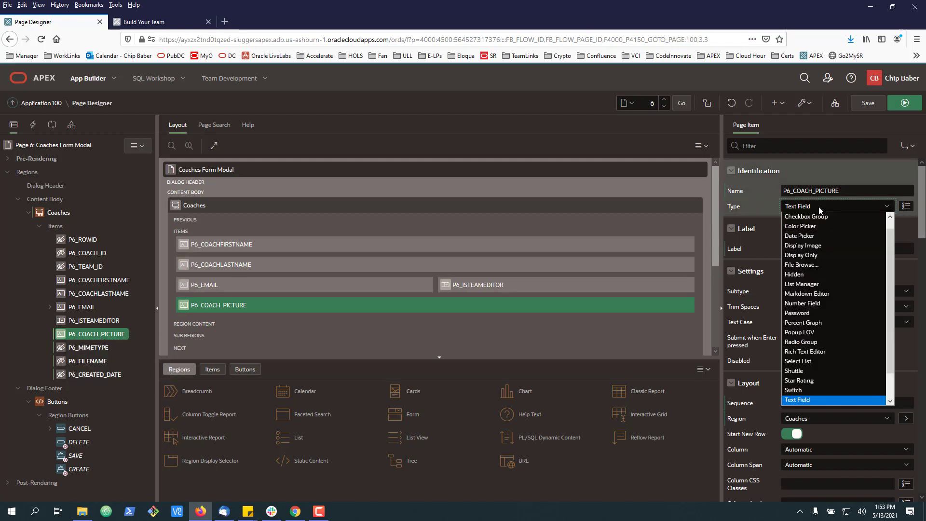
pyautogui.moveTo(801, 265)
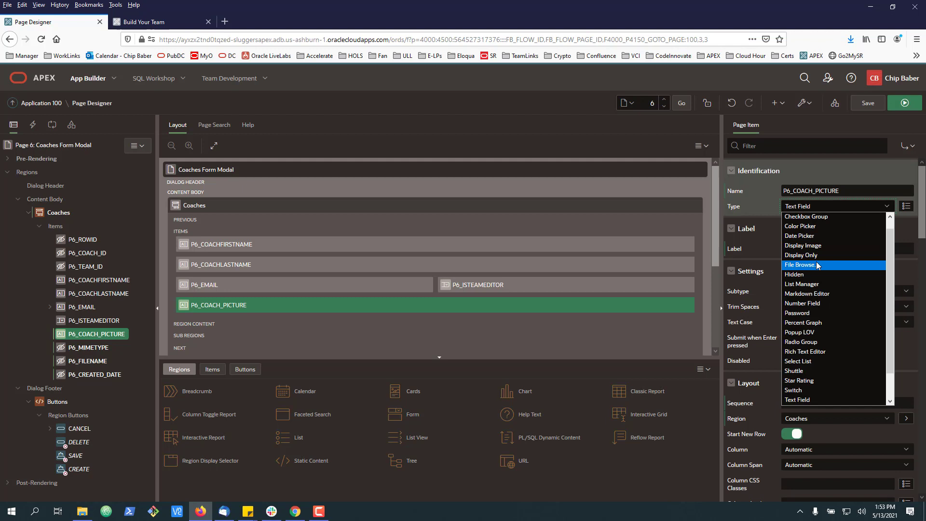
pyautogui.click(801, 264)
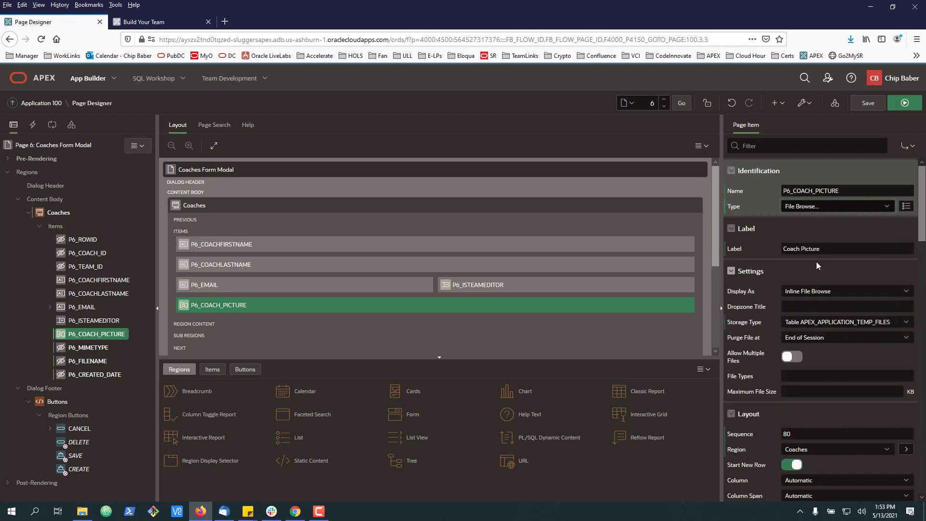
pyautogui.click(846, 321)
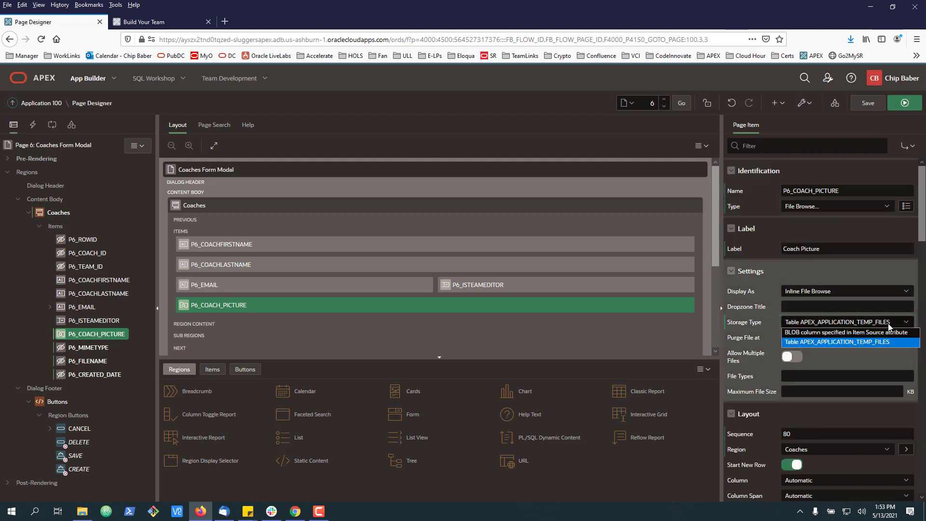
pyautogui.click(845, 332)
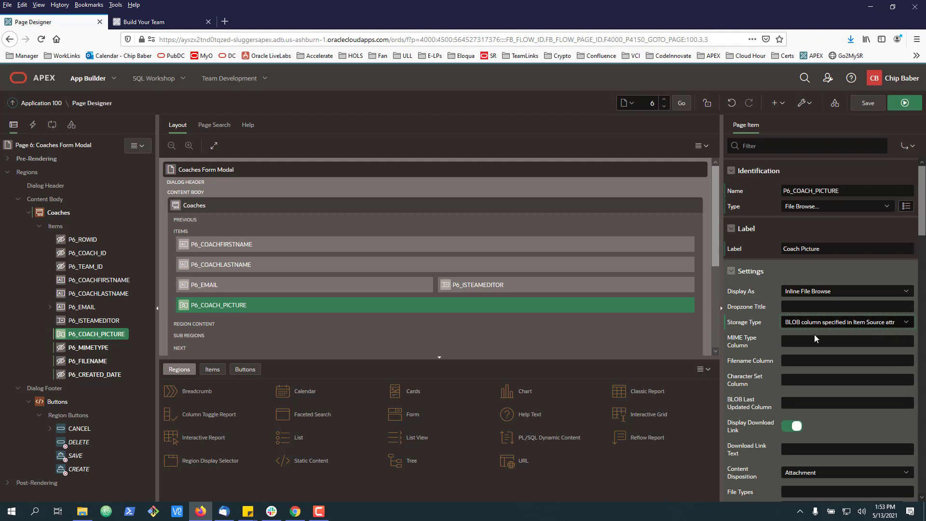
# - Set MIME Type column to mimetype, Filename to filename, BLOB Last Updated to created_date
pyautogui.click(847, 341)
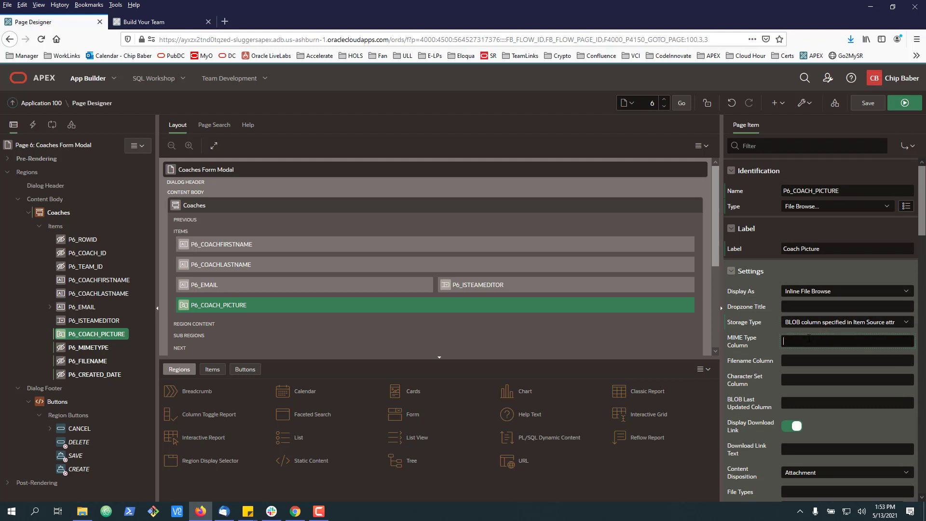
pyautogui.write('mimetype')
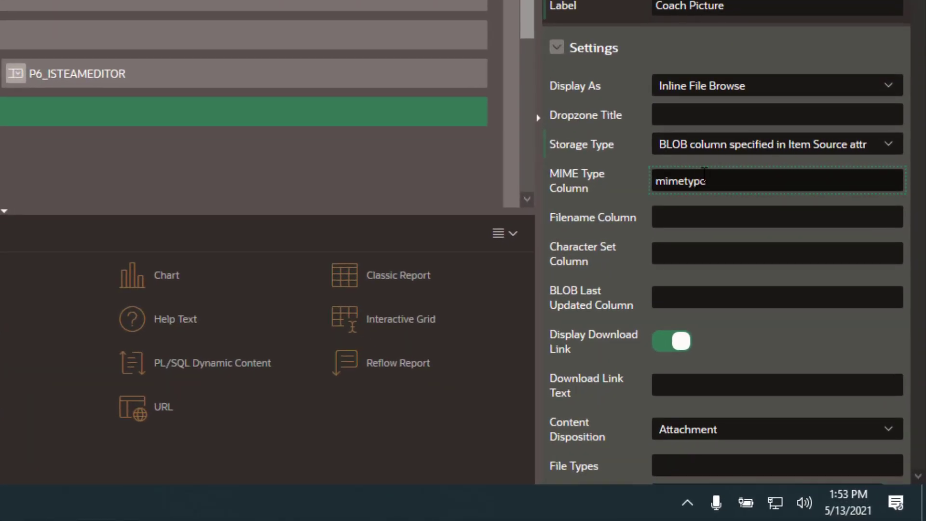
pyautogui.write('mimetype')
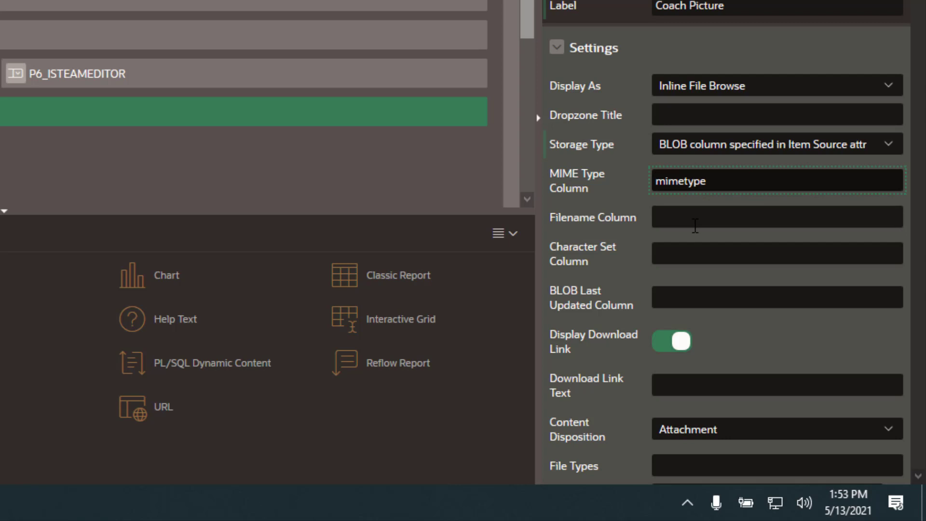
pyautogui.write('filenam')
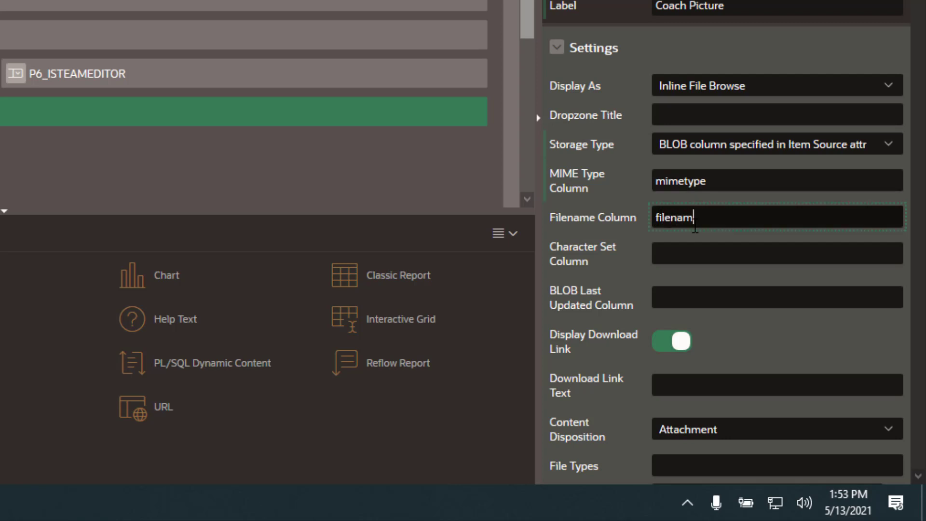
pyautogui.write('e')
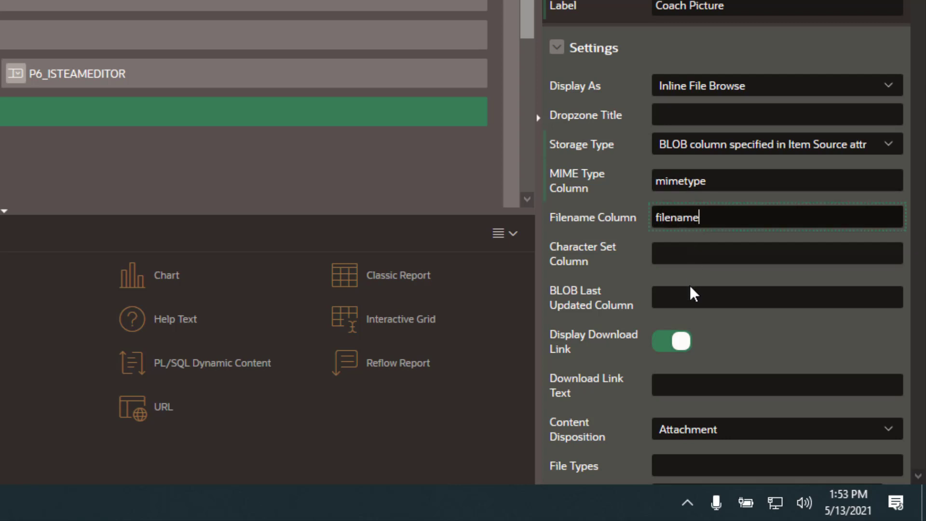
pyautogui.click(776, 296)
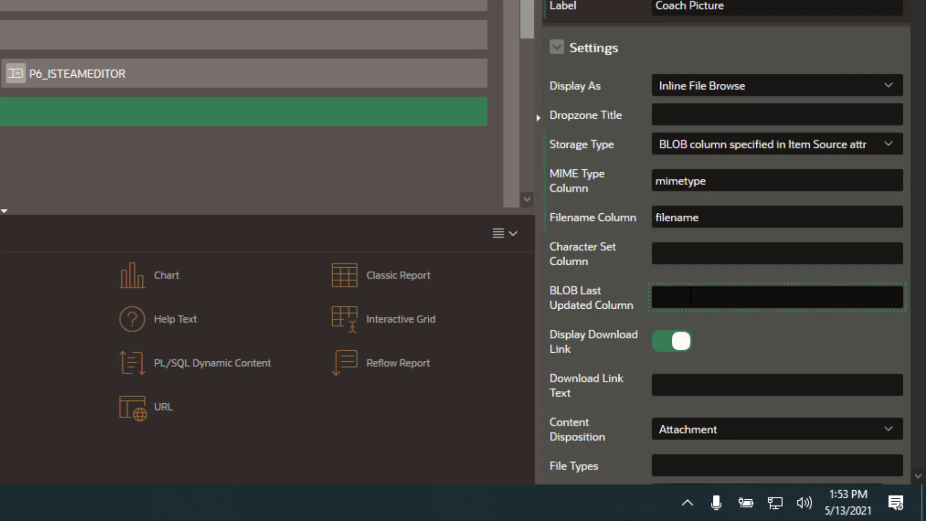
pyautogui.write('created_date')
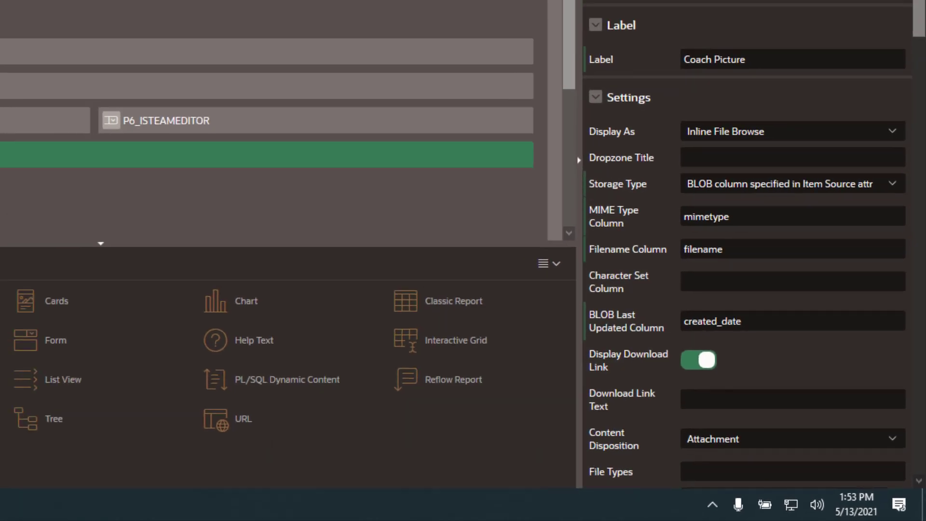
pyautogui.click(159, 22)
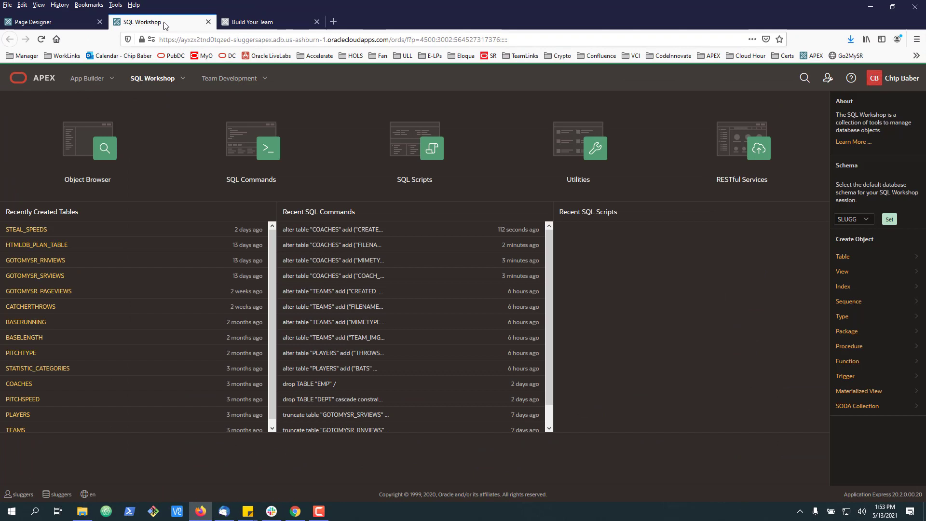
pyautogui.moveTo(21, 353)
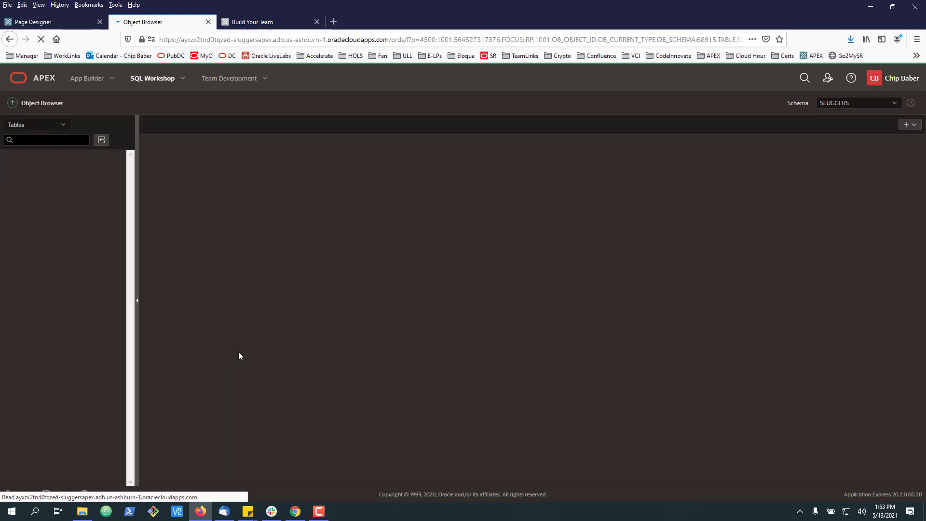
pyautogui.click(17, 192)
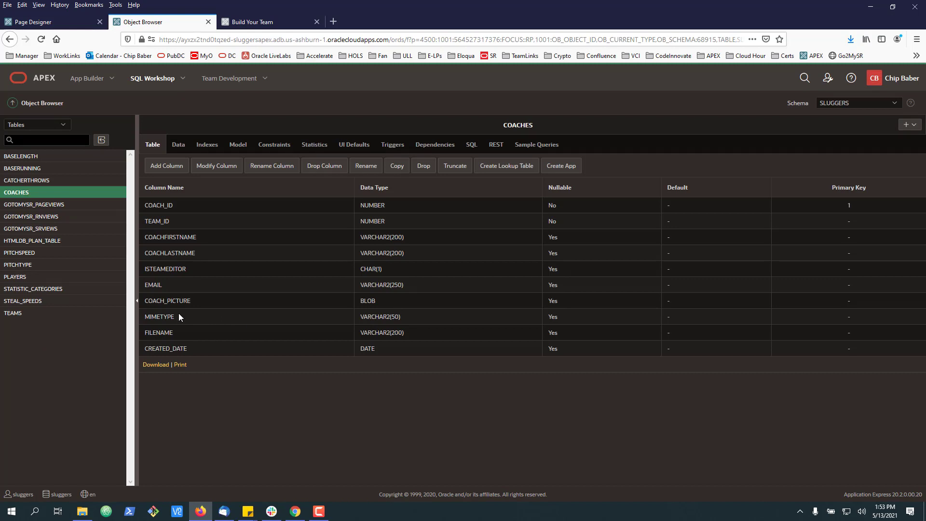
pyautogui.doubleClick(182, 348)
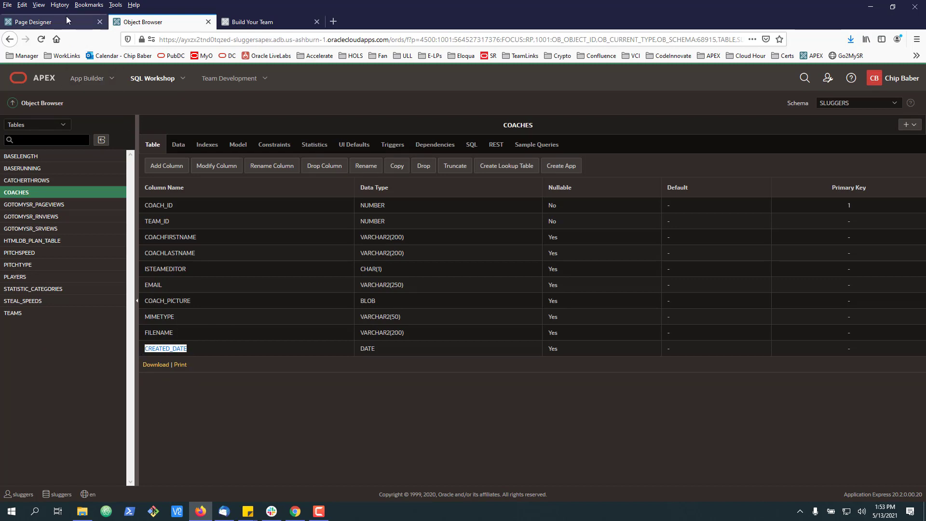
pyautogui.click(28, 22)
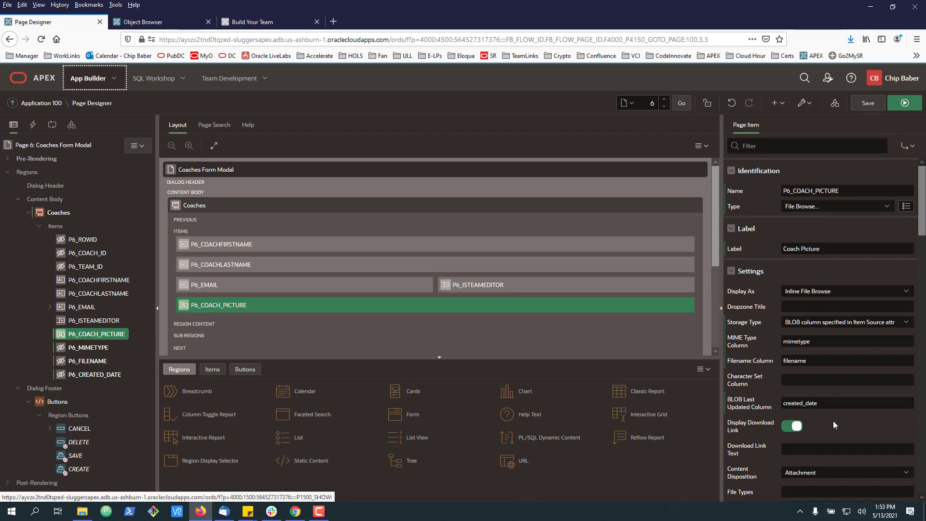
# - Turn off Coach Picture's download link and limit uploads to 2048 KB
pyautogui.scroll(-3)
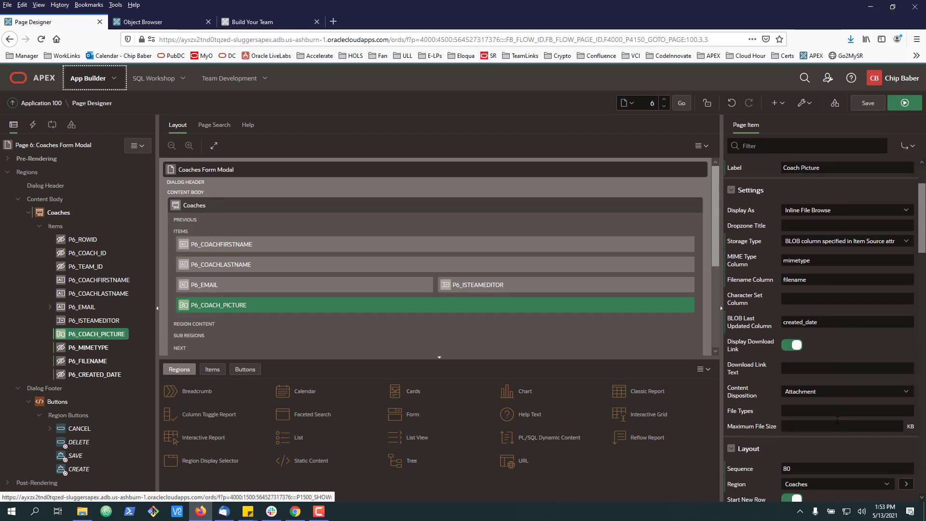
pyautogui.scroll(-3)
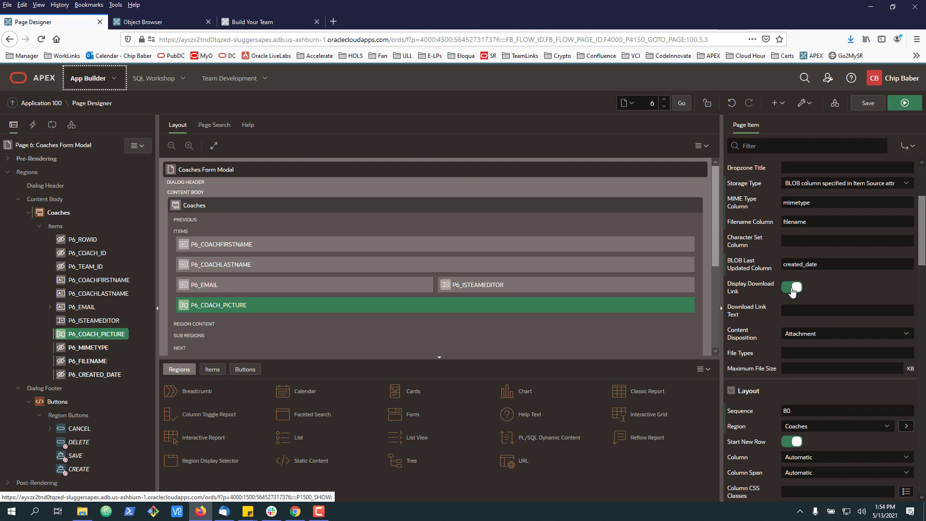
pyautogui.click(792, 288)
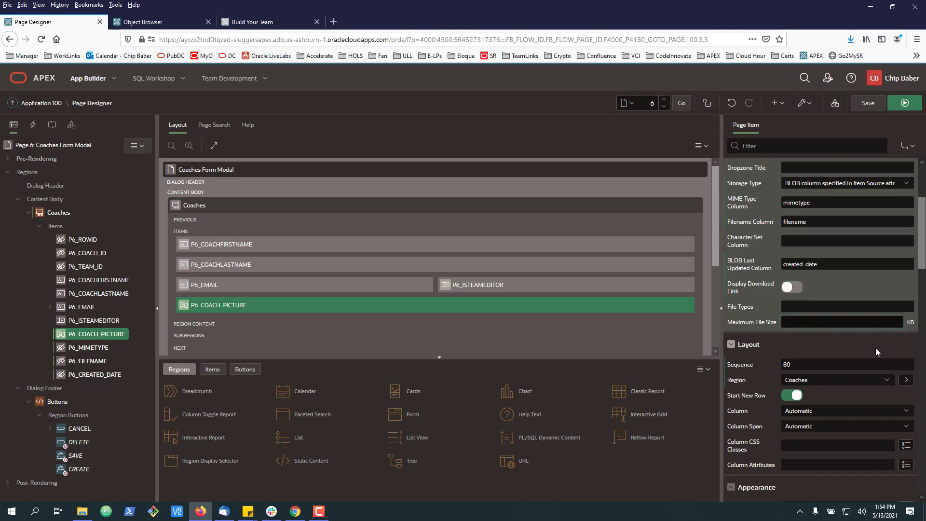
pyautogui.write('2048')
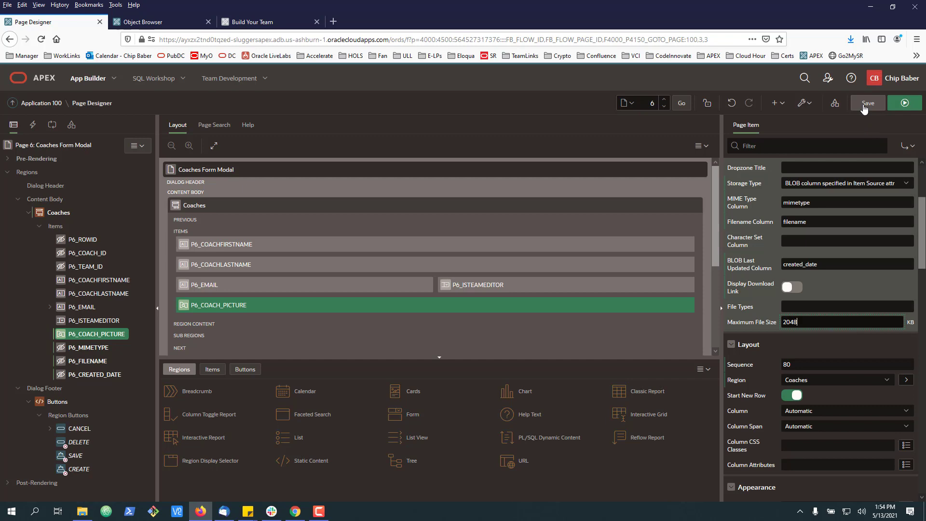
# - Save the page changes and return to the running Build Your Team app
pyautogui.click(867, 103)
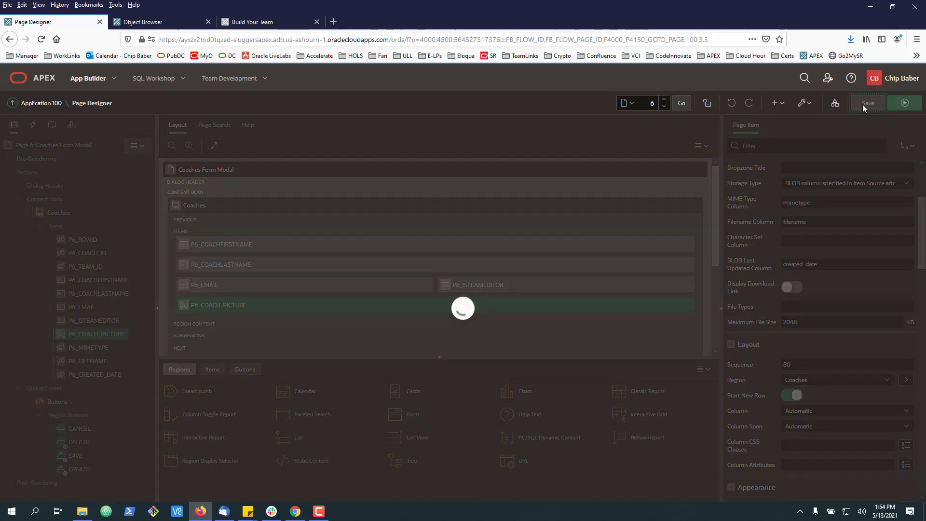
pyautogui.click(868, 102)
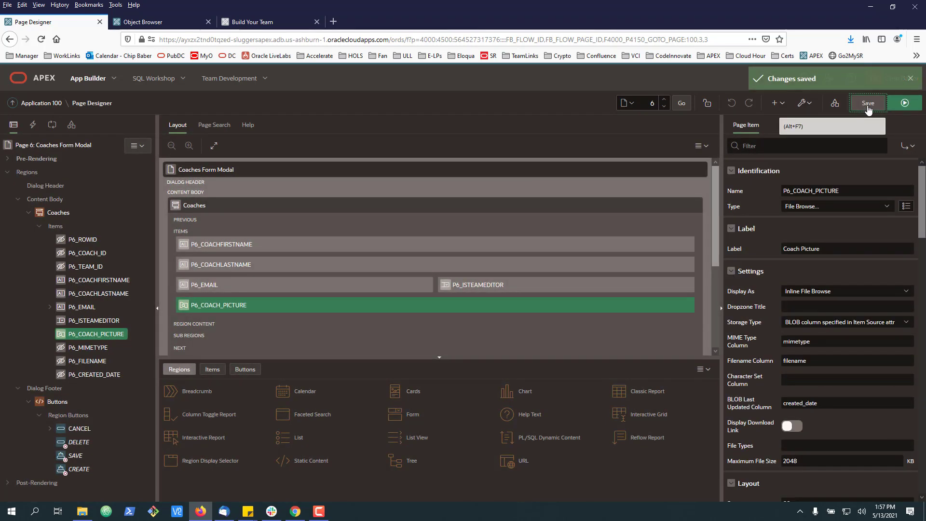
pyautogui.click(263, 22)
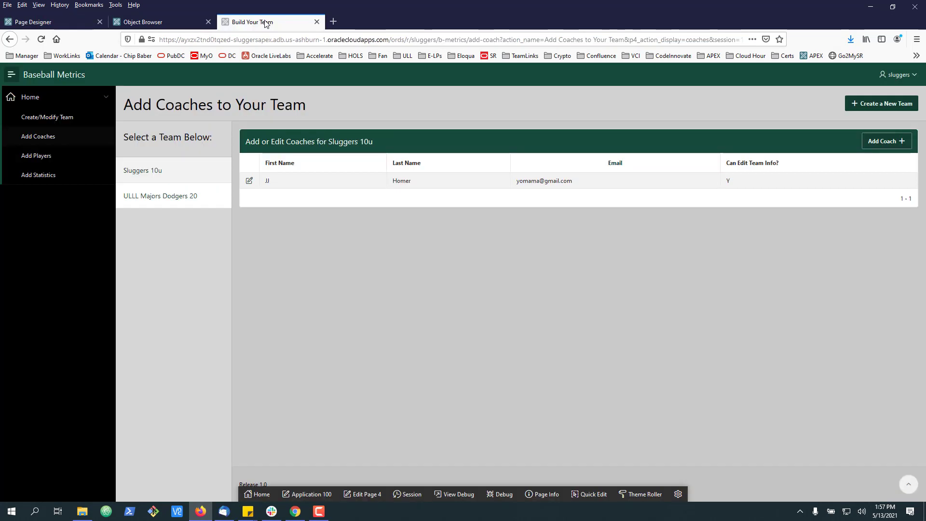
pyautogui.moveTo(328, 221)
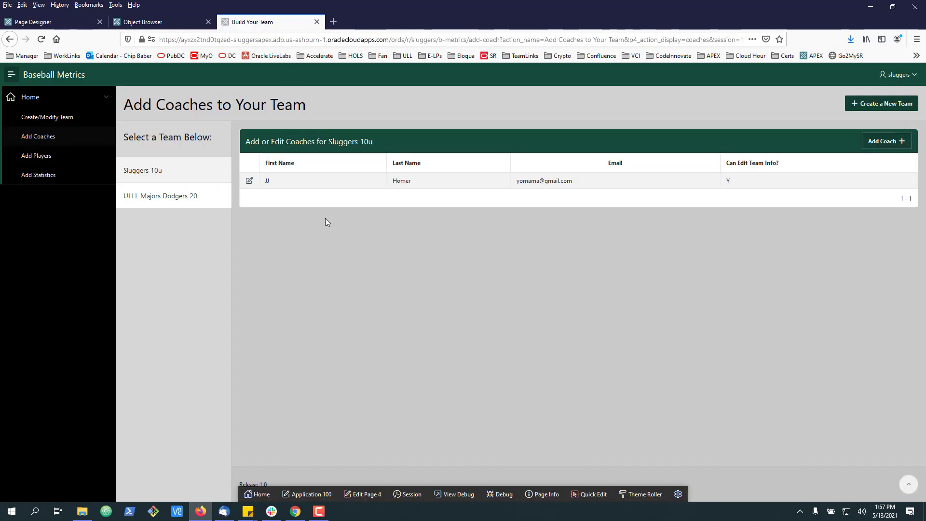
pyautogui.moveTo(306, 226)
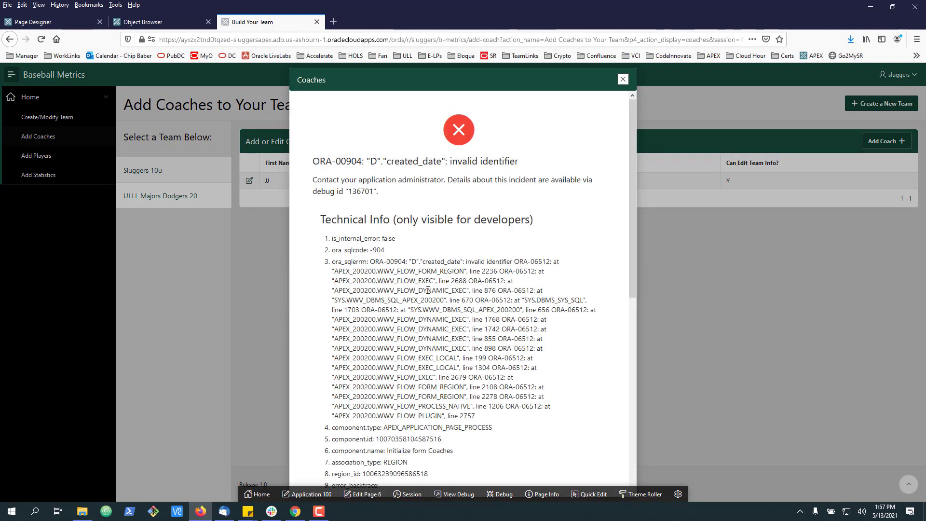
pyautogui.moveTo(389, 369)
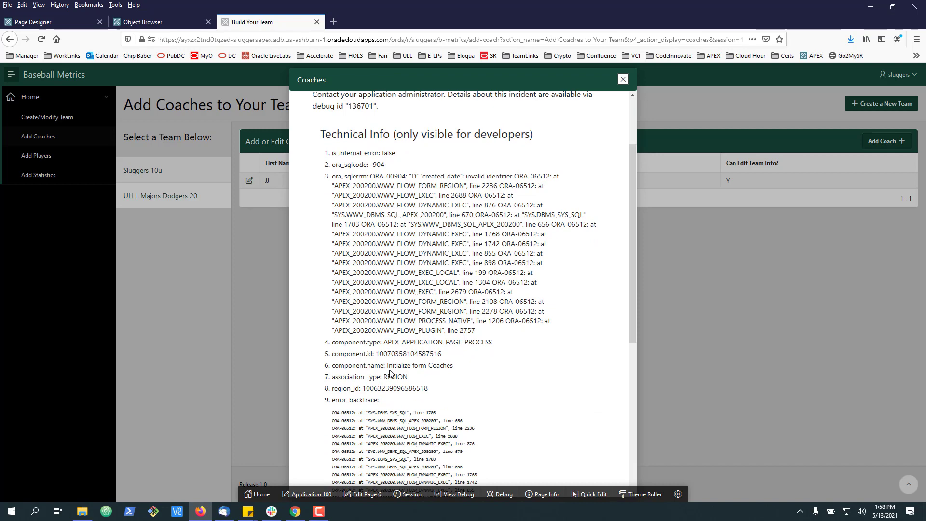
# - Go back to the P6_COACH_PICTURE settings after the ORA-00904 created_date error
pyautogui.click(623, 79)
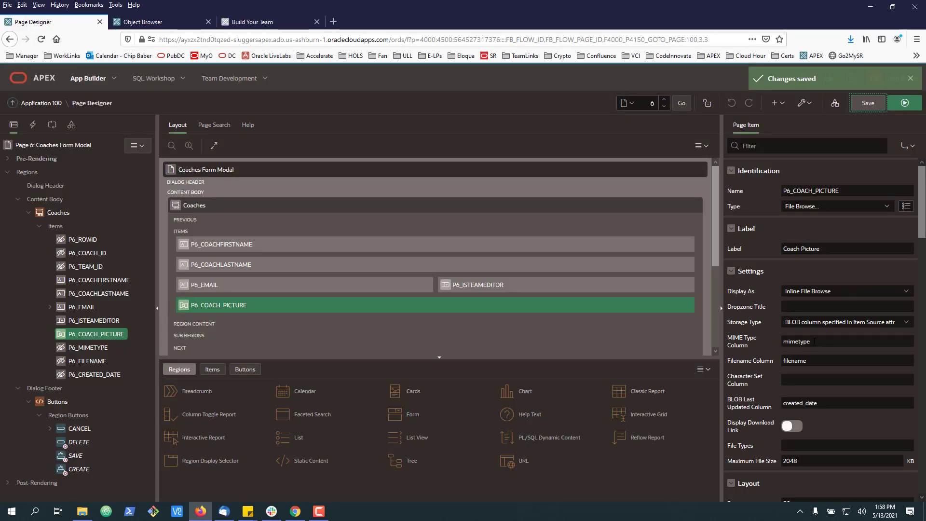
# - Set the picture's column fields to MIMETYPE, FILENAME and CREATED_DATE, then save
pyautogui.write('MIMETYPER')
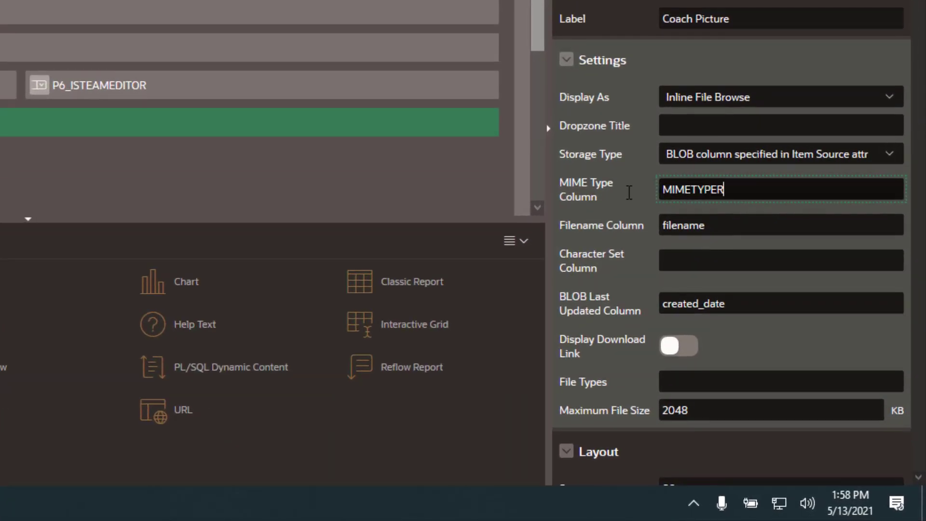
pyautogui.press('Backspace')
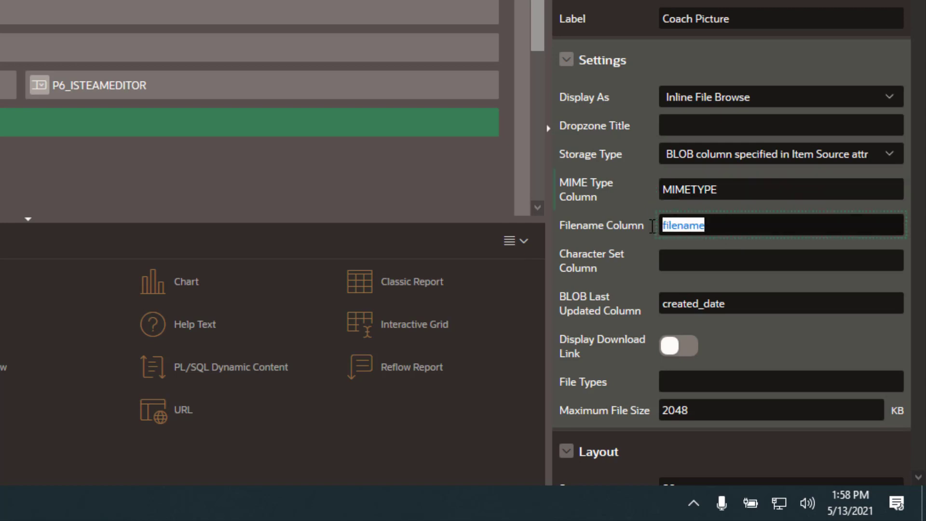
pyautogui.write('FILENAME')
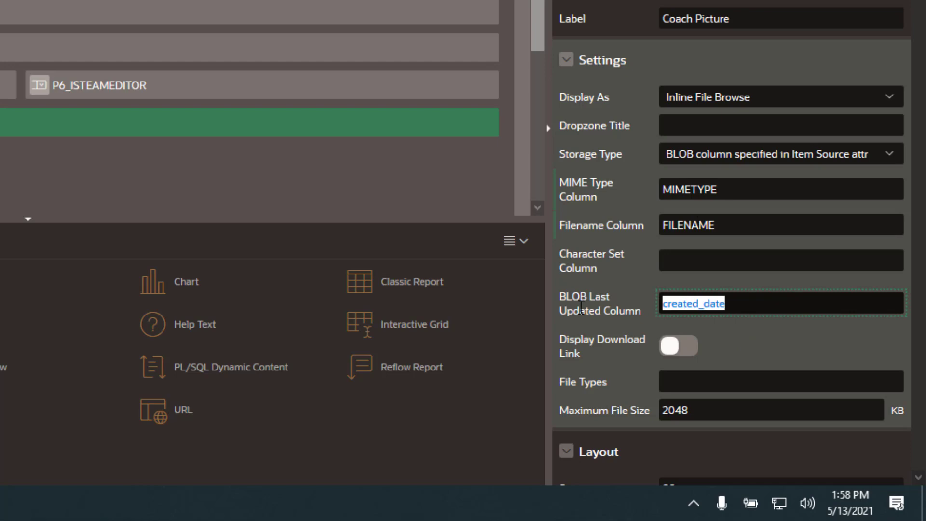
pyautogui.write('CREATED_DATE')
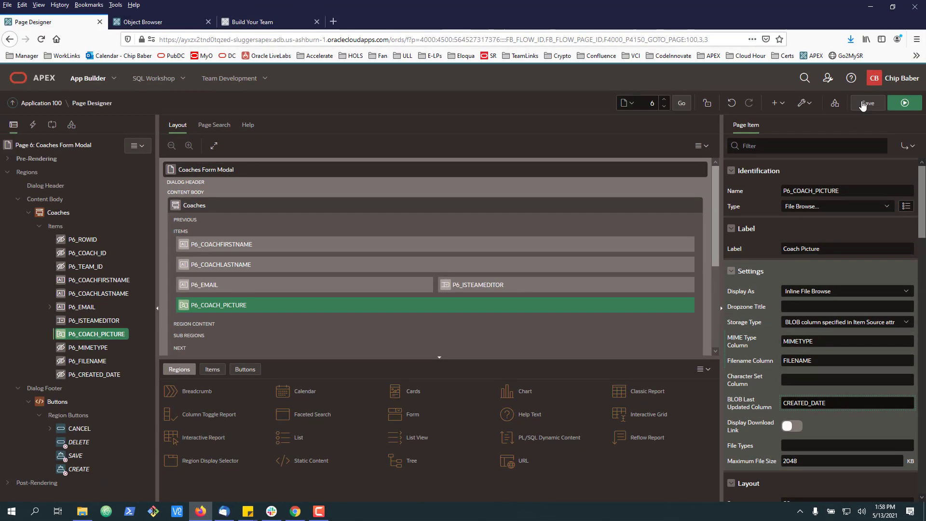
pyautogui.click(867, 103)
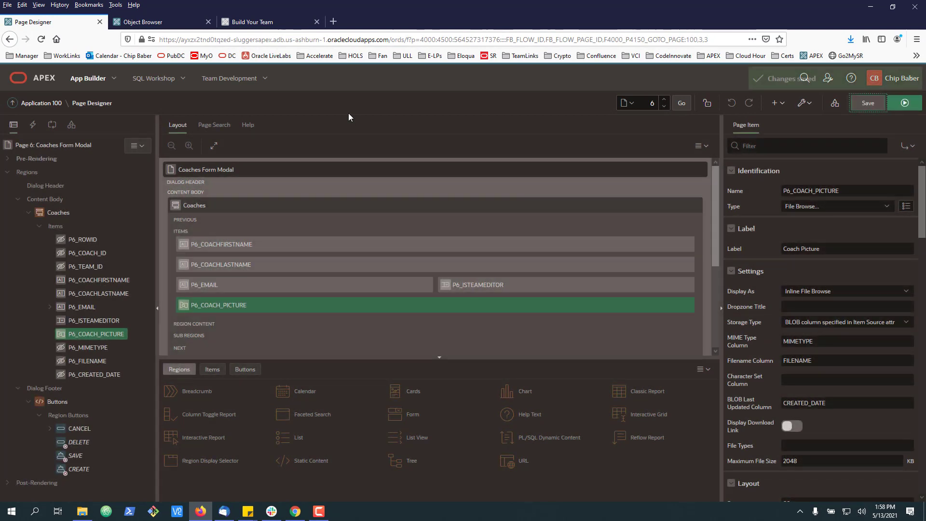
pyautogui.click(254, 21)
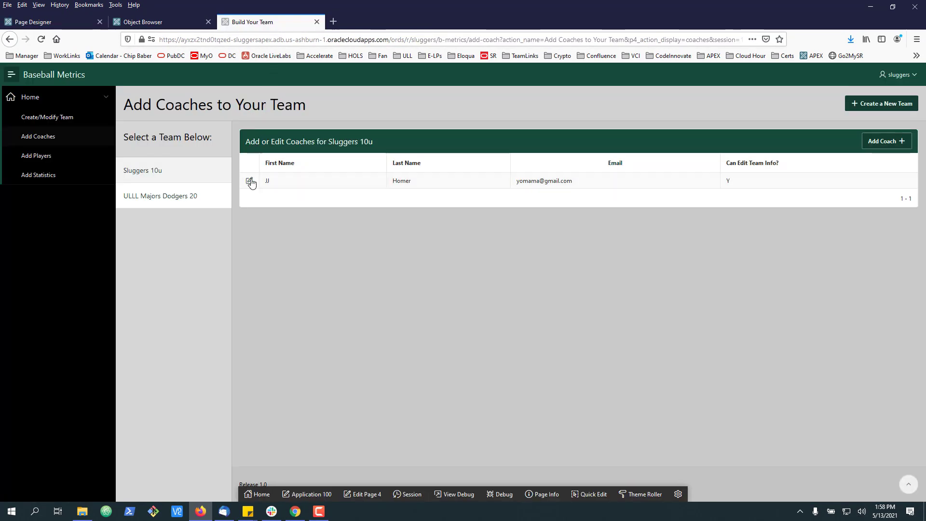
pyautogui.click(250, 181)
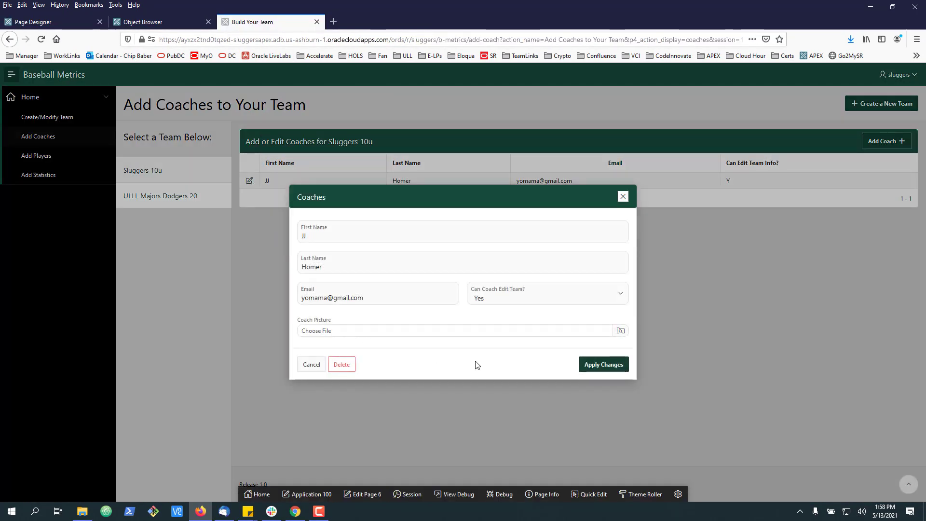
pyautogui.moveTo(487, 334)
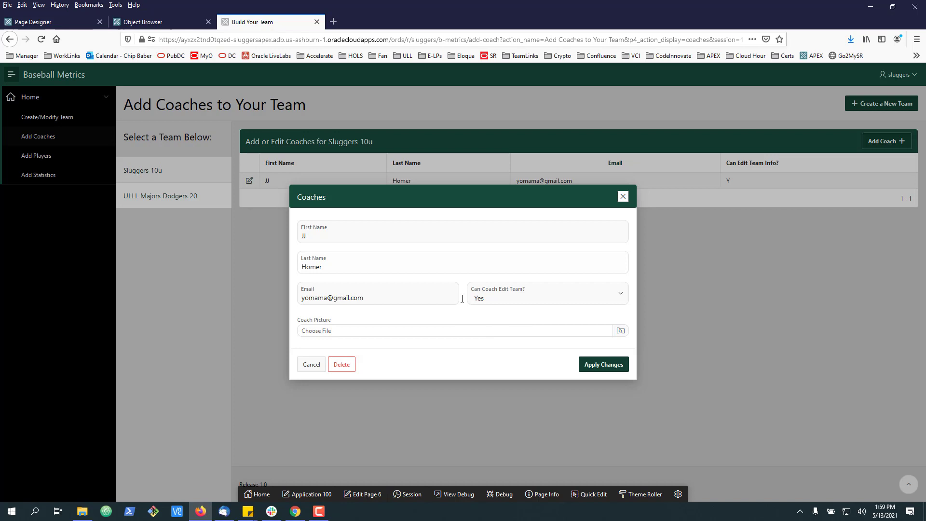
pyautogui.click(620, 330)
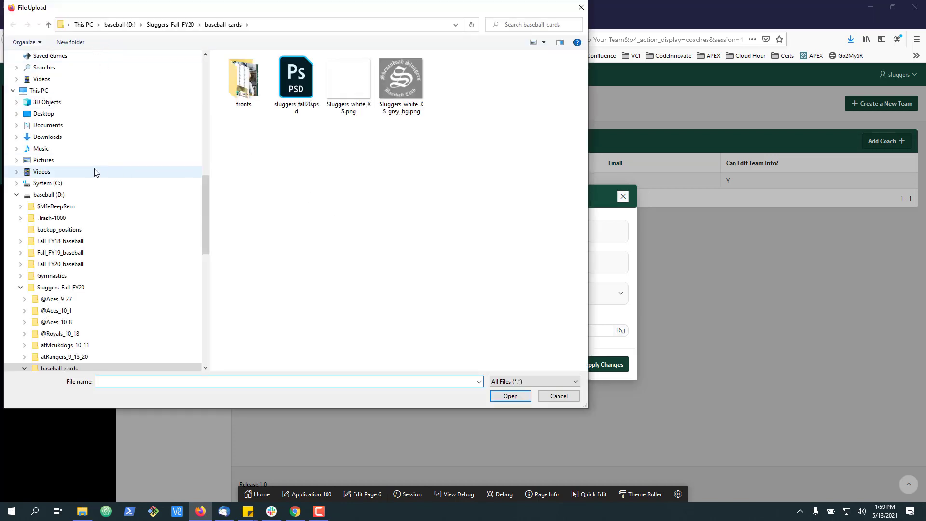
pyautogui.click(46, 183)
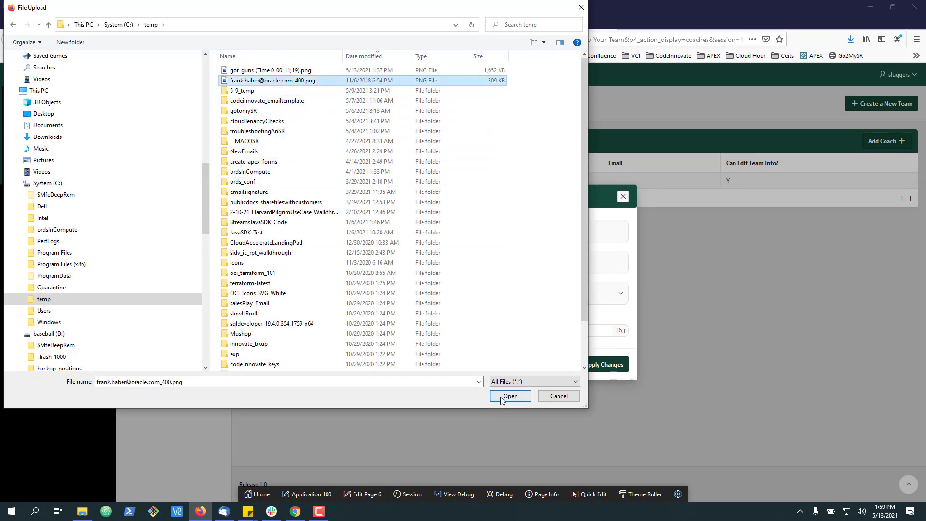
pyautogui.click(509, 396)
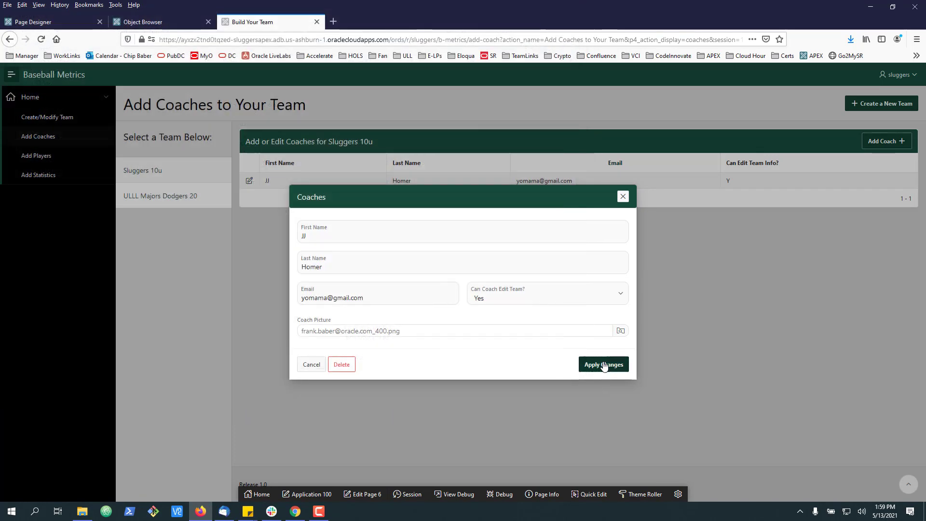
pyautogui.click(603, 364)
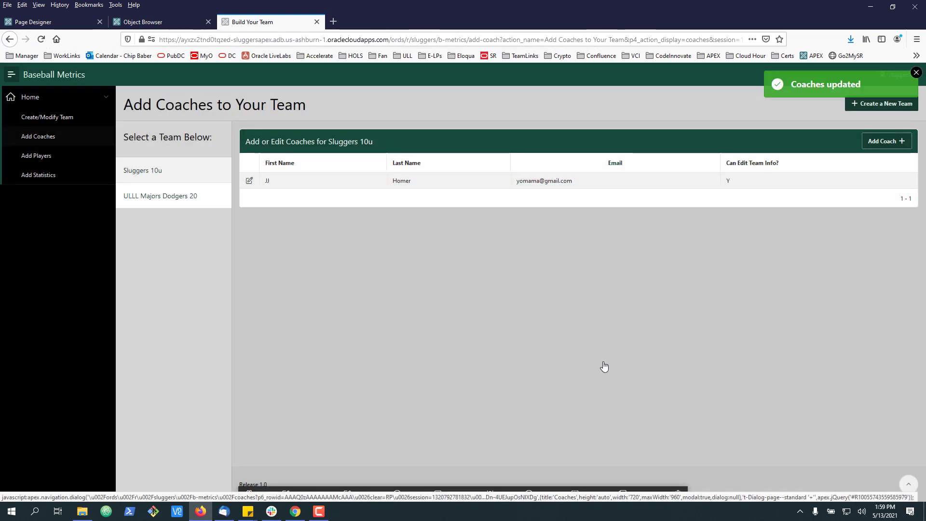
pyautogui.moveTo(201, 59)
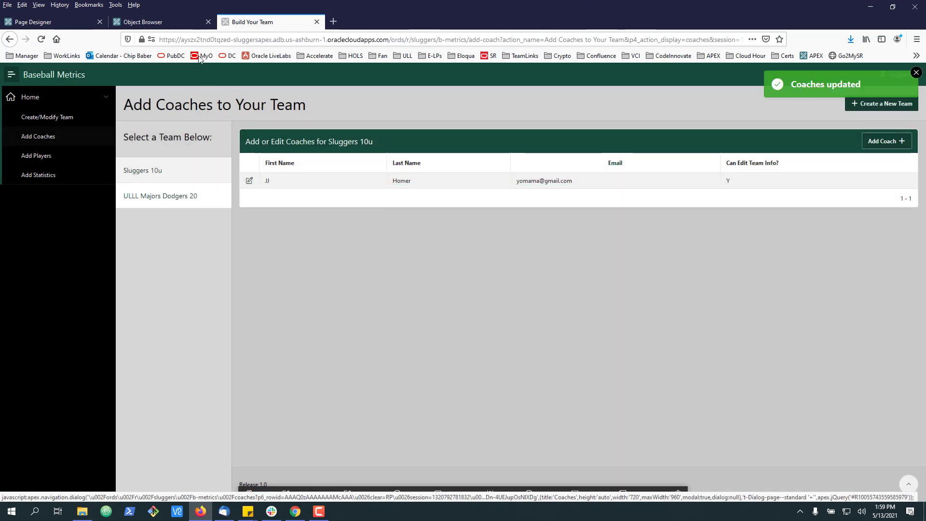
pyautogui.click(142, 21)
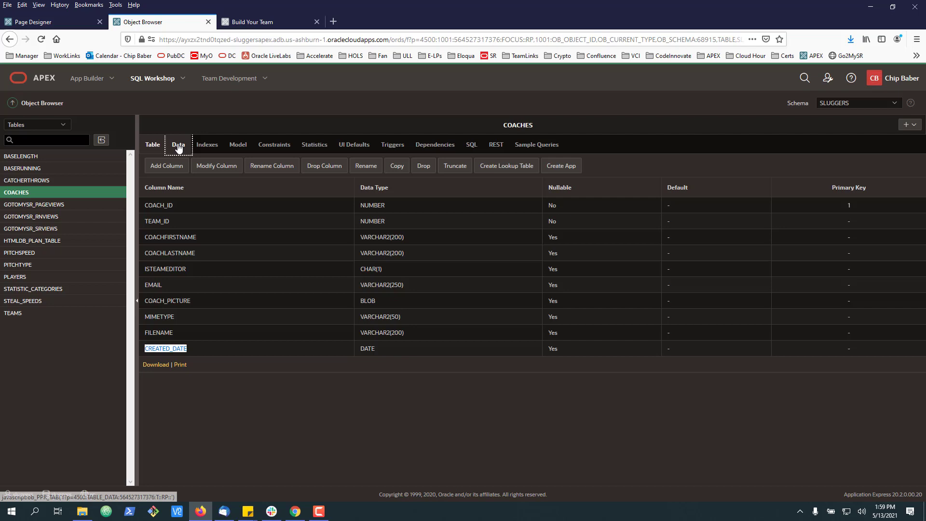
# - Show the COACHES table data to check the stored picture, image/png and filename
pyautogui.click(177, 144)
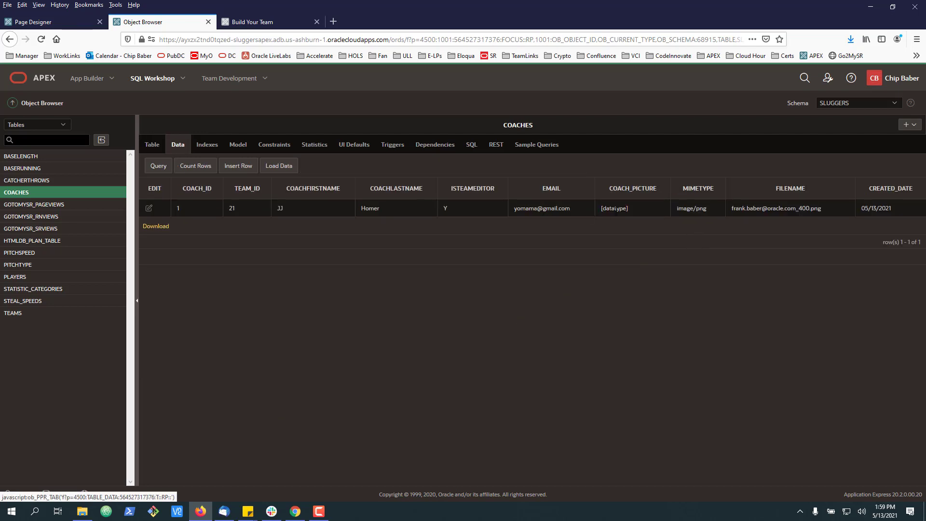
pyautogui.moveTo(828, 214)
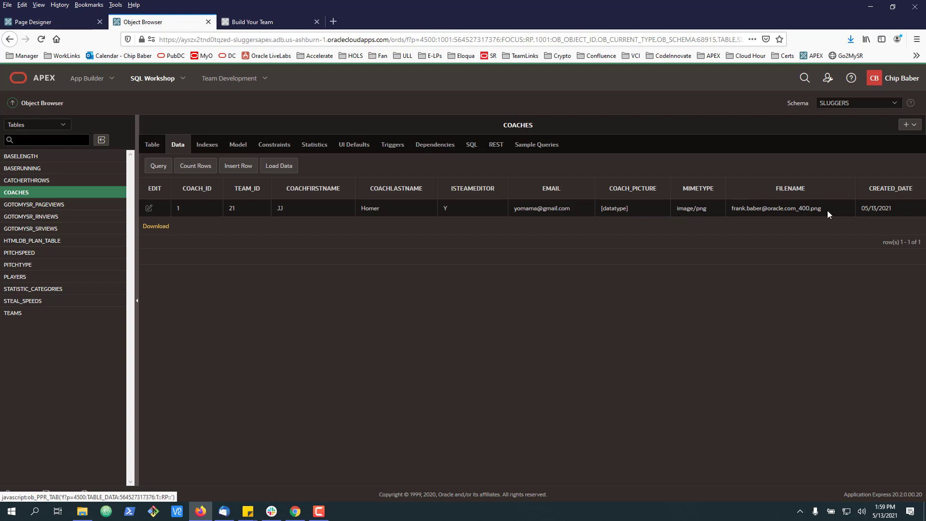
pyautogui.moveTo(690, 216)
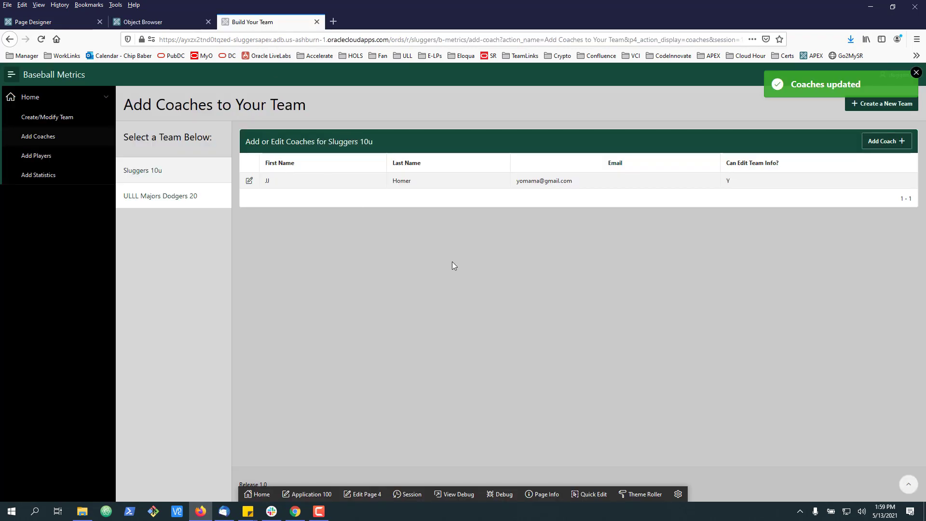
pyautogui.moveTo(356, 229)
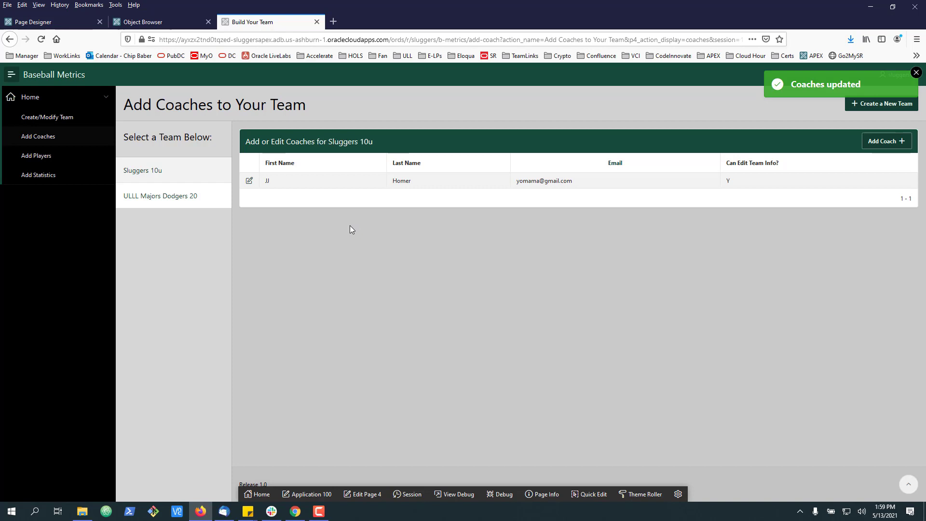
pyautogui.moveTo(621, 179)
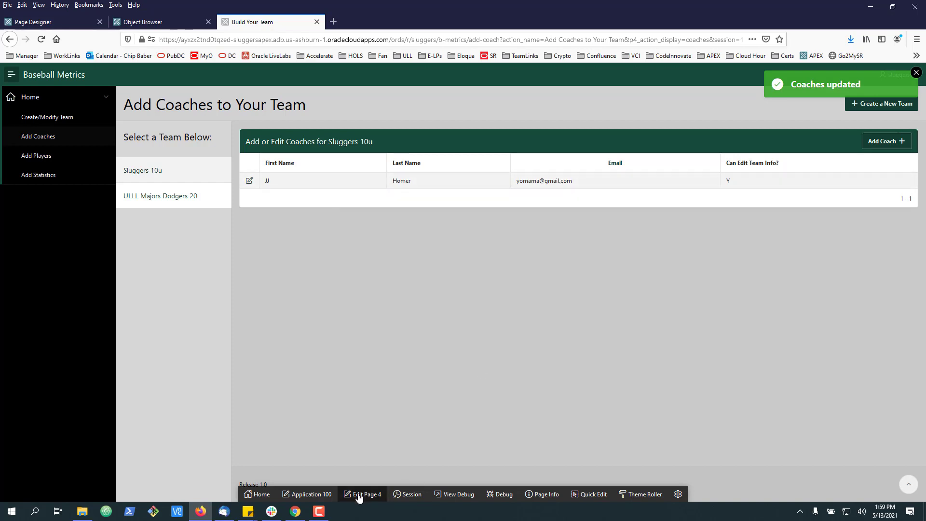
# - Open page 4, Build Your Team, in Page Designer from the developer toolbar
pyautogui.click(365, 494)
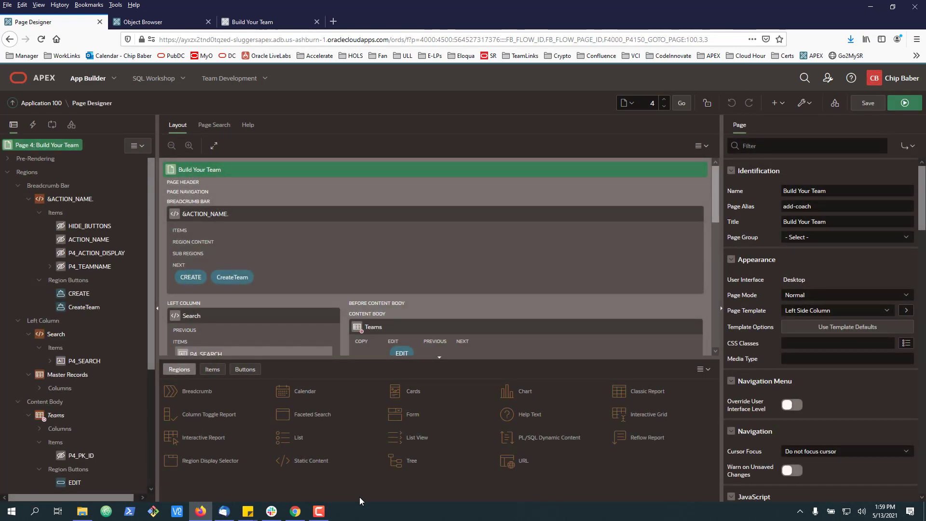
pyautogui.moveTo(438, 301)
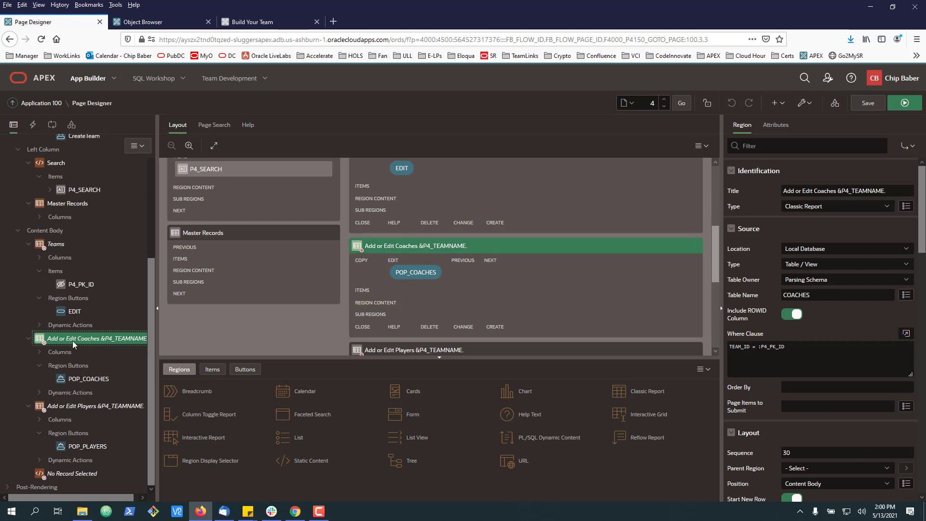
# - Right-click the Add or Edit Coaches region to show its actions menu
pyautogui.rightClick(98, 337)
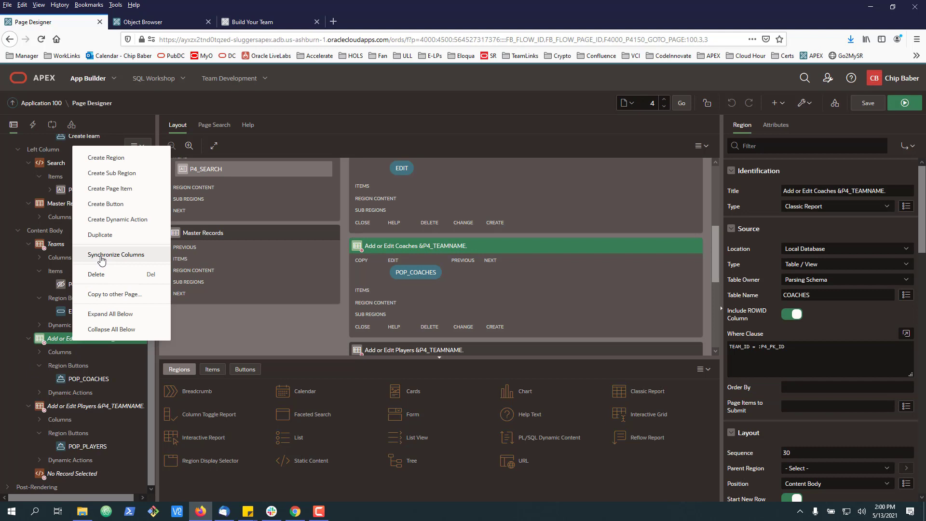
pyautogui.click(116, 255)
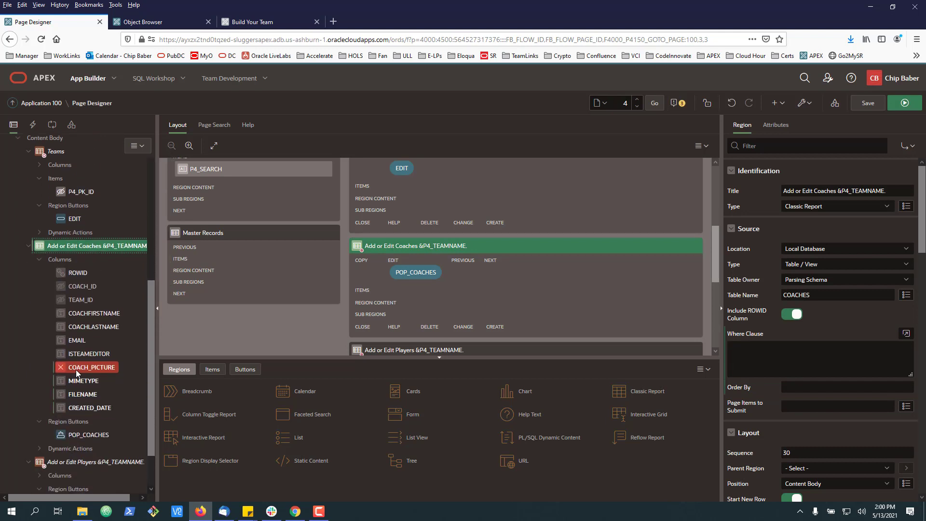
pyautogui.click(85, 381)
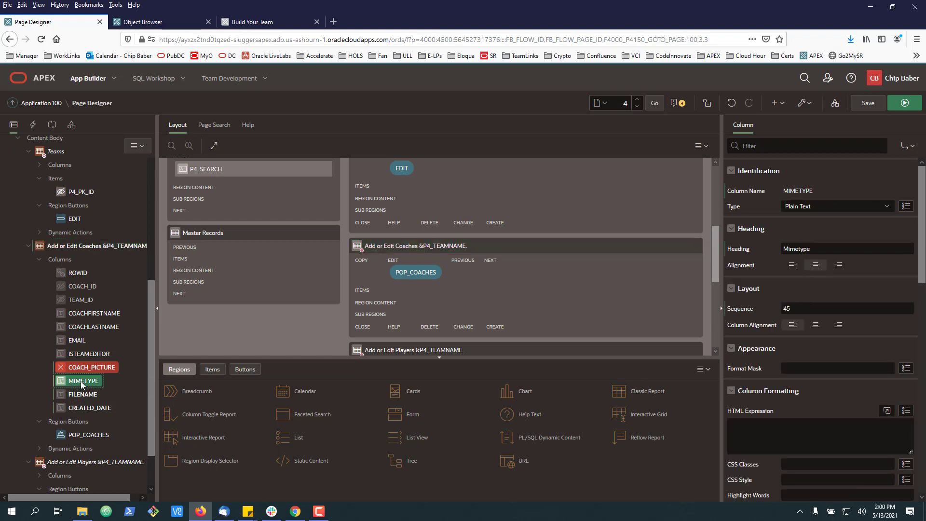
pyautogui.click(836, 206)
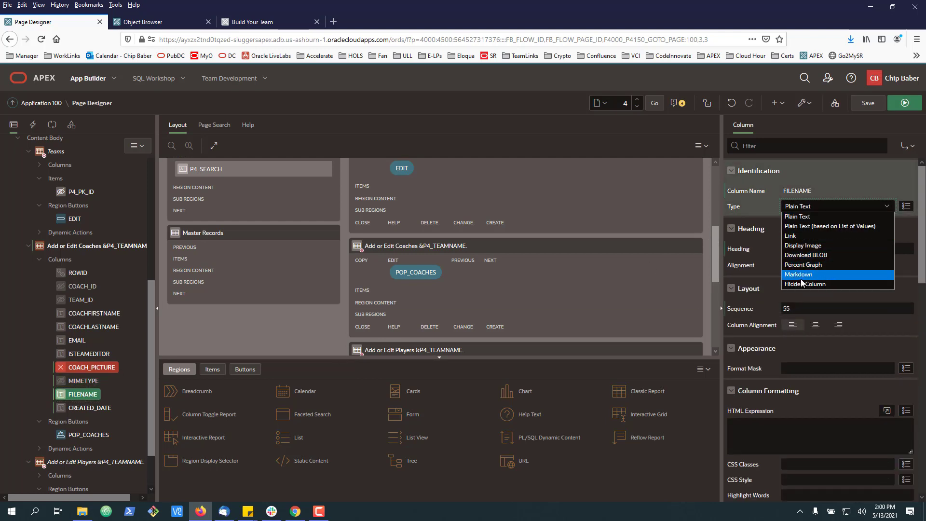
pyautogui.click(805, 284)
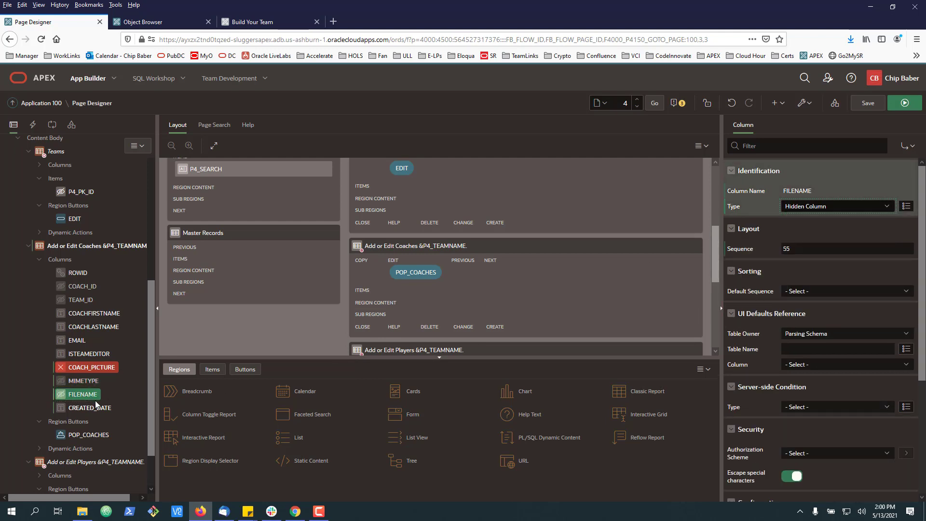
pyautogui.click(90, 407)
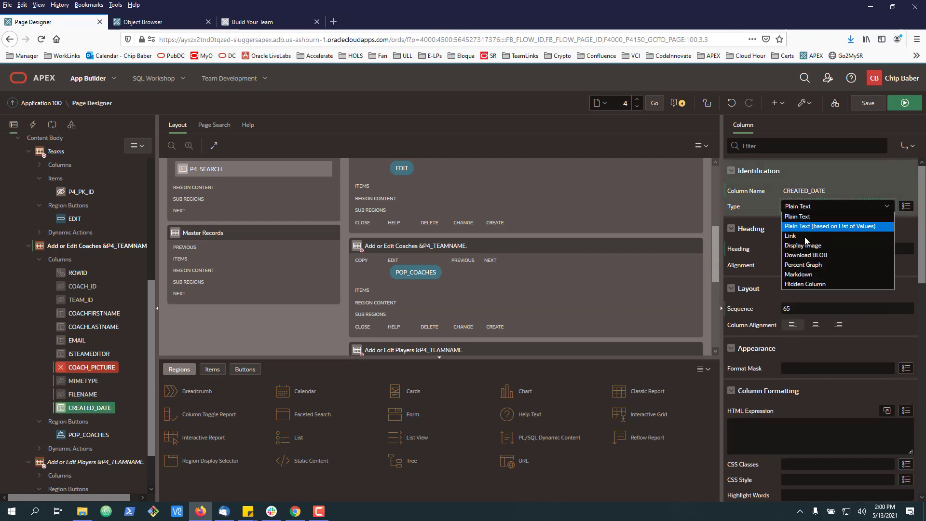
pyautogui.click(868, 103)
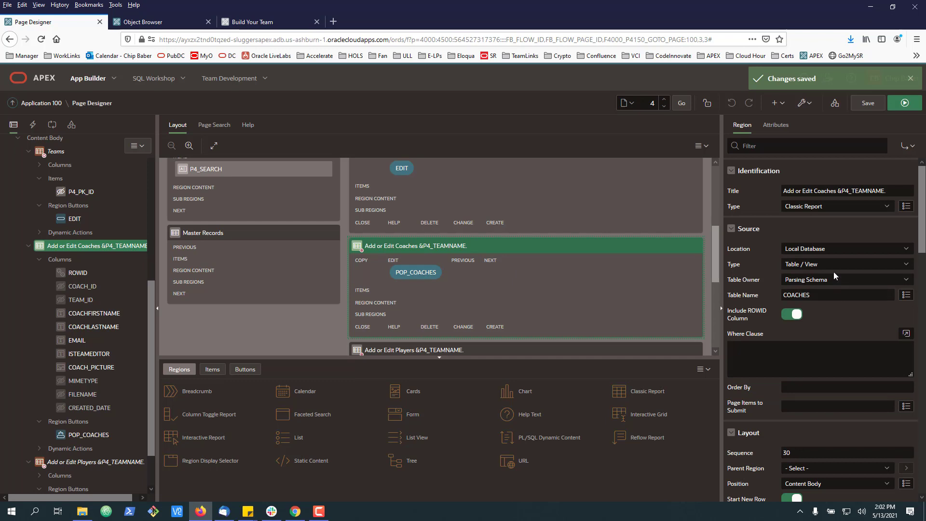
pyautogui.moveTo(828, 327)
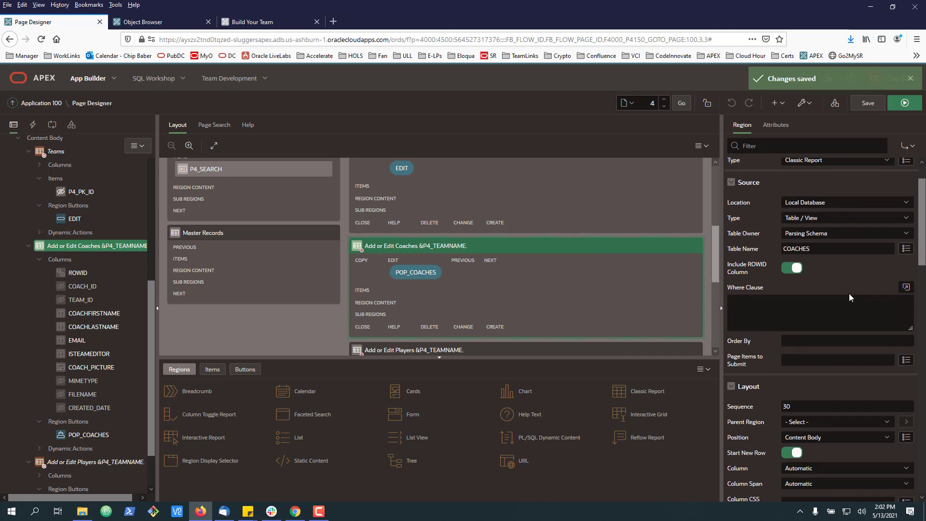
pyautogui.moveTo(837, 281)
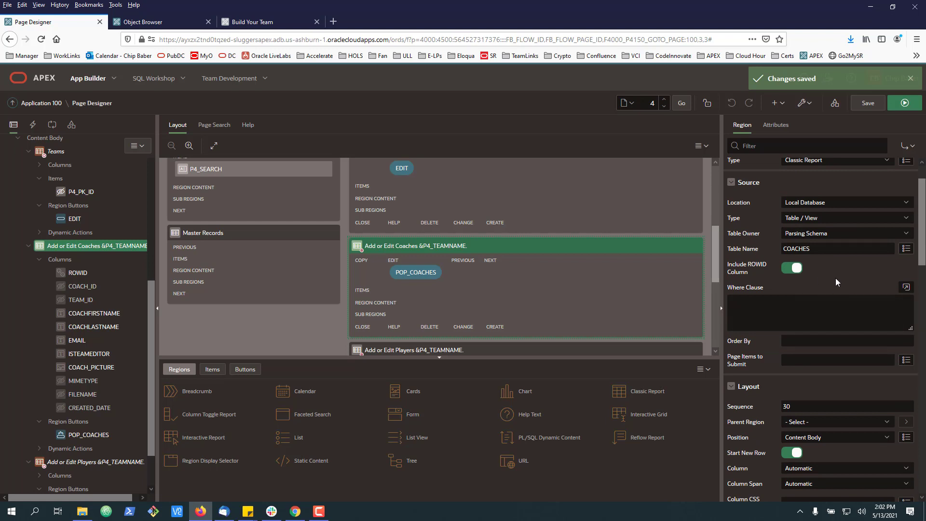
pyautogui.moveTo(851, 220)
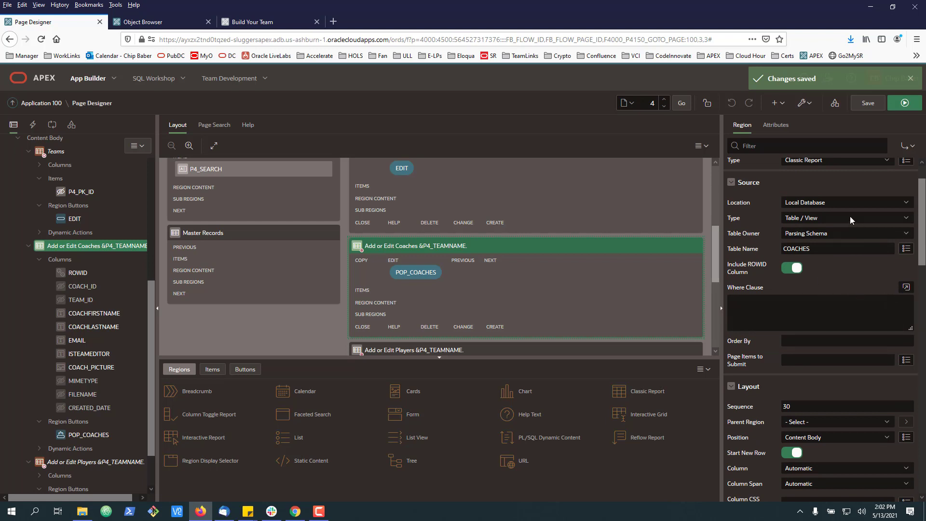
# - Change the Add or Edit Coaches source type to SQL Query and expand its editor
pyautogui.click(846, 218)
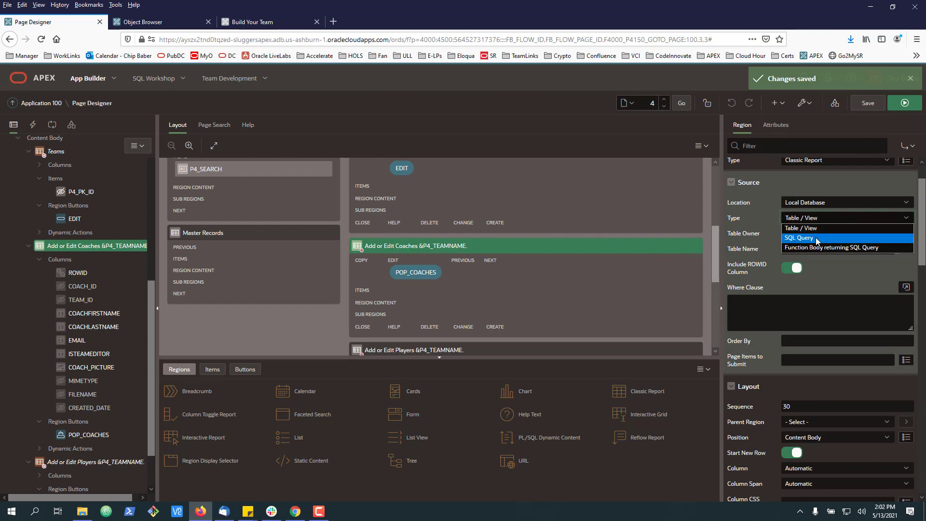
pyautogui.click(798, 238)
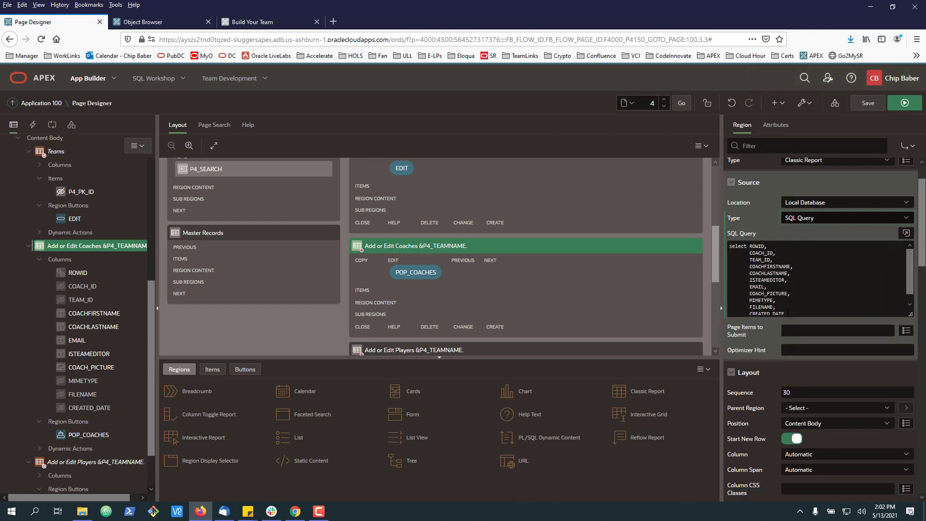
pyautogui.click(907, 234)
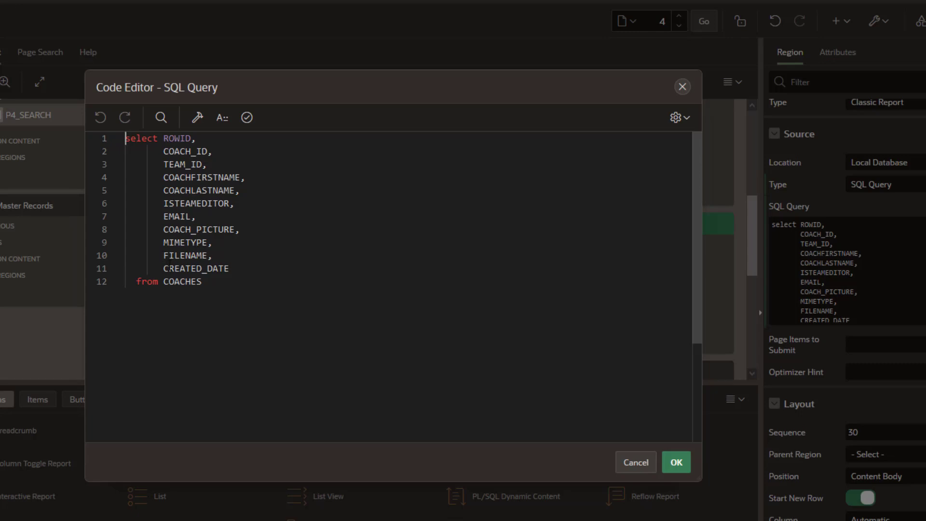
# - Wrap COACH_PICTURE in dbms_lob.getlength() aliased coach_piture and accept the query
pyautogui.doubleClick(200, 229)
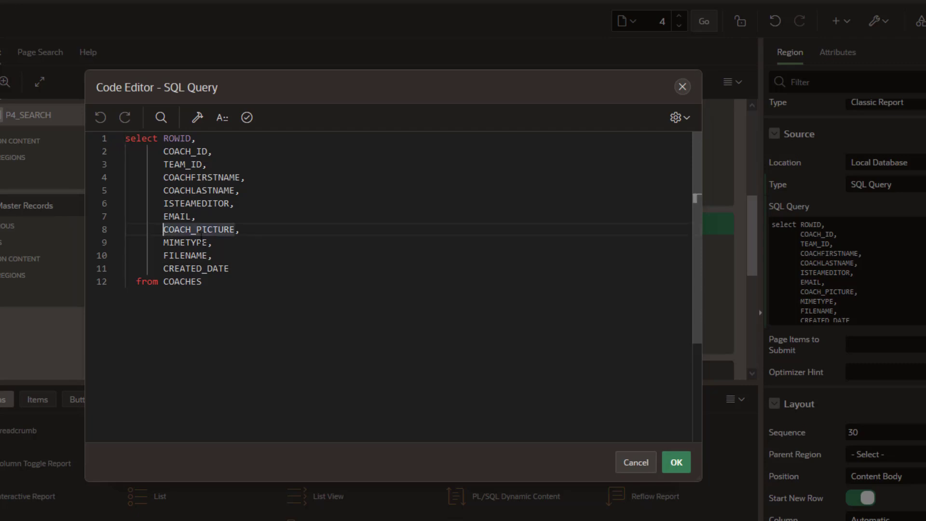
pyautogui.write('dbms_lob.getlength(')
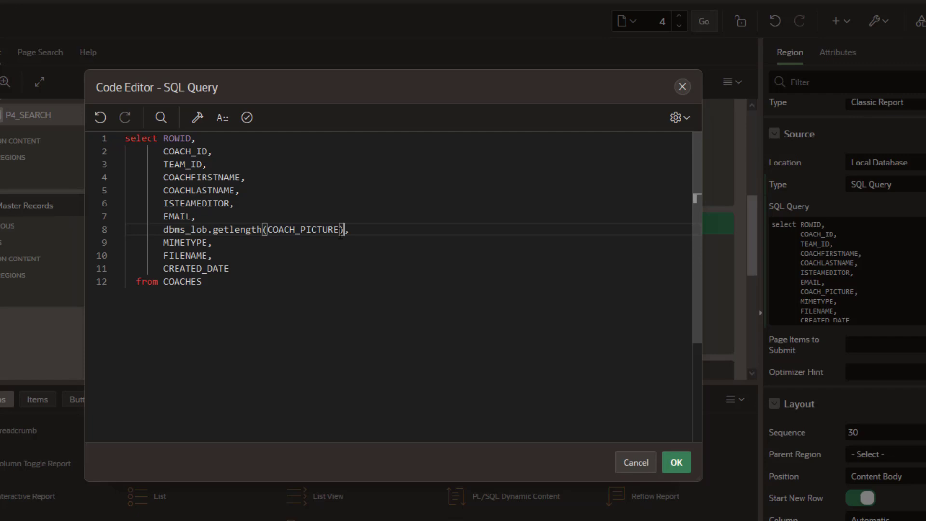
pyautogui.write('as')
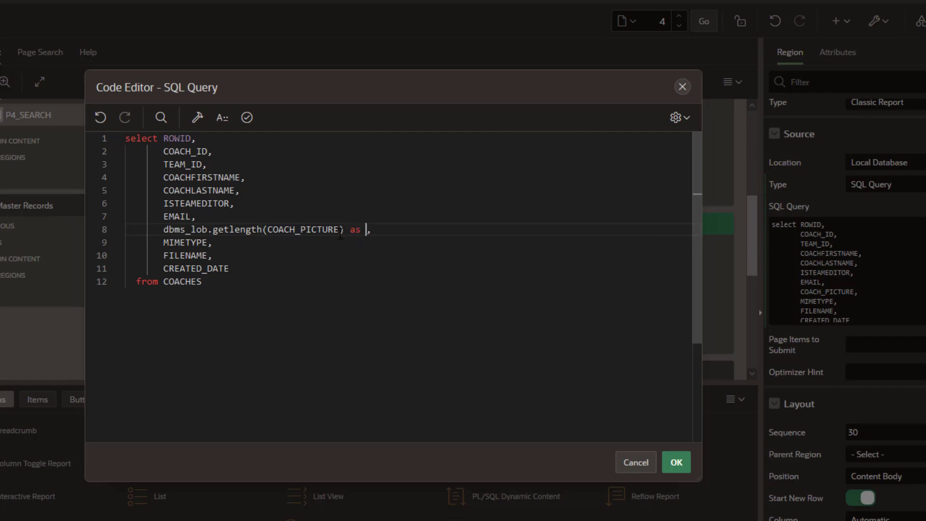
pyautogui.write('coach_pit')
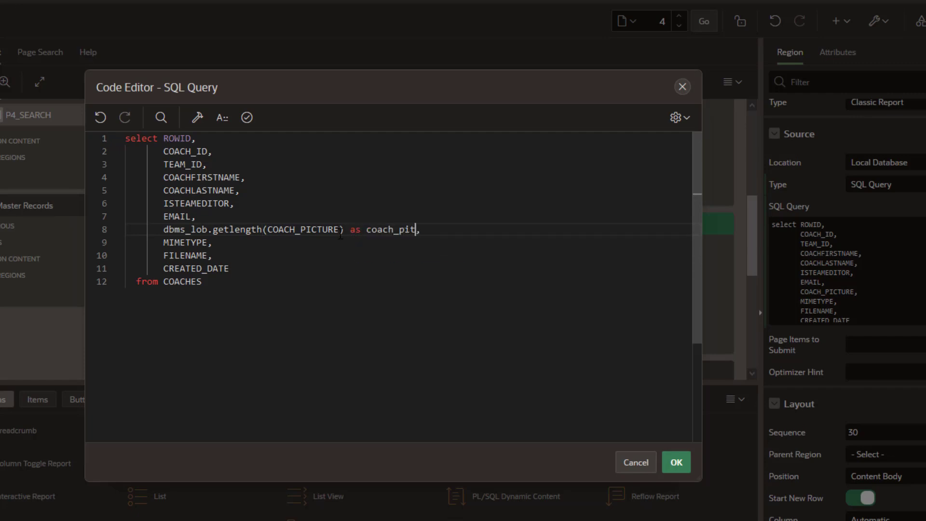
pyautogui.write('ure')
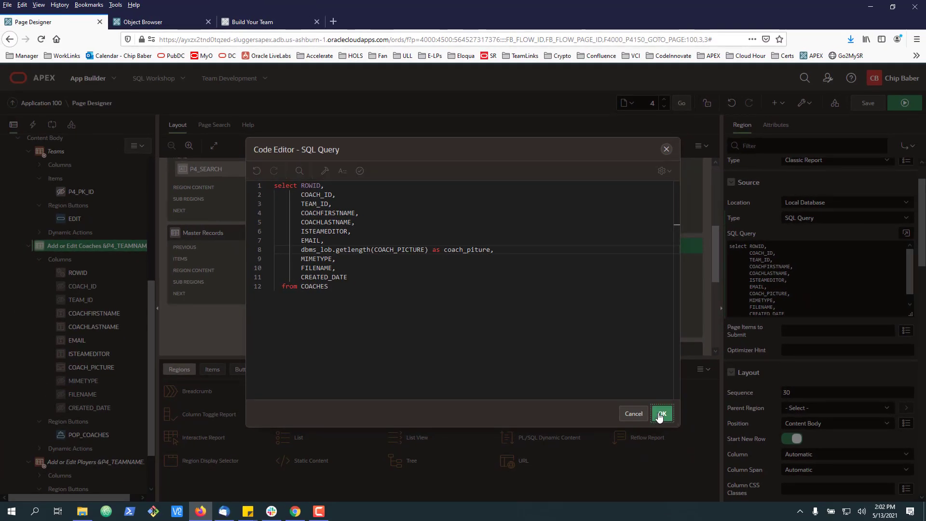
pyautogui.click(661, 414)
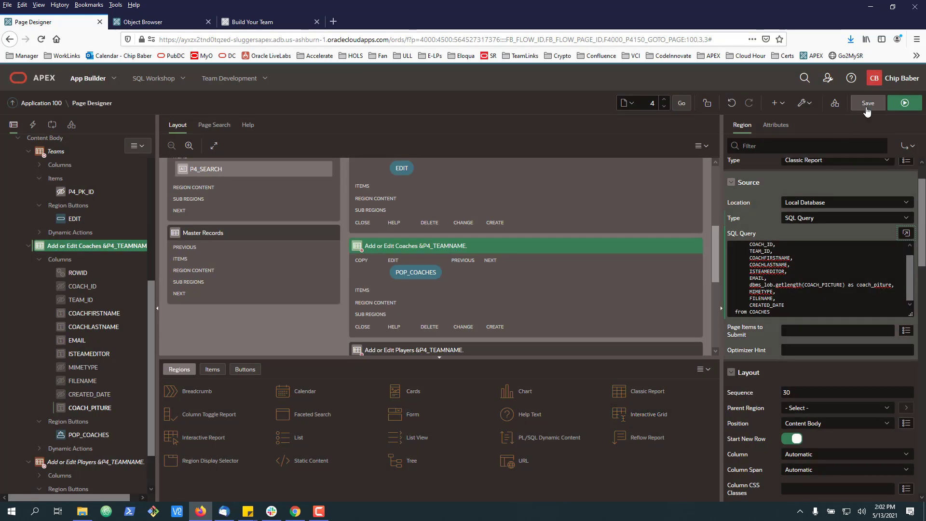
# - Save the page and select the report's COACH_PICTURE column
pyautogui.click(868, 103)
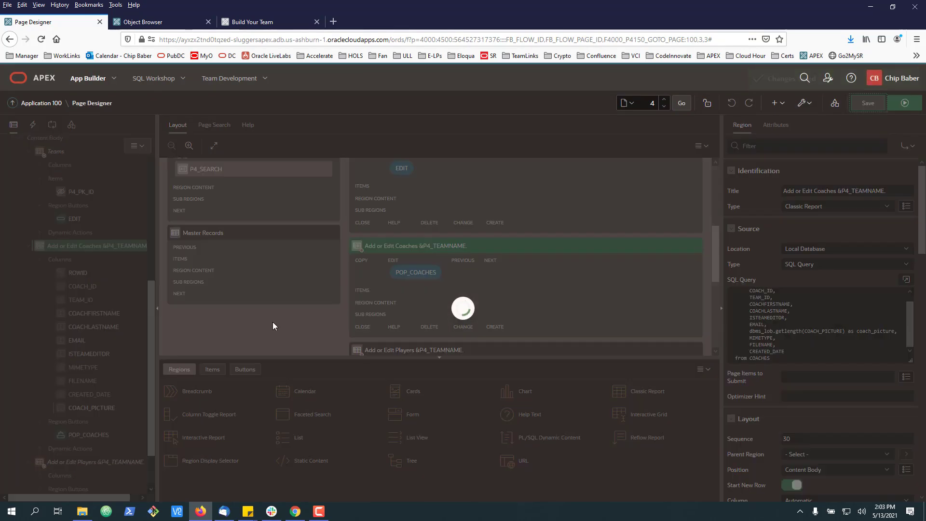
pyautogui.click(90, 407)
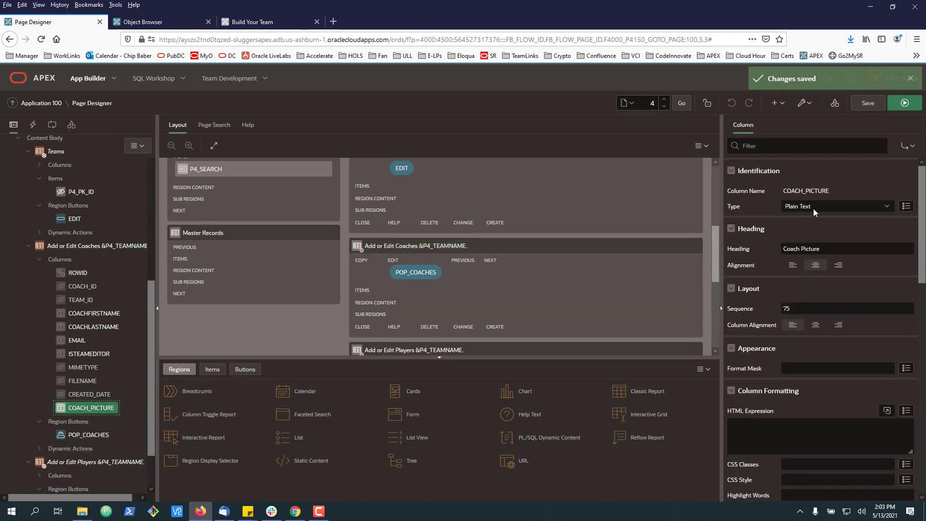
# - Make COACH_PICTURE a Display Image column using the COACHES table's COACH_PICTURE BLOB
pyautogui.click(836, 206)
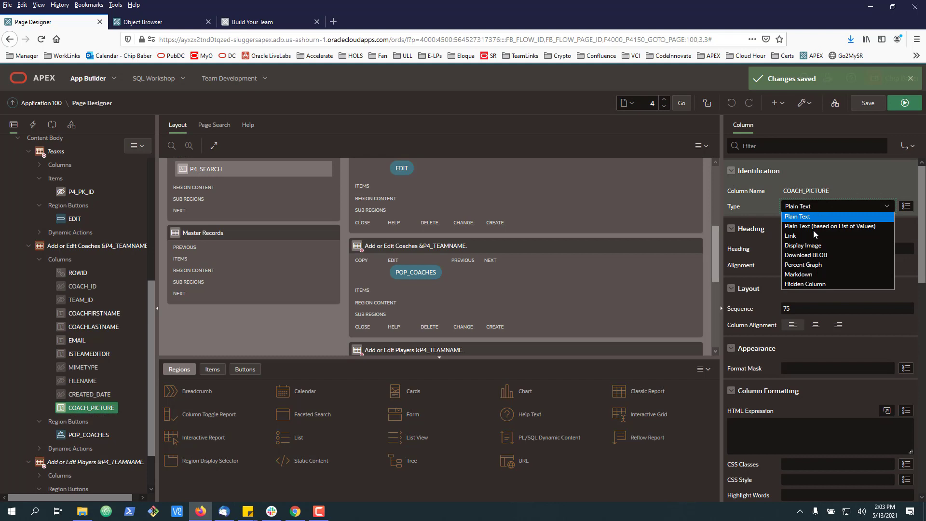
pyautogui.click(803, 245)
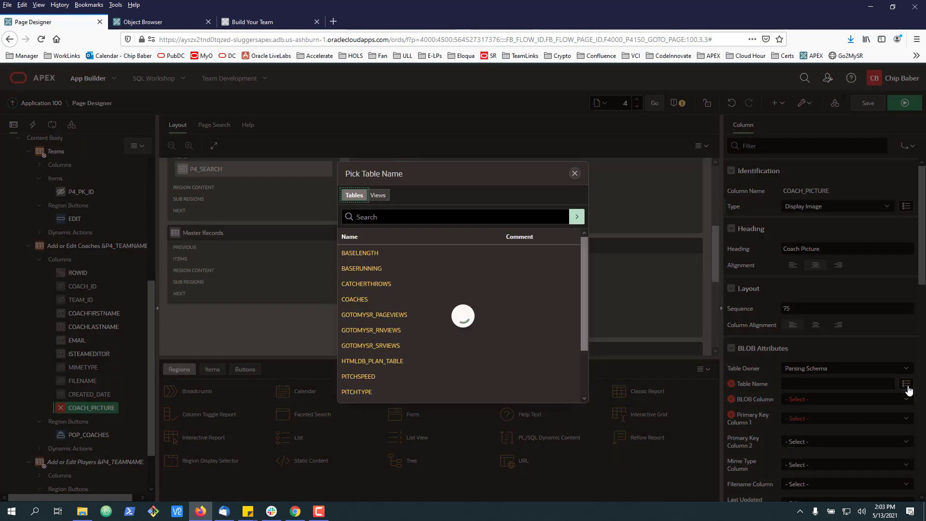
pyautogui.click(354, 299)
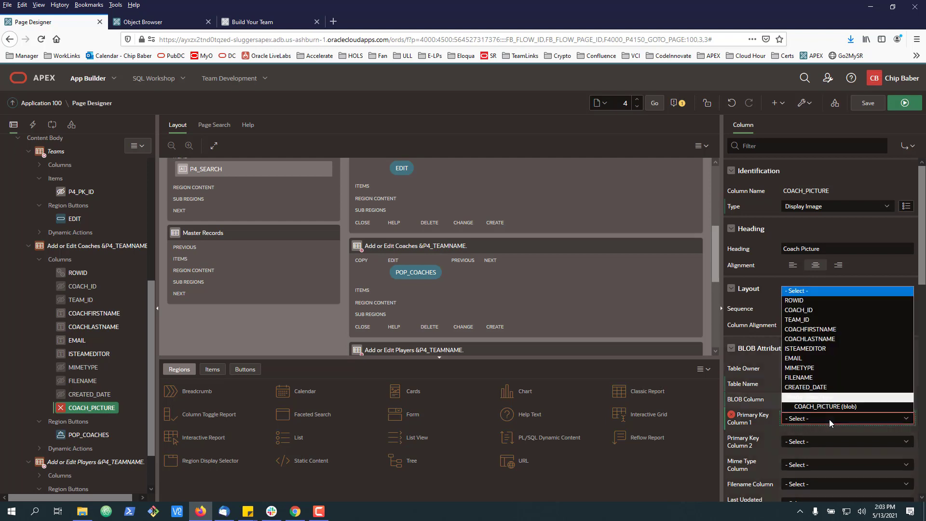
pyautogui.click(799, 418)
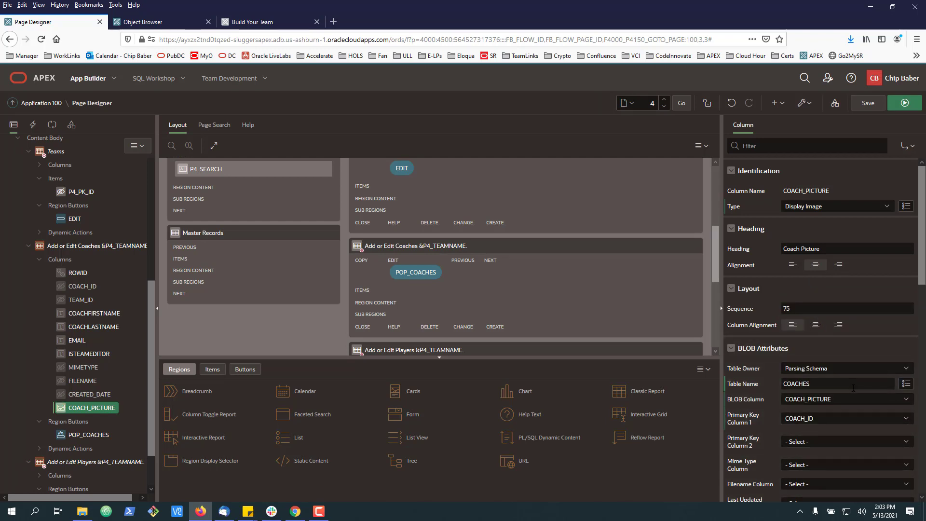
# - Set the image's Mime Type MIMETYPE, Filename FILENAME, Last Updated CREATED_DATE, and save
pyautogui.scroll(-3)
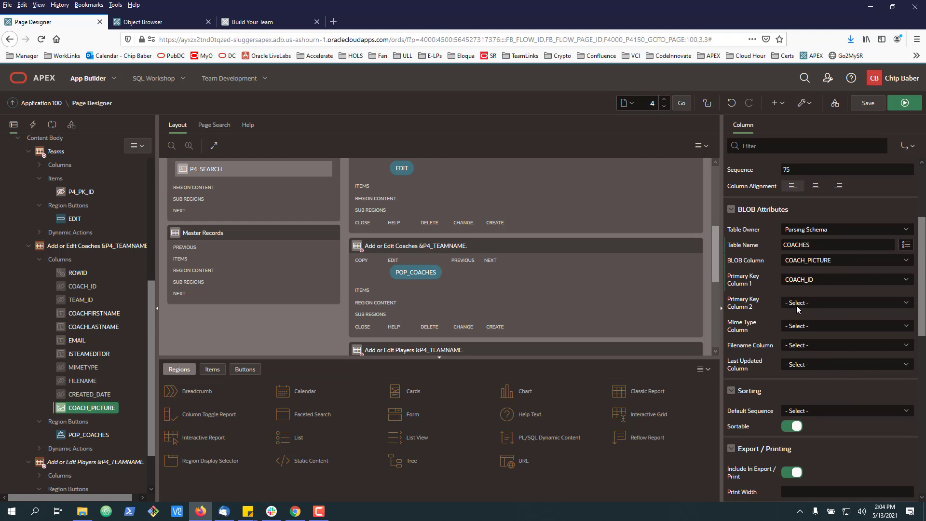
pyautogui.moveTo(810, 326)
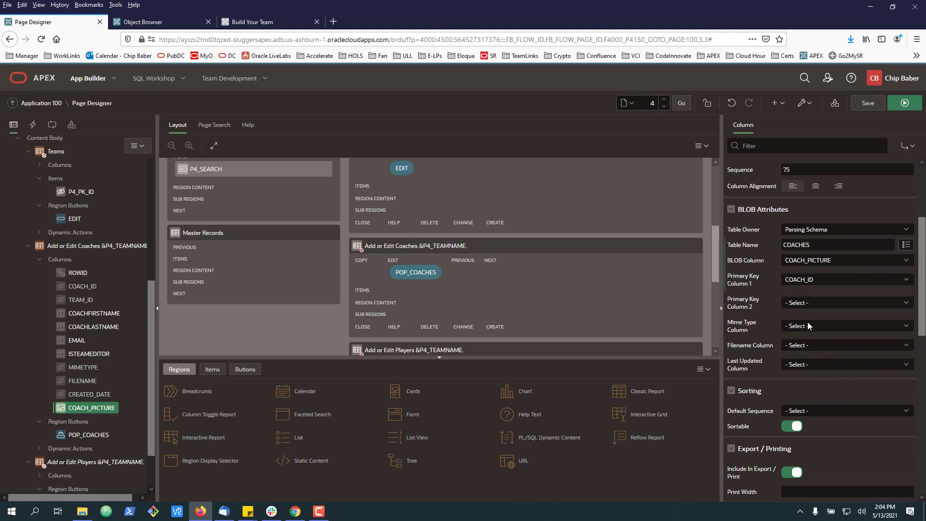
pyautogui.click(845, 325)
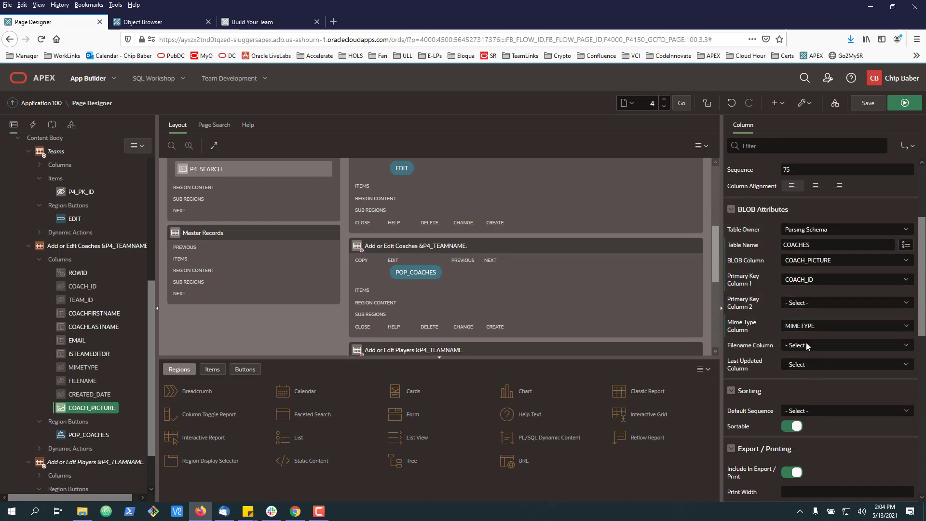
pyautogui.click(845, 345)
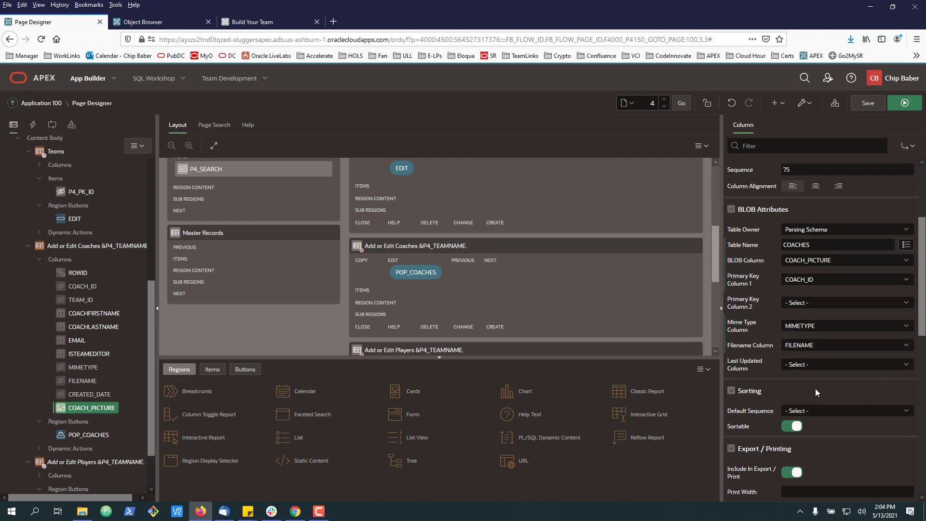
pyautogui.click(846, 364)
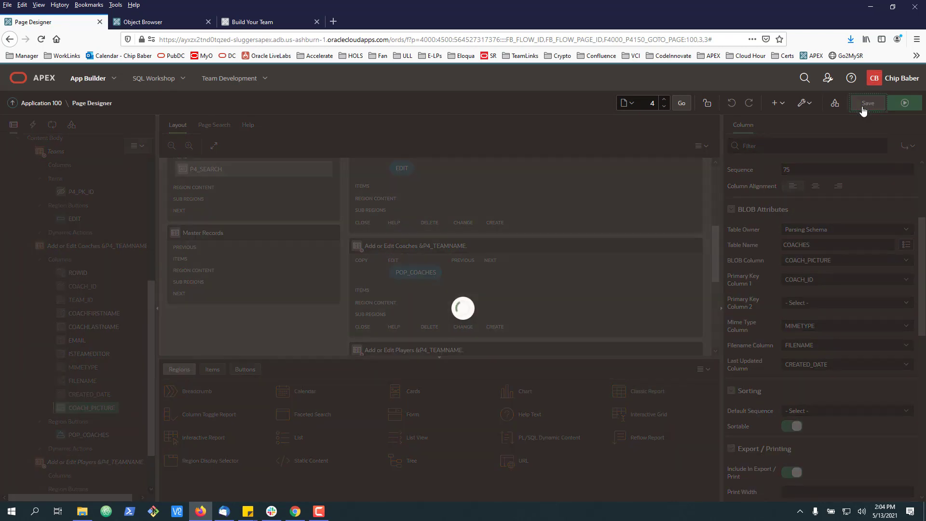
pyautogui.click(254, 22)
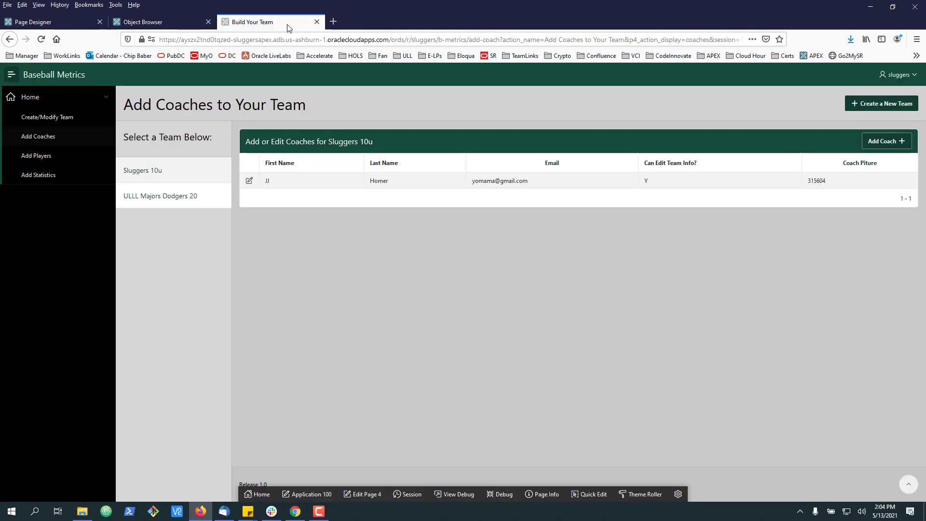